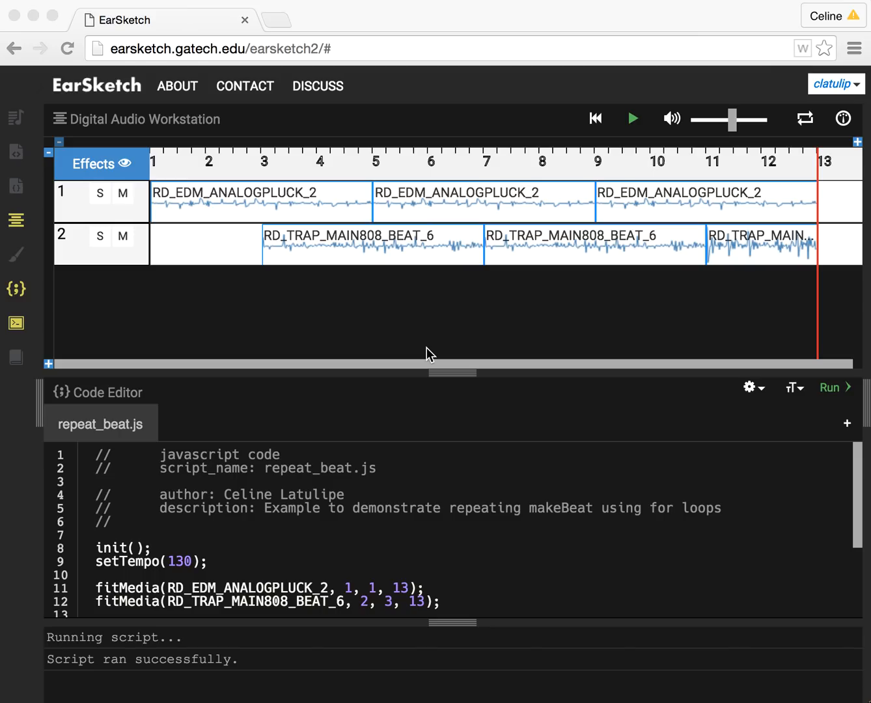
mouse_move(546, 474)
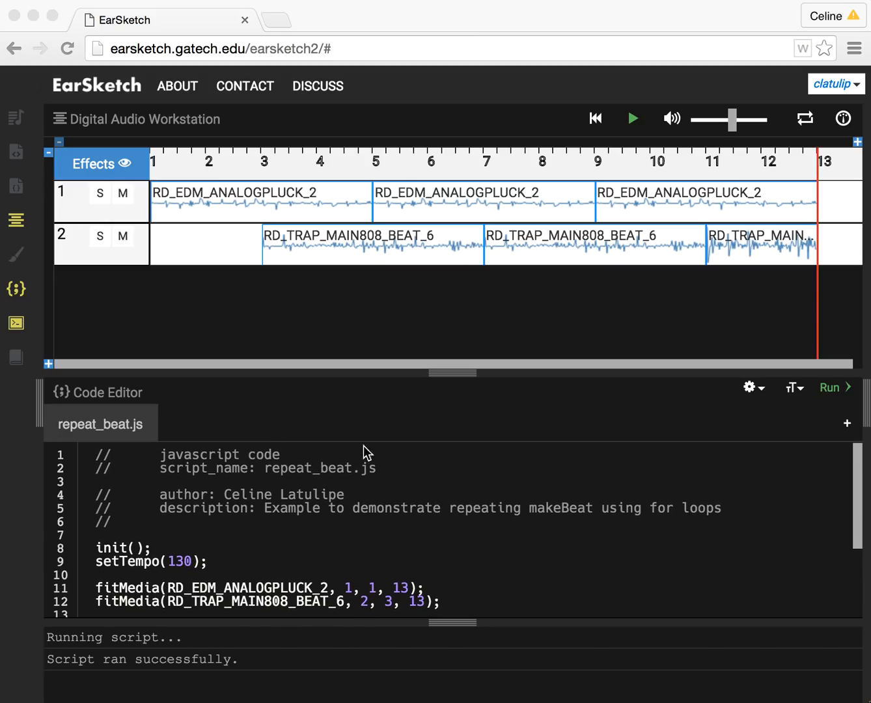
mouse_move(218, 462)
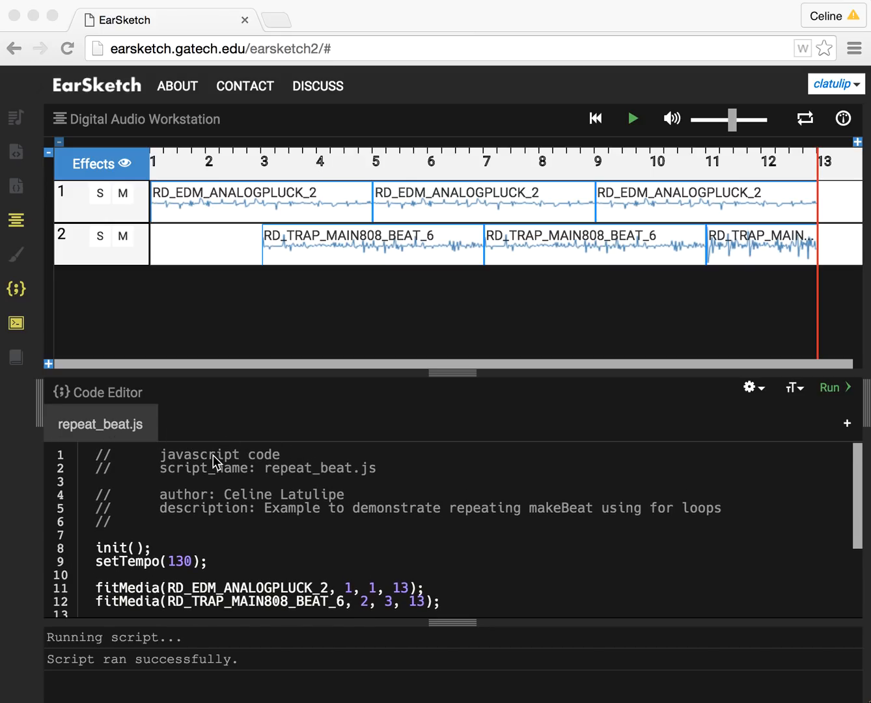
mouse_move(188, 461)
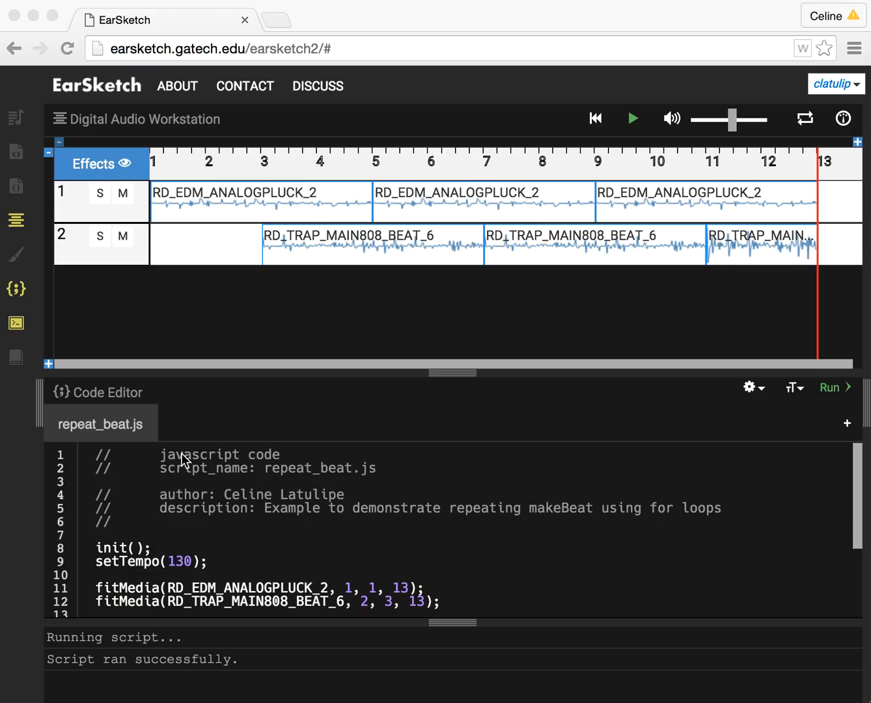
mouse_move(185, 460)
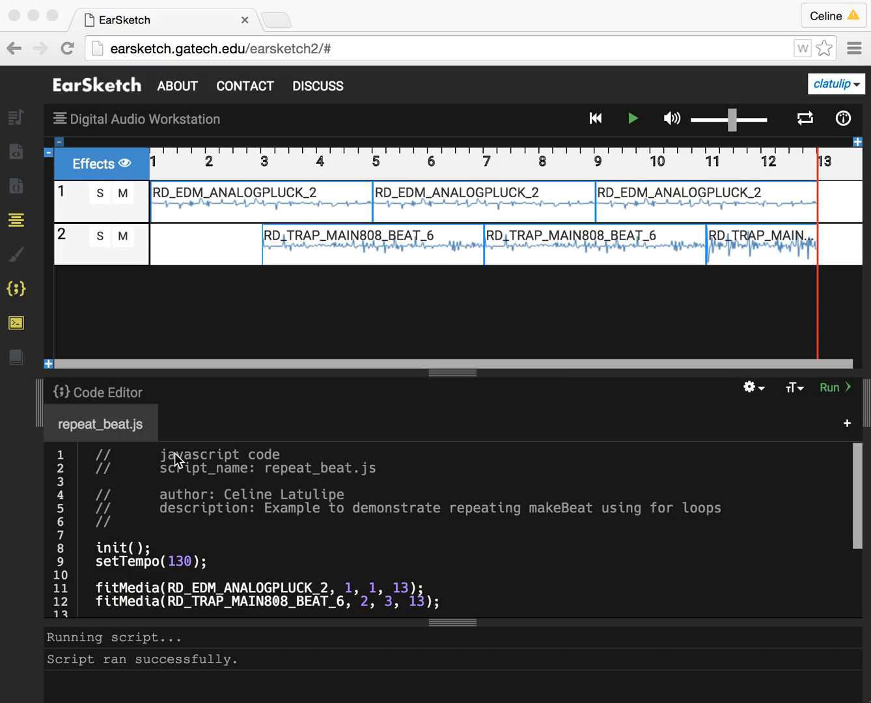
mouse_move(235, 464)
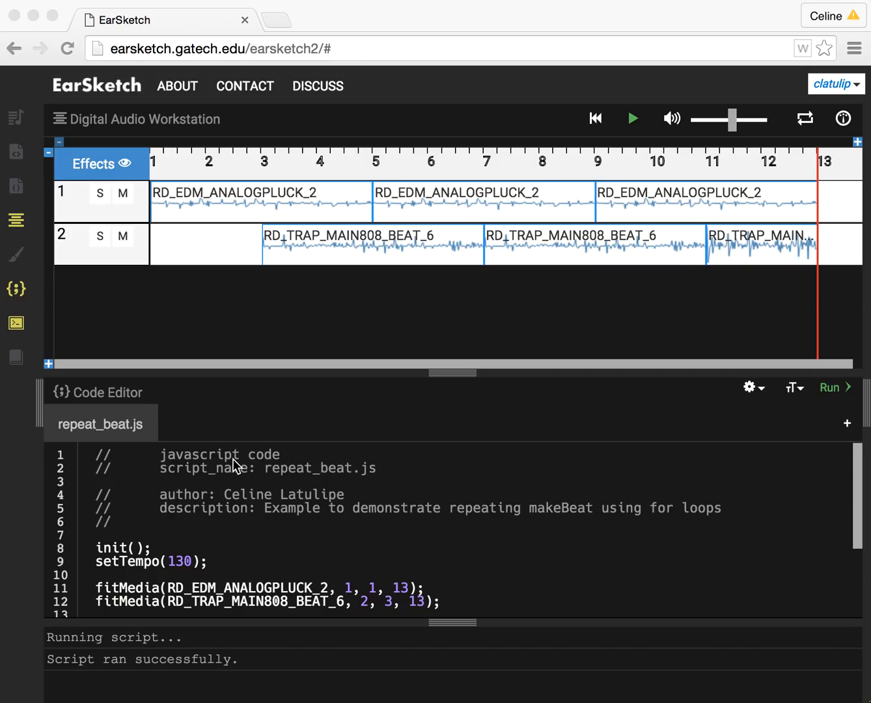
mouse_move(116, 453)
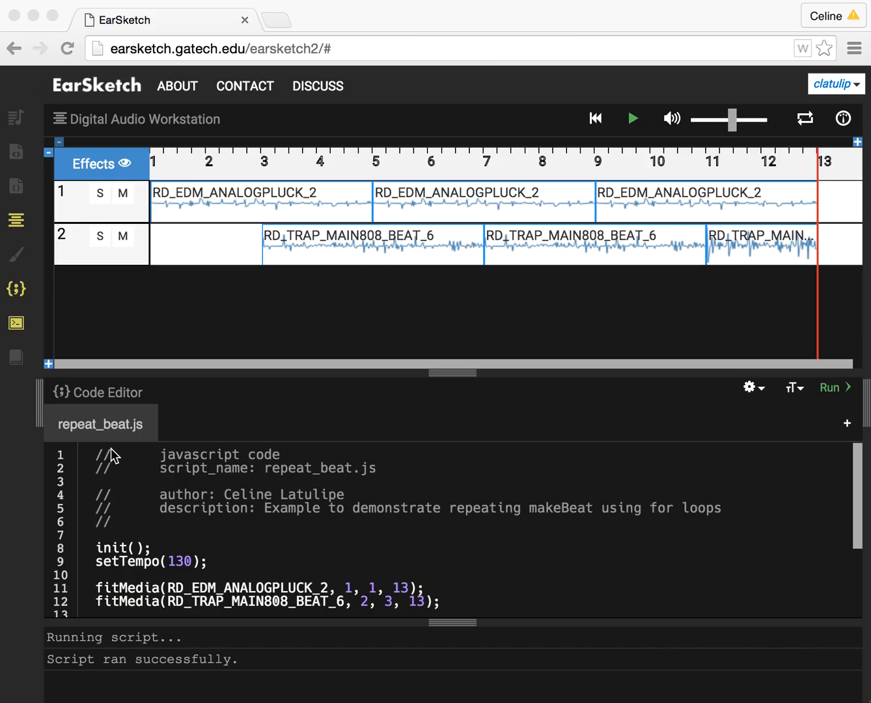
mouse_move(123, 461)
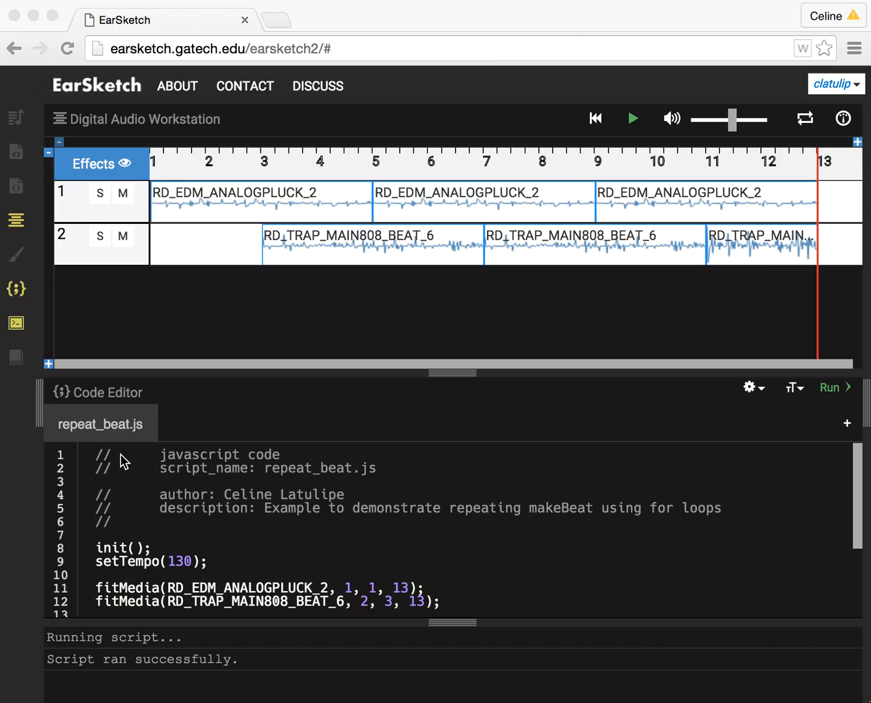
mouse_move(346, 482)
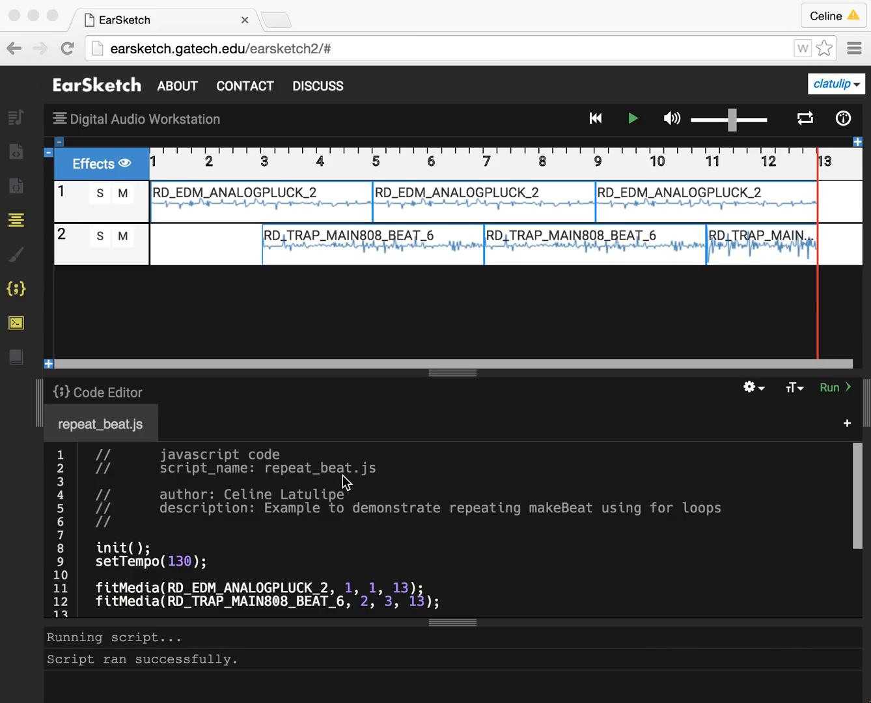
mouse_move(383, 481)
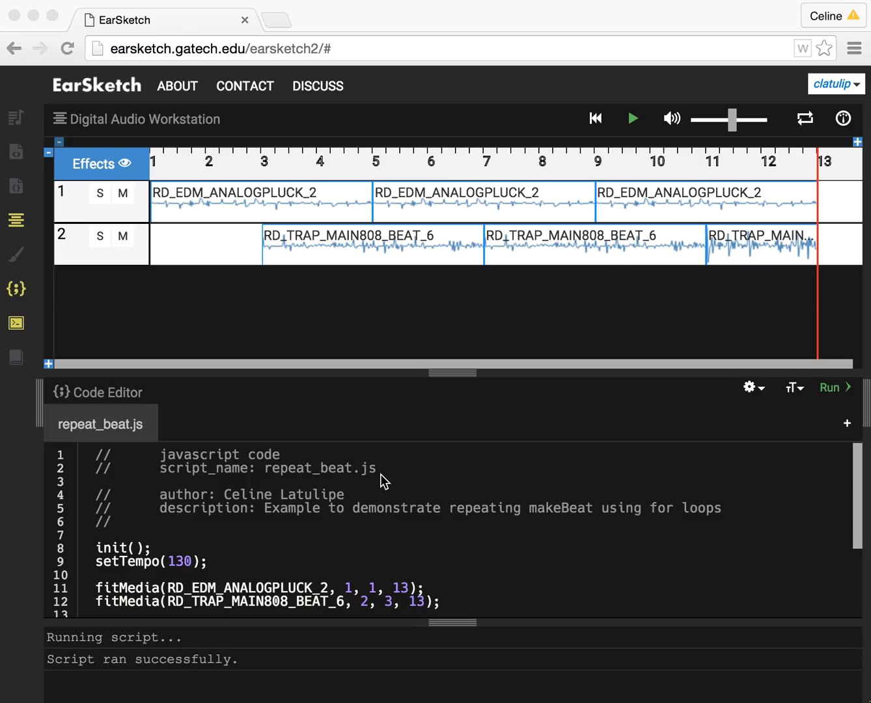
mouse_move(242, 519)
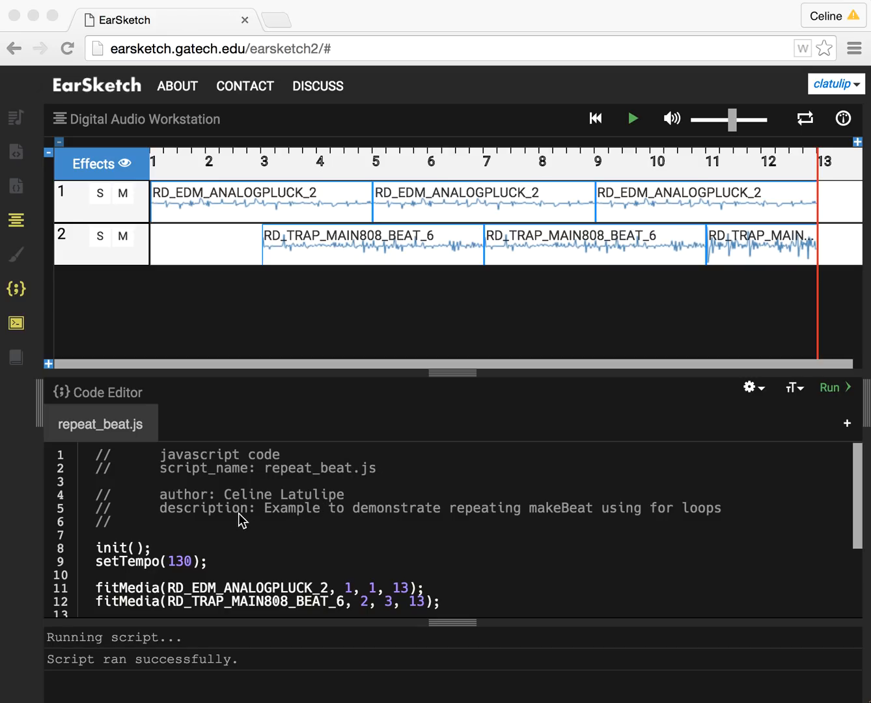
mouse_move(545, 526)
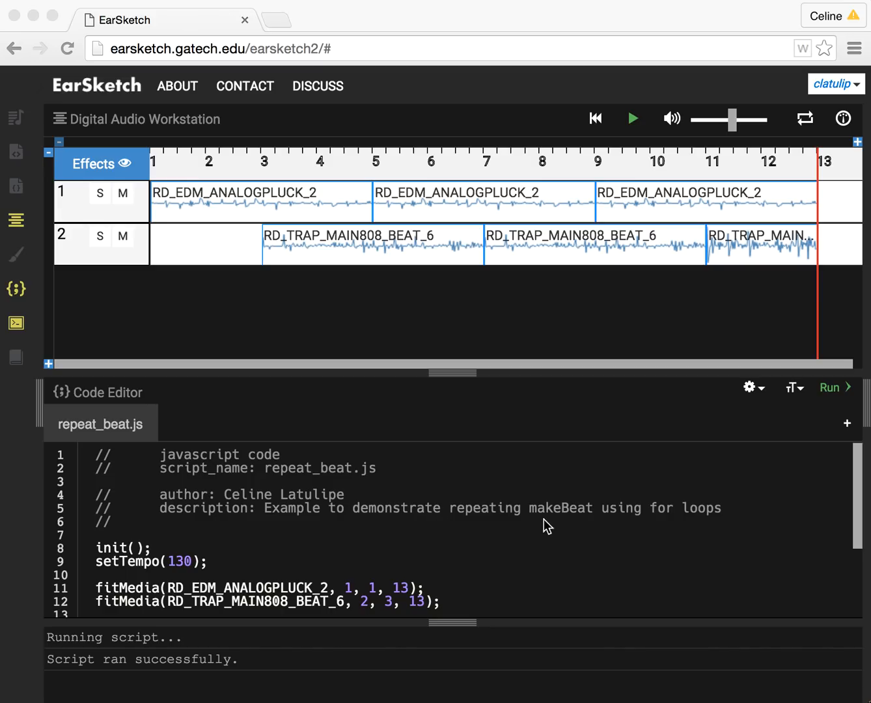
mouse_move(676, 523)
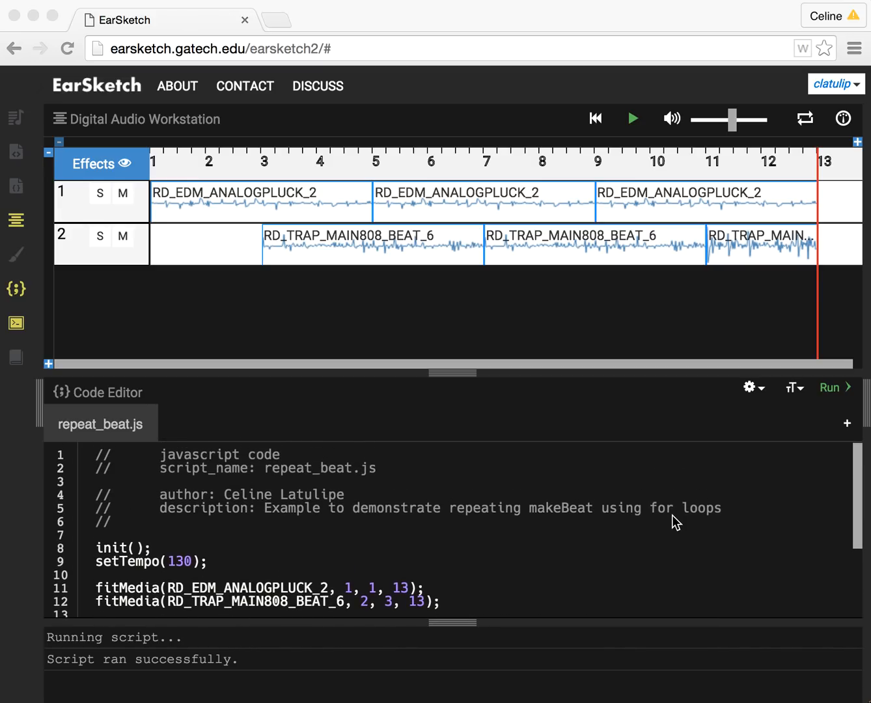
Step: Rerun the script and play the two-track song, pausing around measure 7
scroll("down", 3)
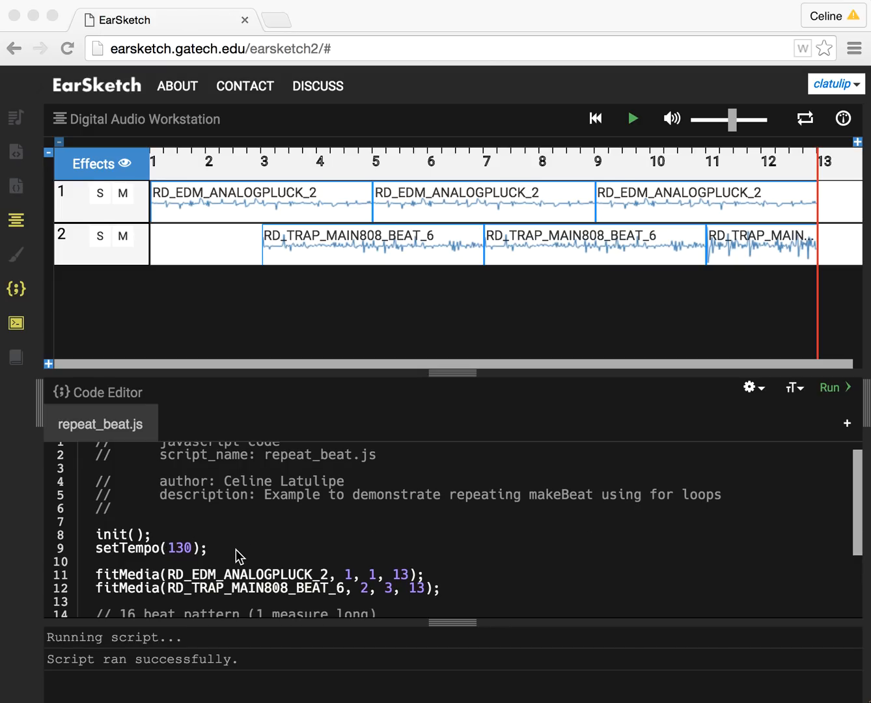
mouse_move(274, 555)
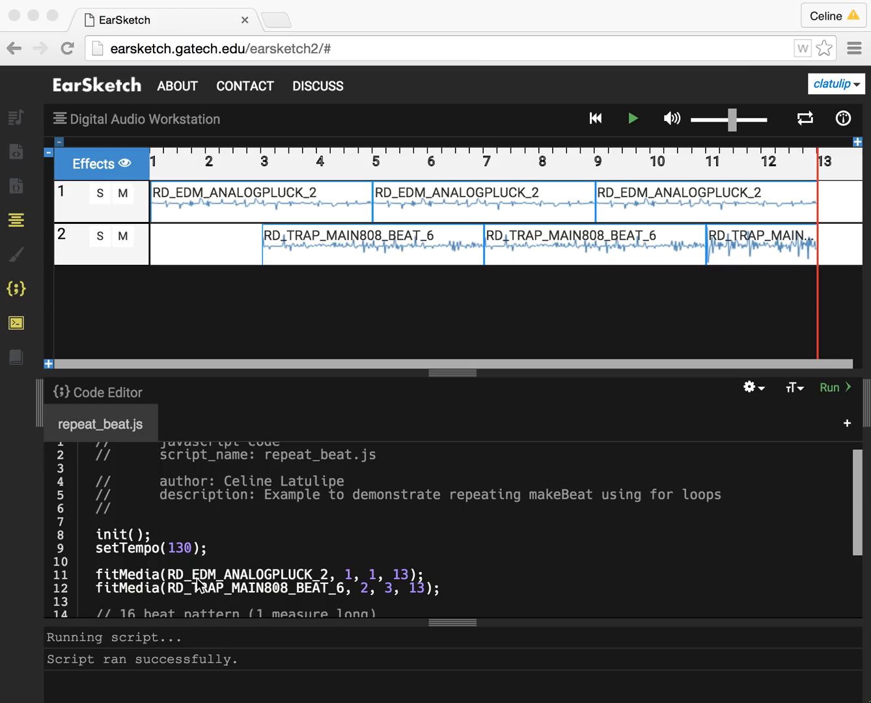
mouse_move(315, 586)
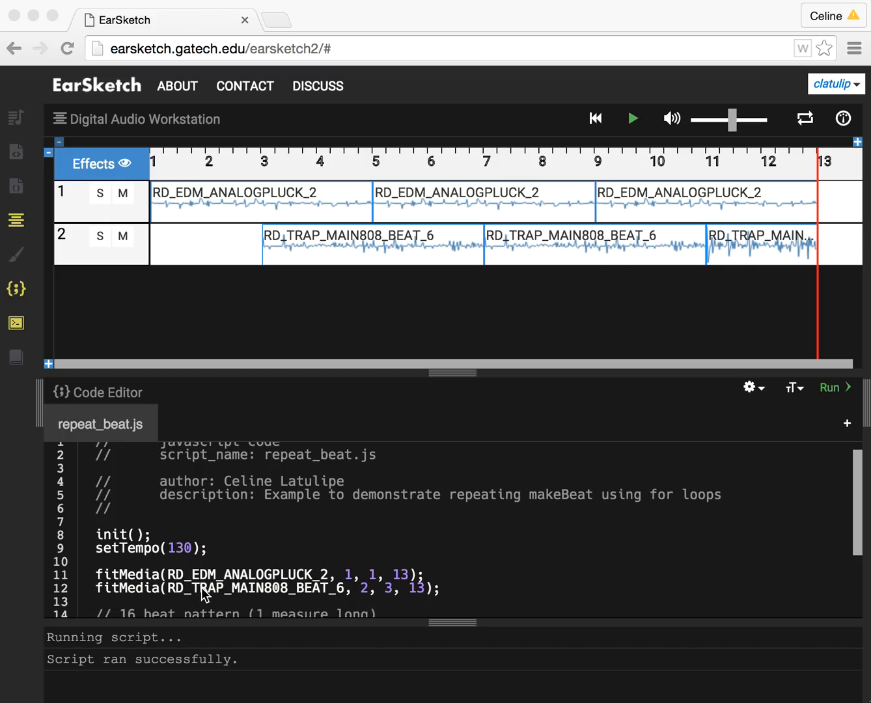
mouse_move(239, 598)
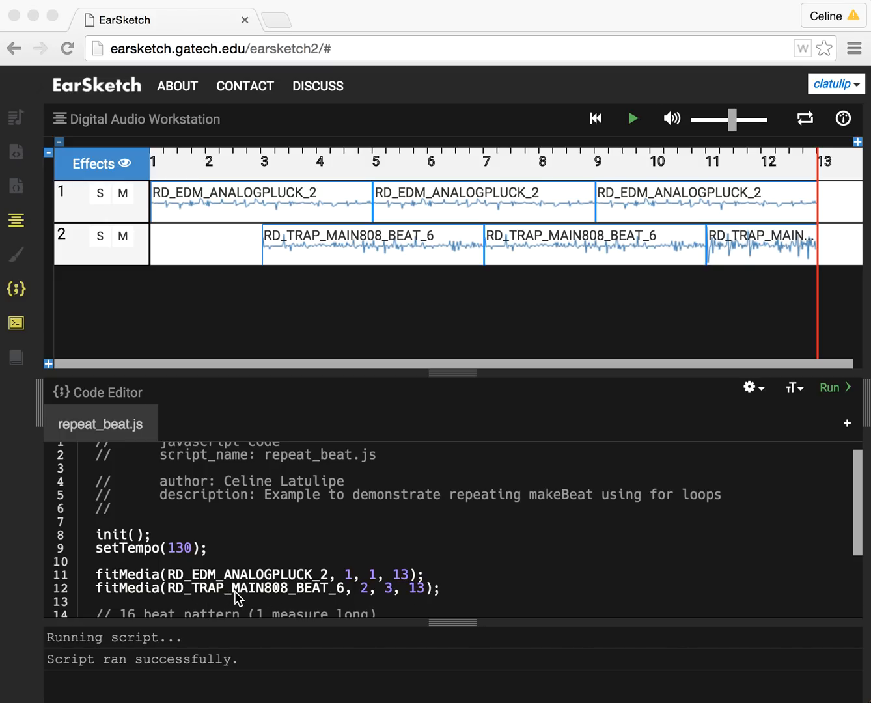
mouse_move(368, 597)
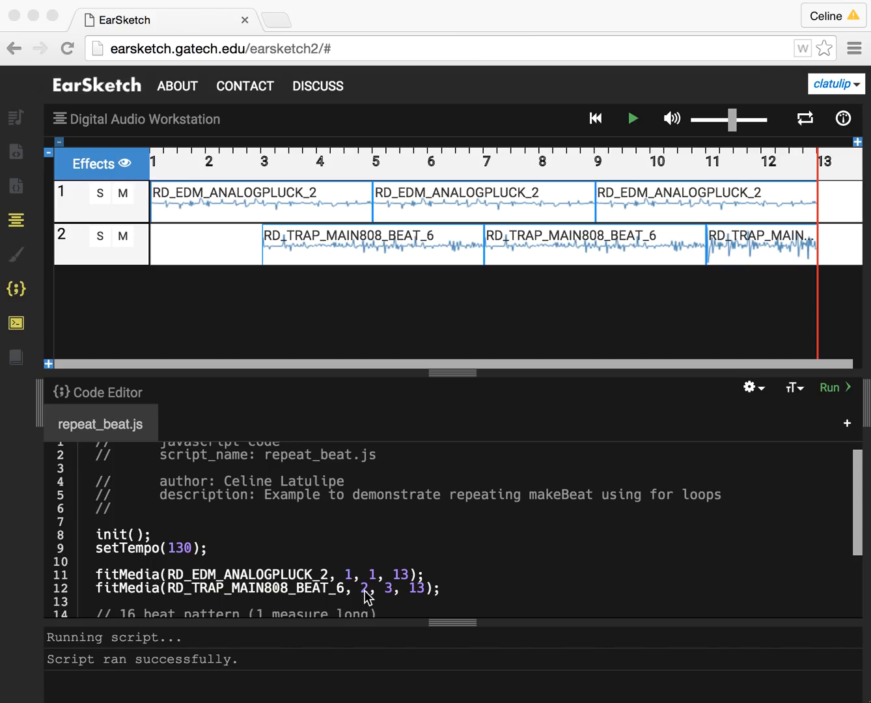
mouse_move(393, 599)
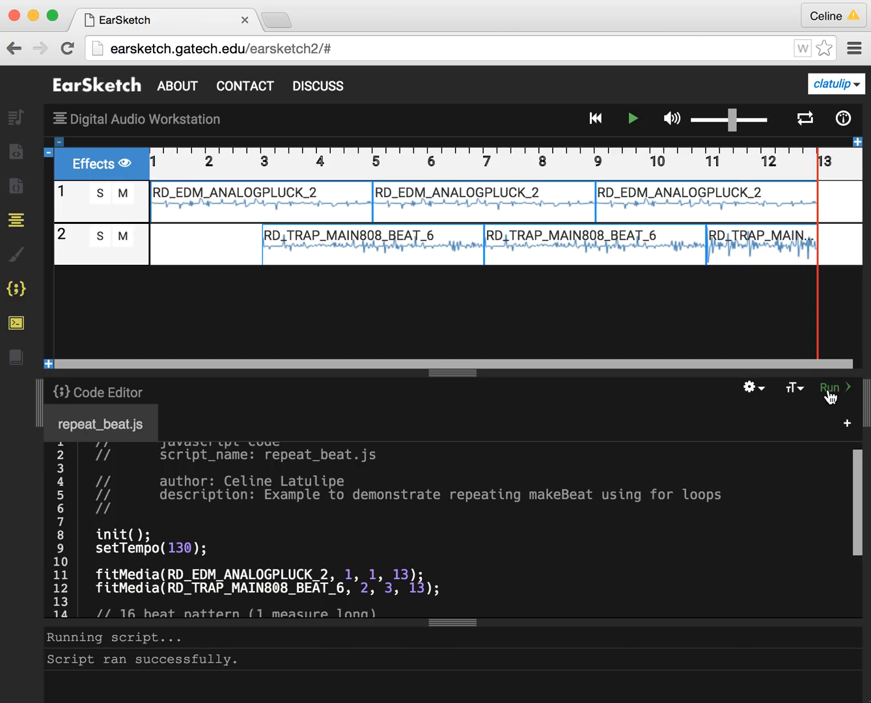
left_click(831, 387)
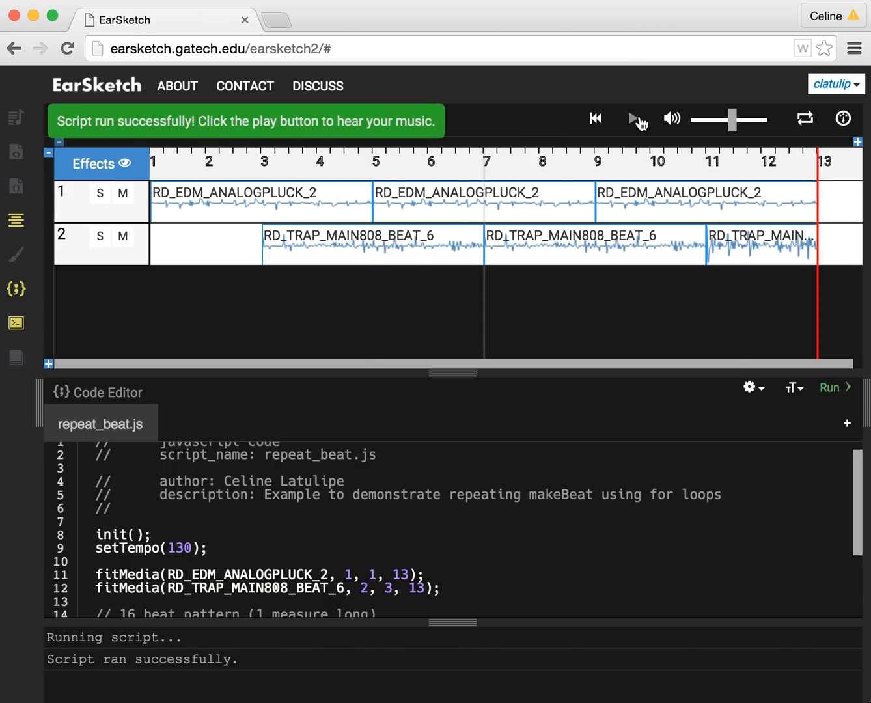
left_click(630, 119)
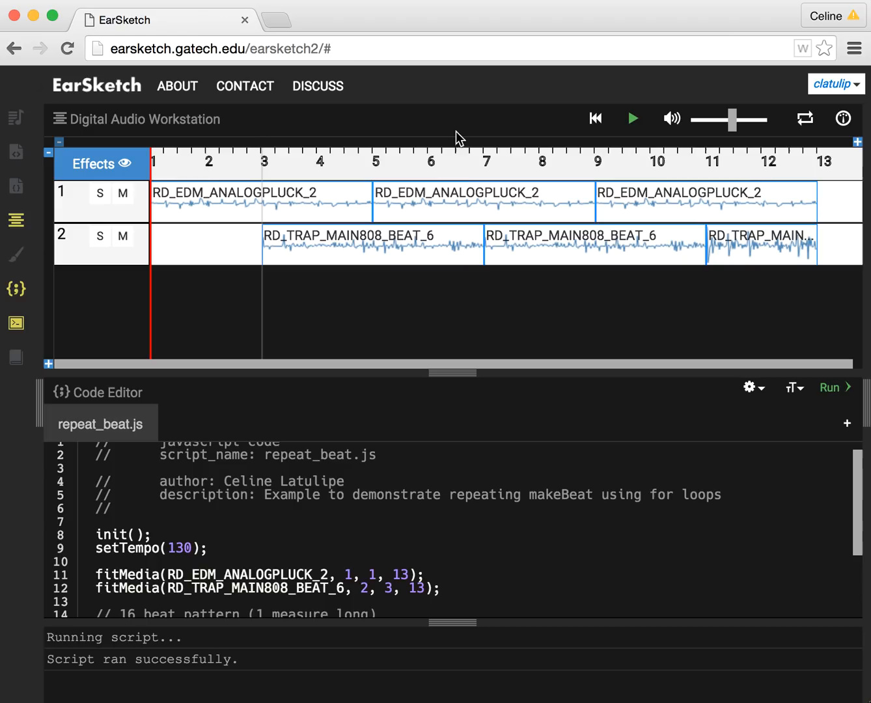
left_click(632, 119)
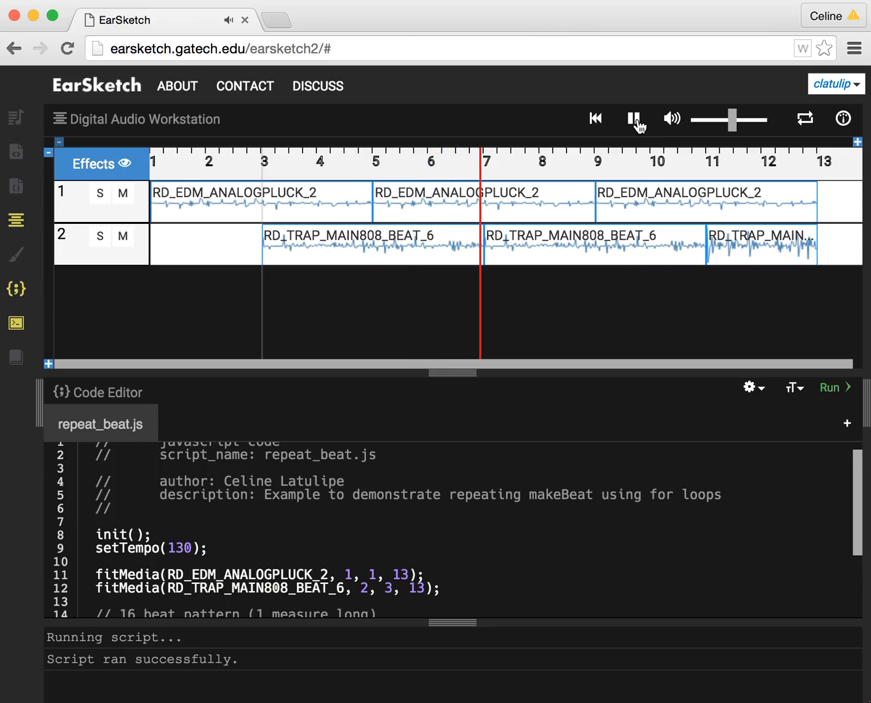
left_click(633, 119)
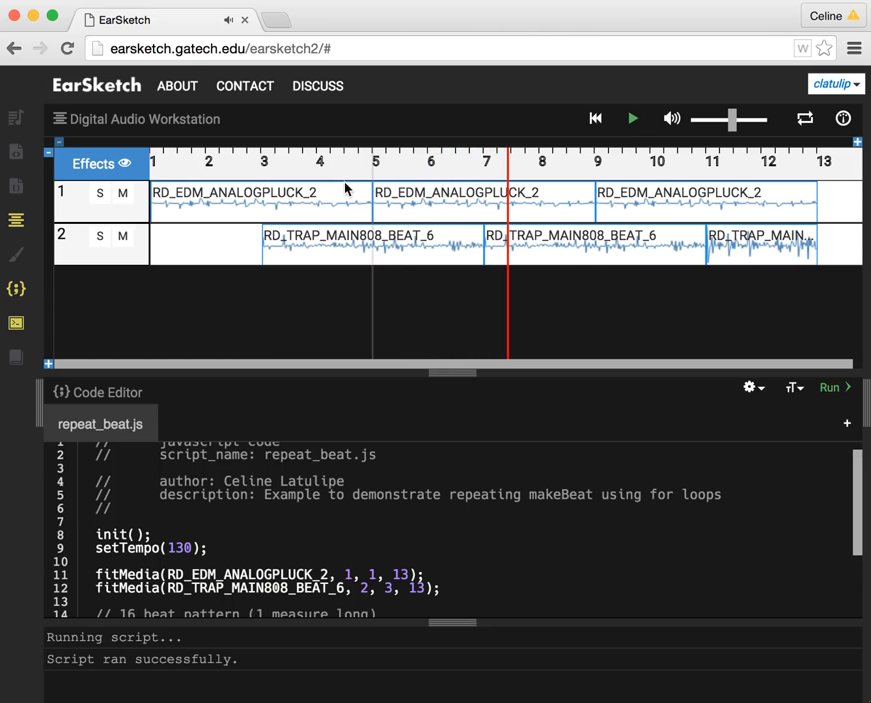
Step: Scroll the Code Editor down to the commented 16-beat makeBeat line for track 3
scroll("down", 3)
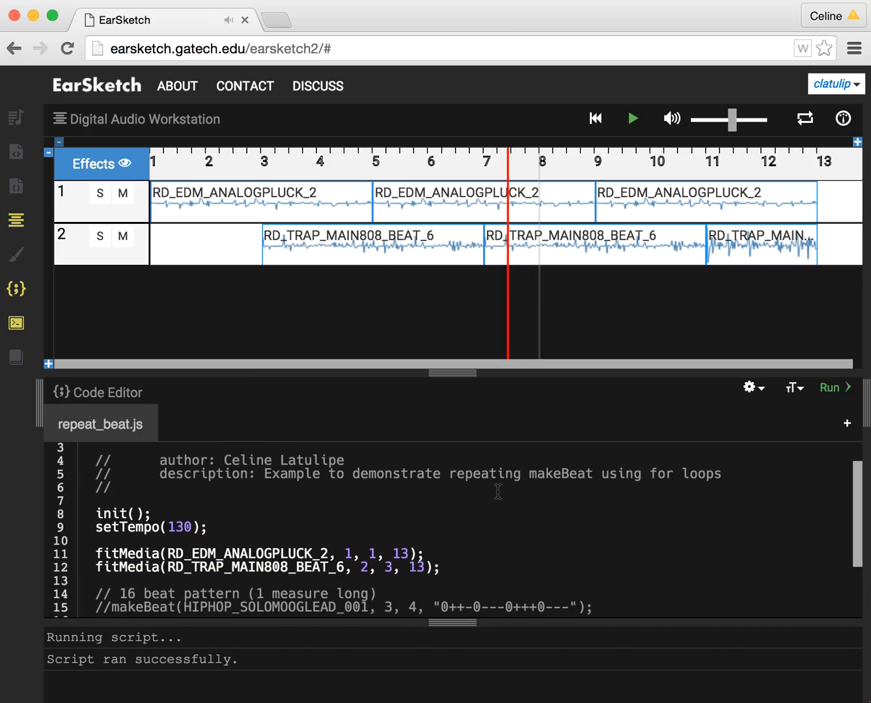
scroll("down", 3)
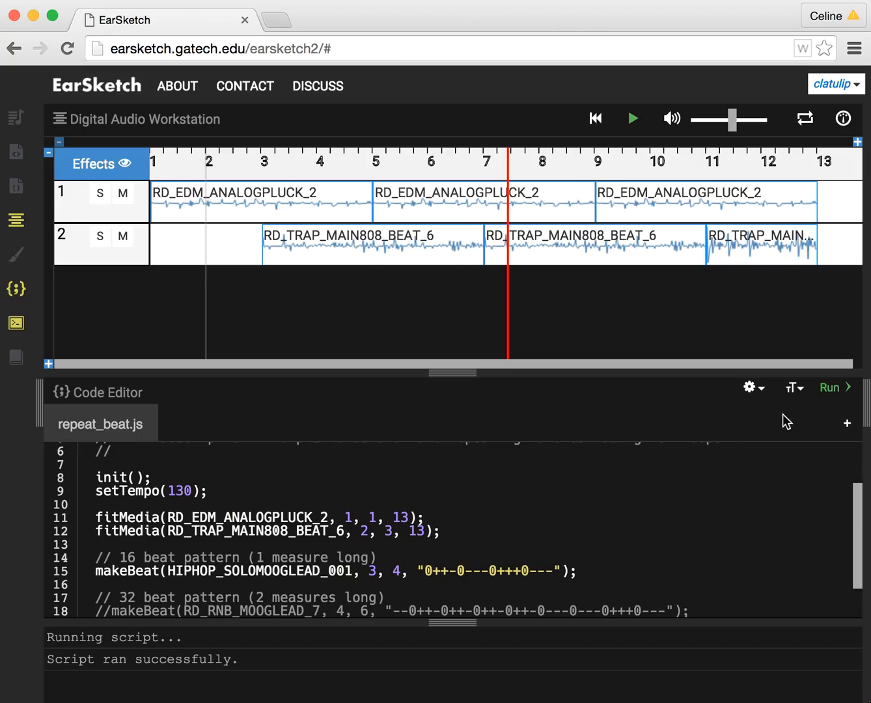
Step: Rerun the script to add the Moog lead beat on track 3, play it briefly, then stop
left_click(831, 388)
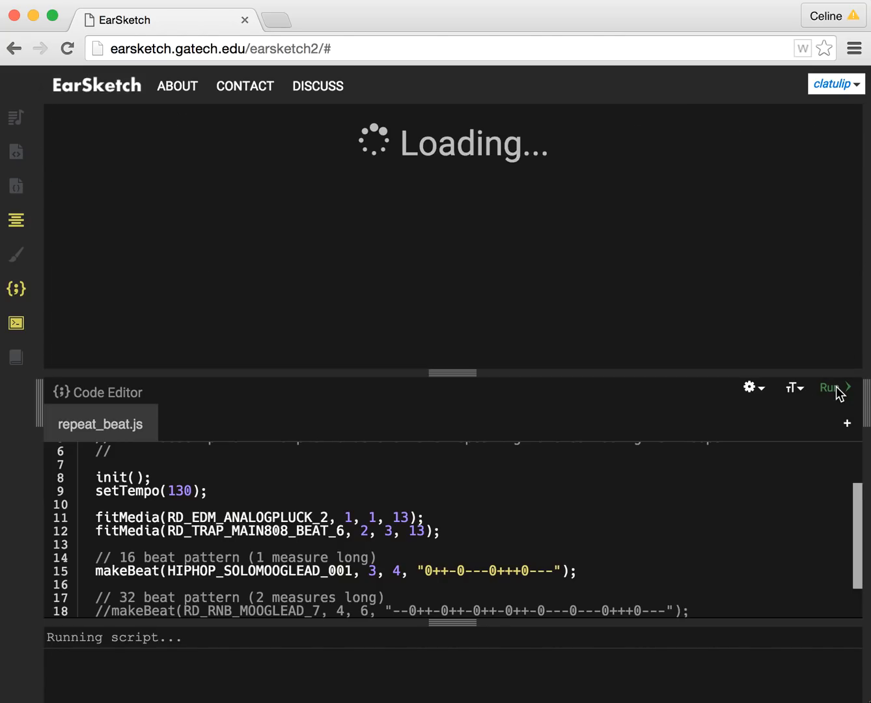
left_click(832, 389)
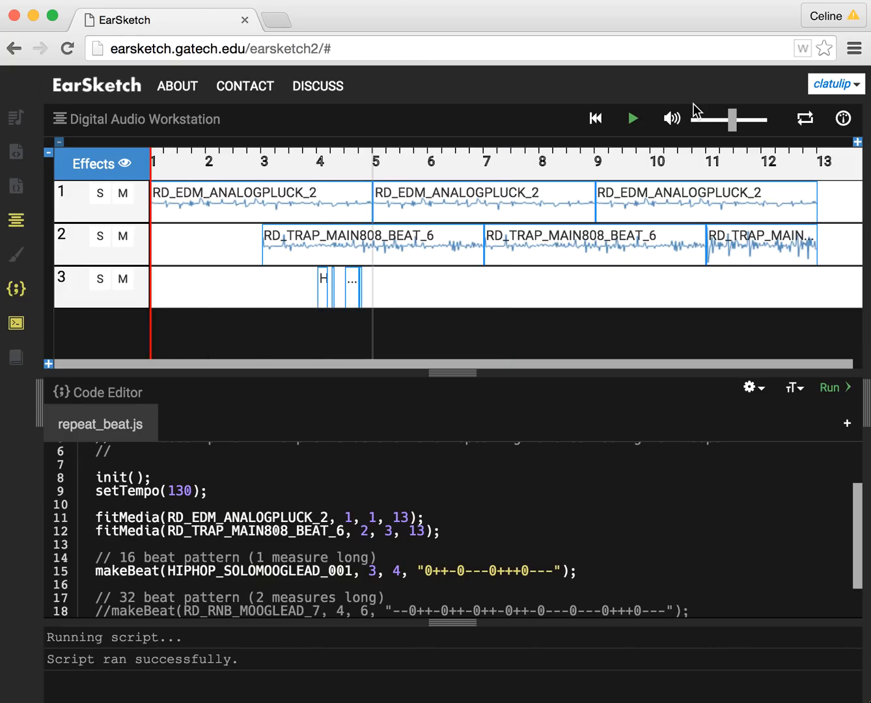
left_click(631, 119)
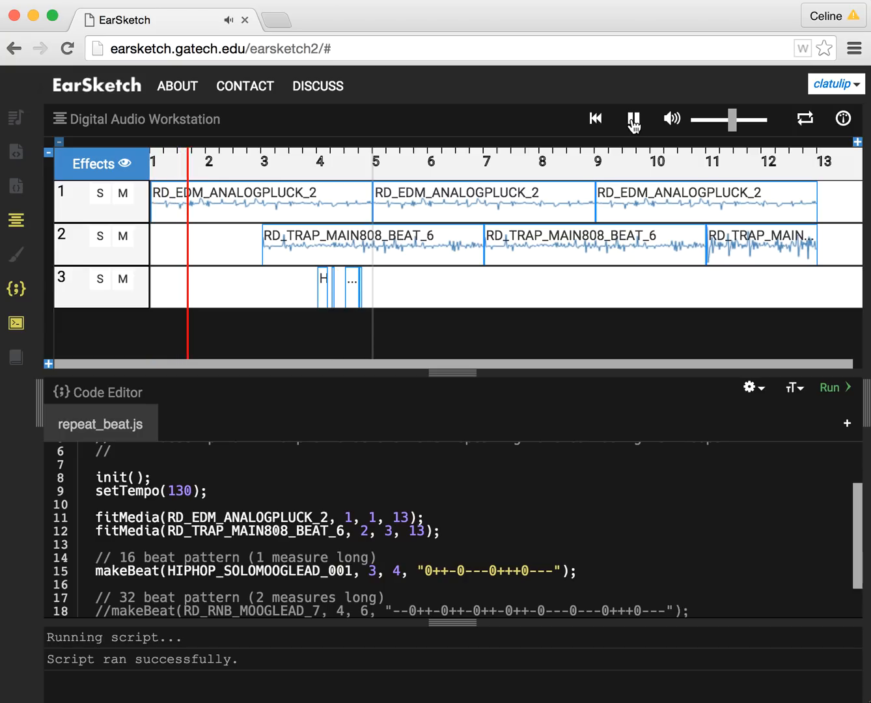
left_click(633, 119)
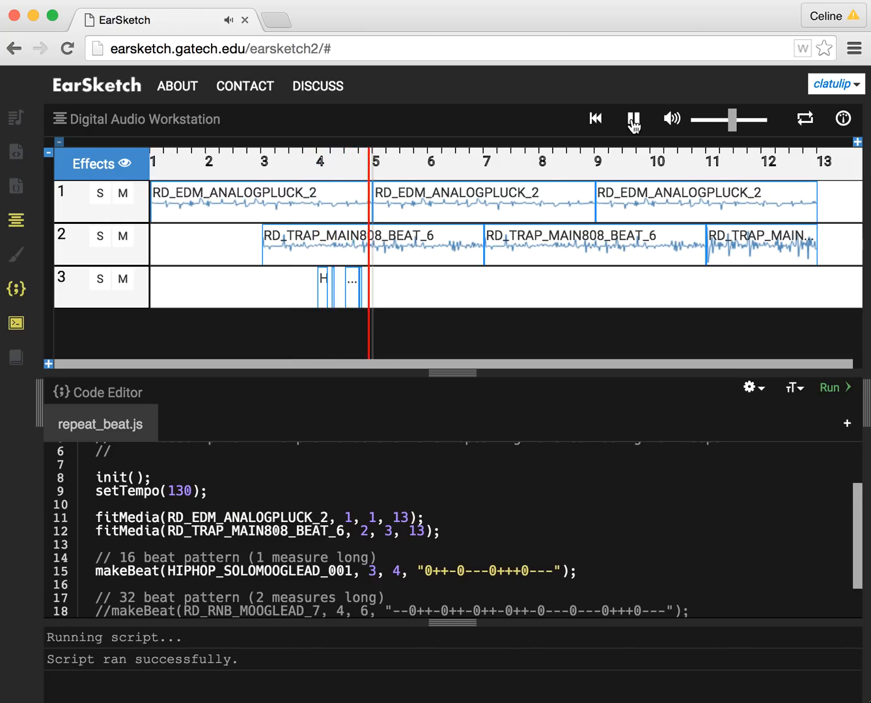
left_click(632, 119)
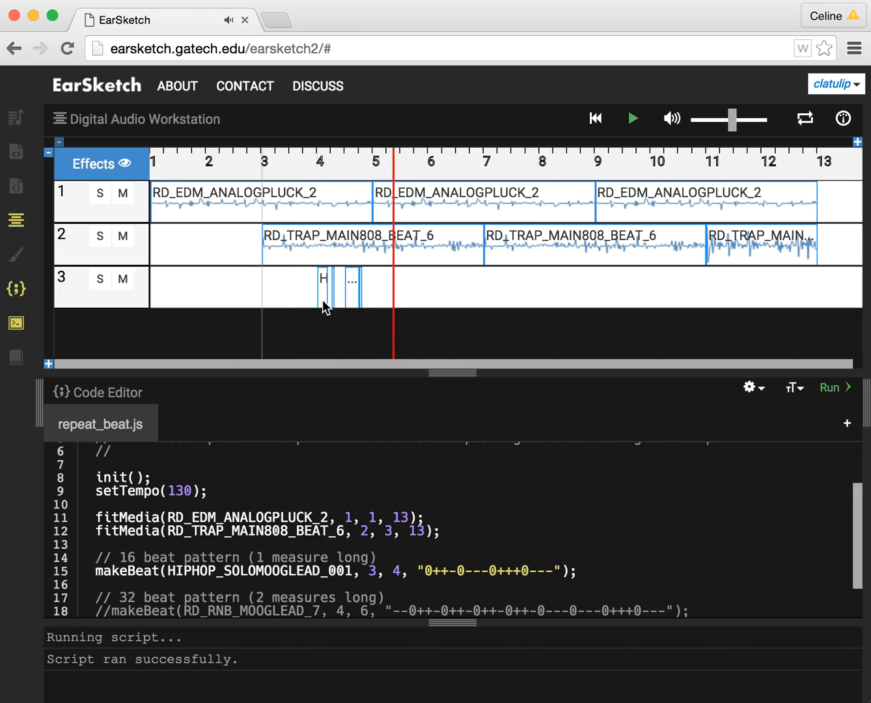
mouse_move(362, 293)
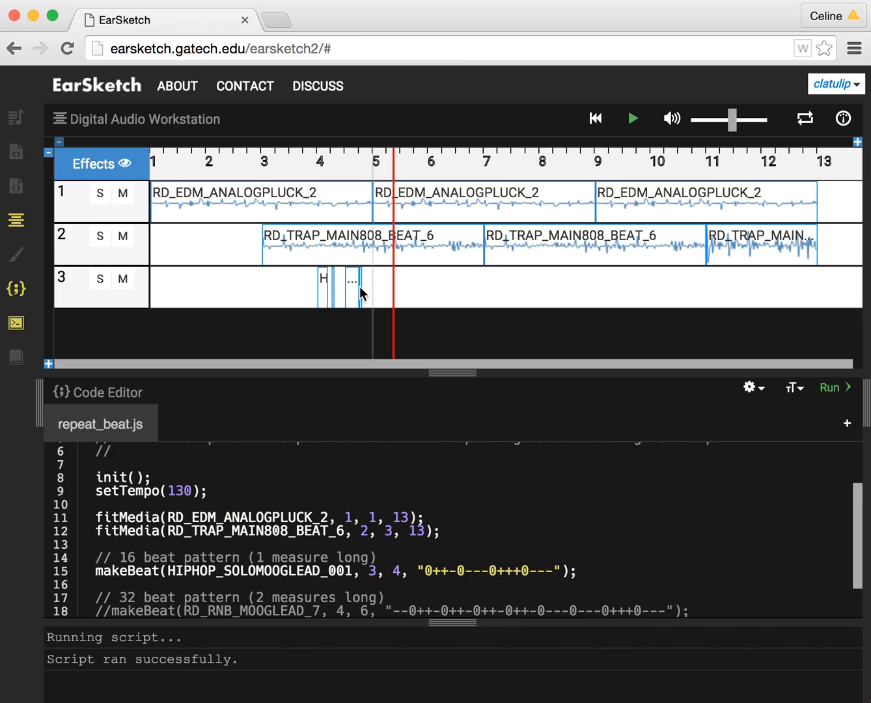
mouse_move(447, 545)
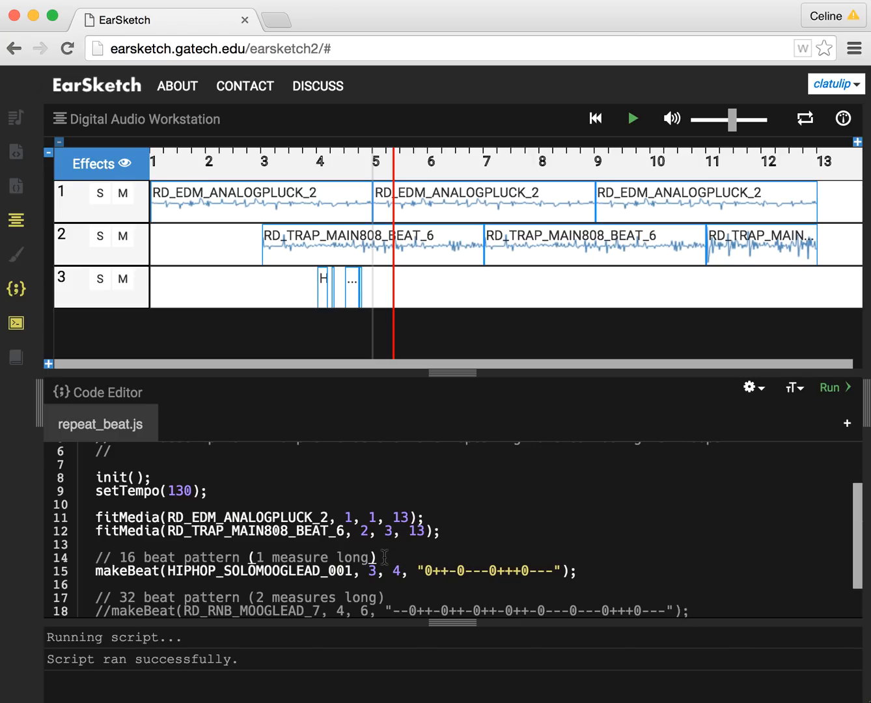
Step: Wrap the HIPHOP_SOLOMOOGLEAD_001 makeBeat line in a for ( ) { } block
type("fo")
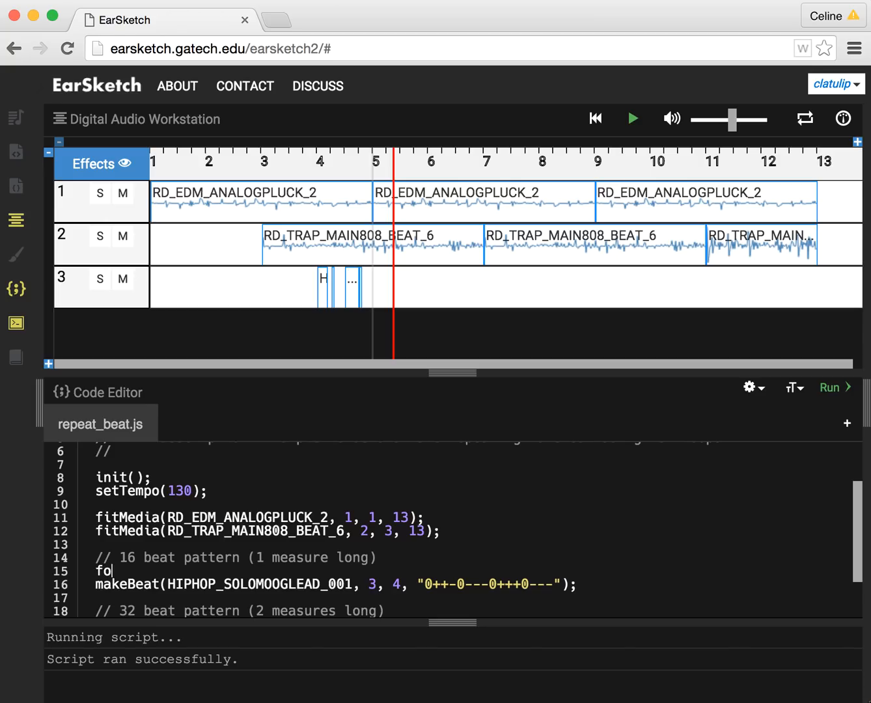
type("r")
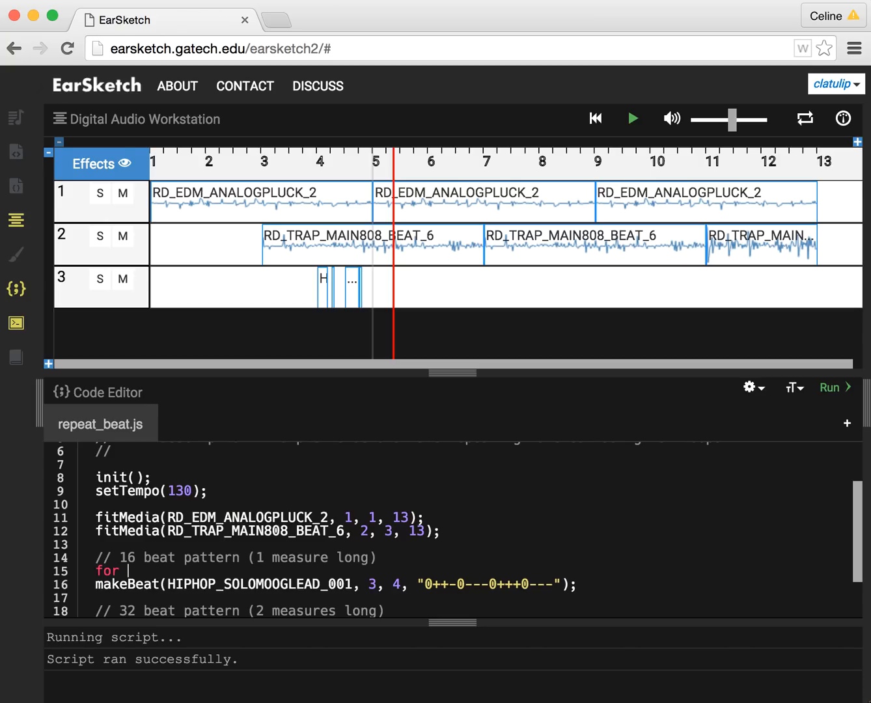
type("() {")
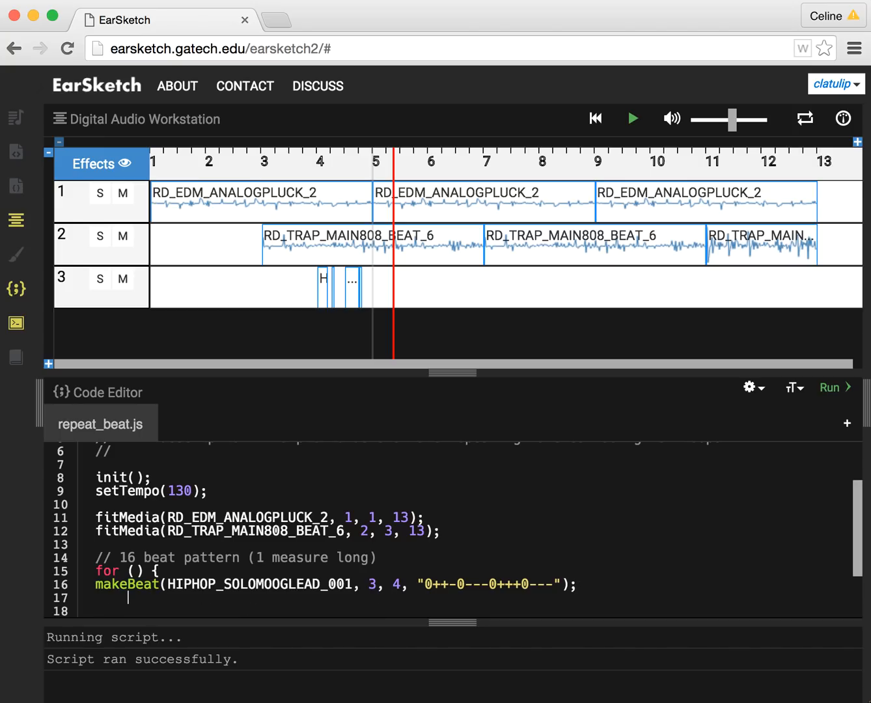
type("}")
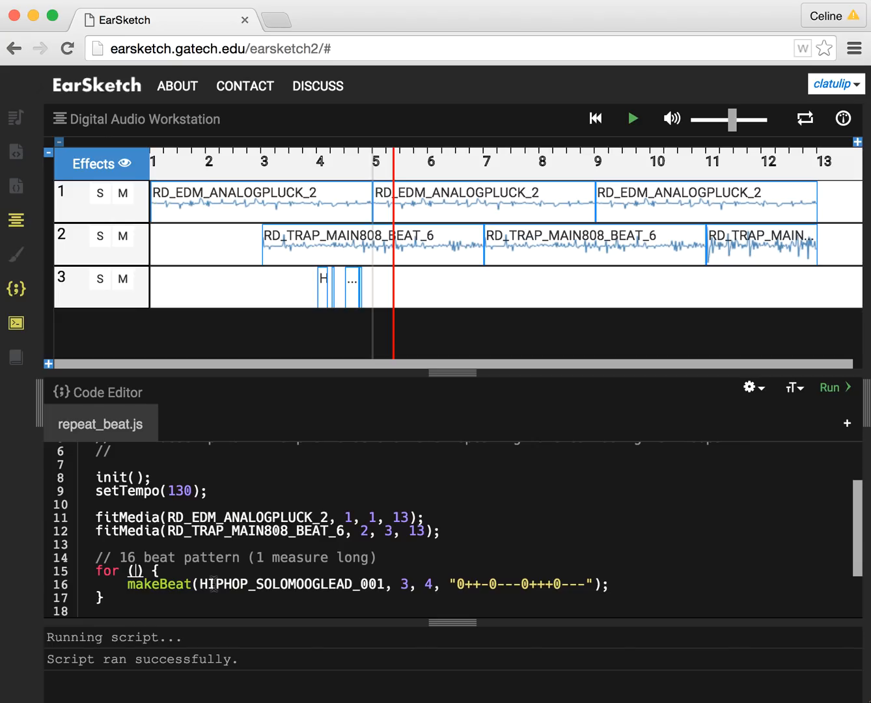
Step: Fill the loop header as var x = 0; x < 8; x = x + 1 and set the measure to 4 + x
type("var")
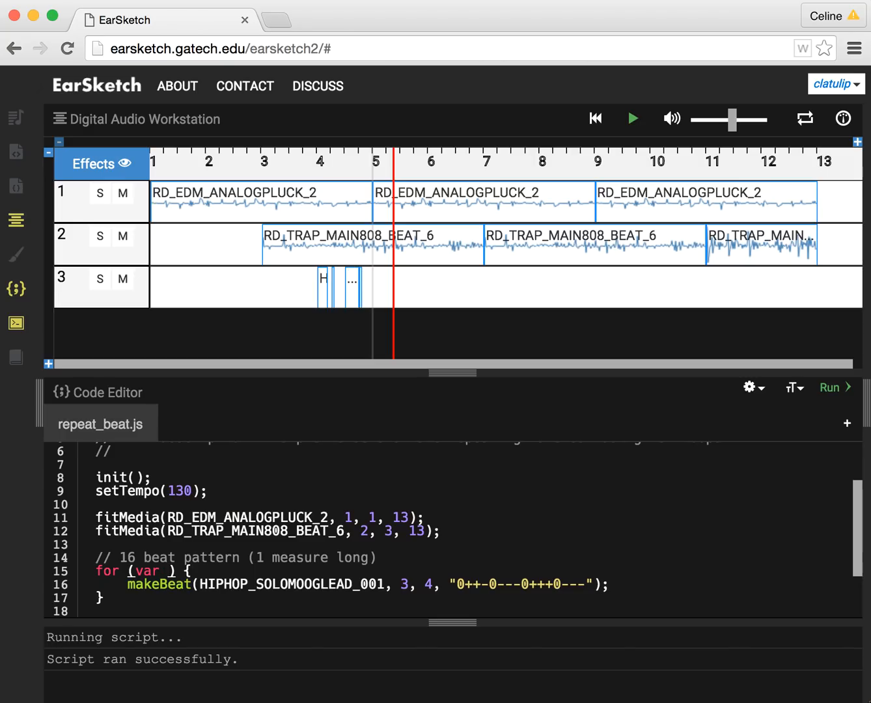
type("x")
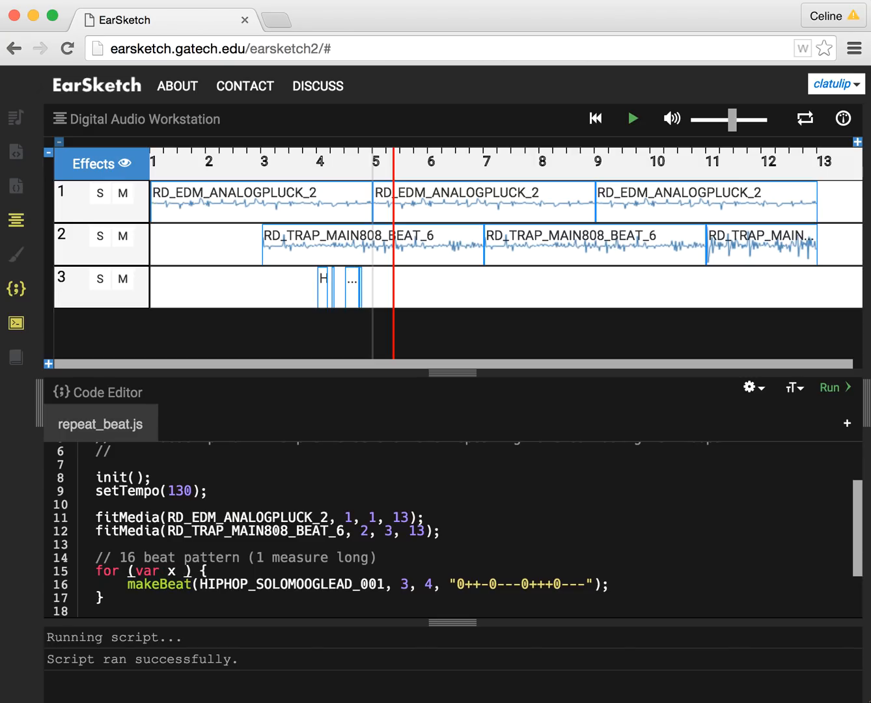
type("= 0;")
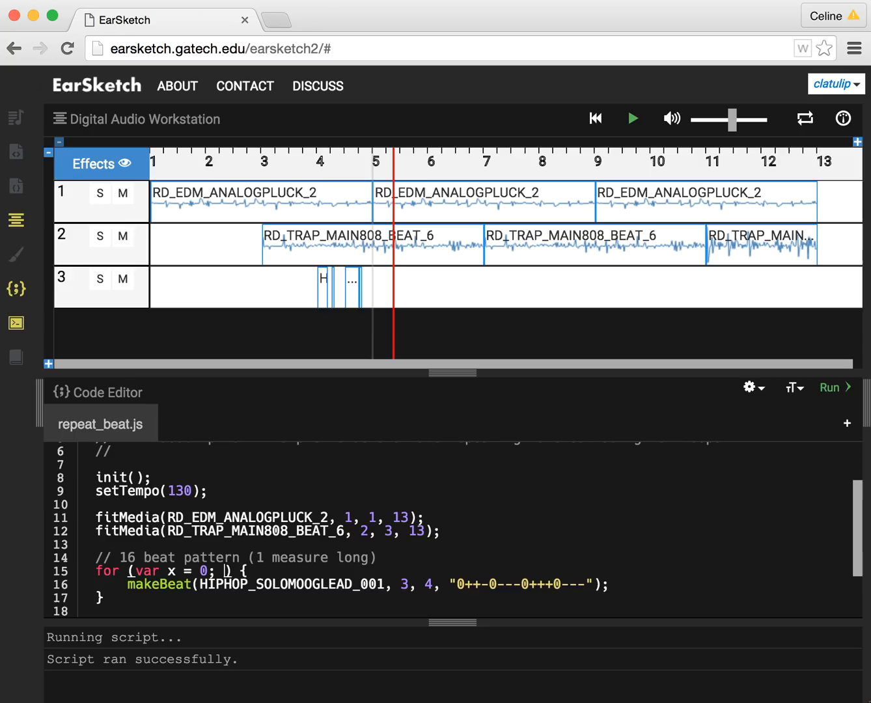
type("x")
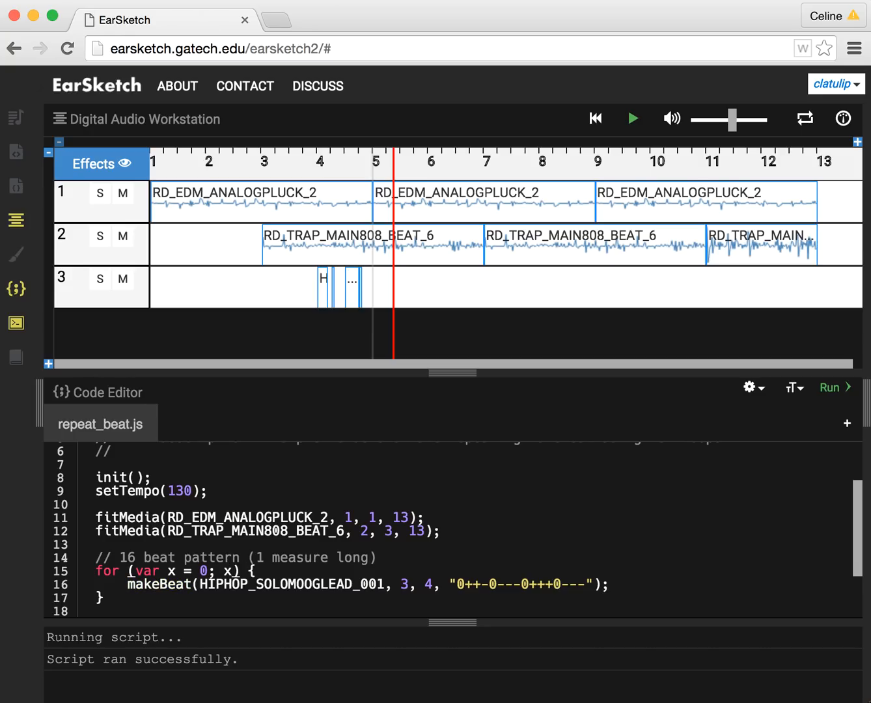
type(",")
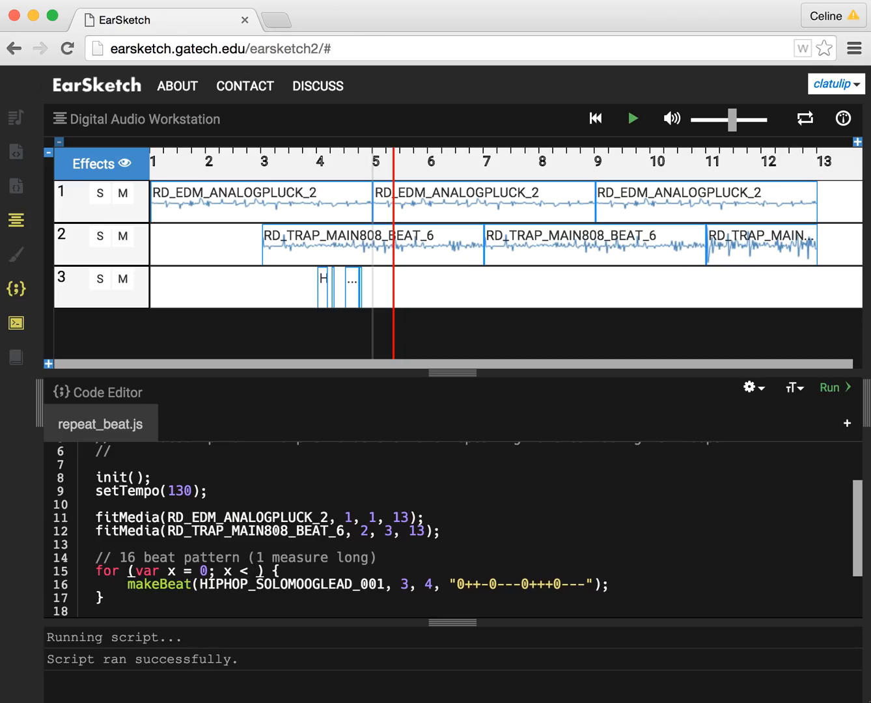
type("8; x =")
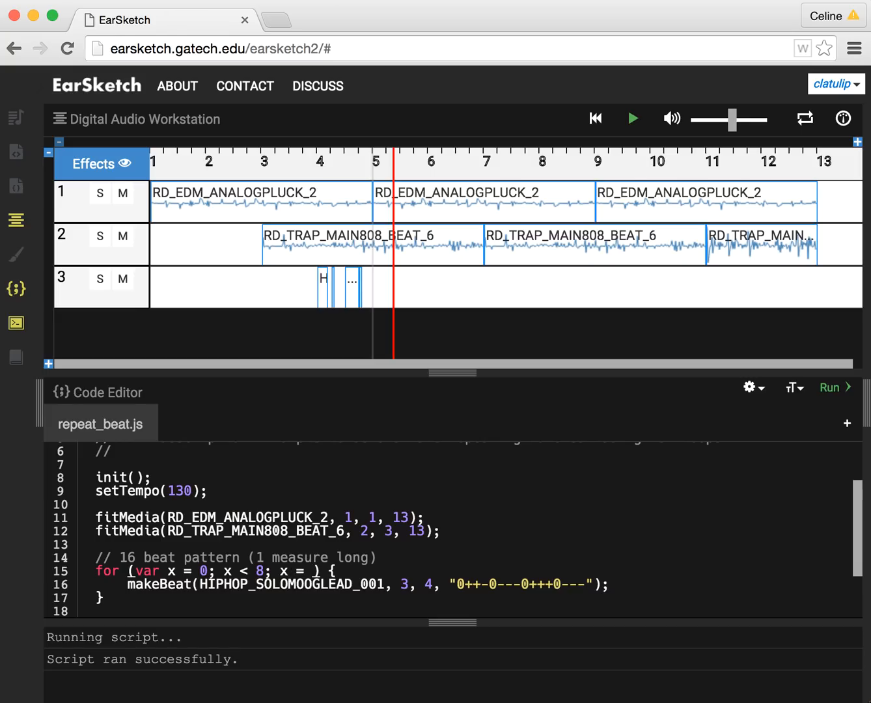
type("x + 1")
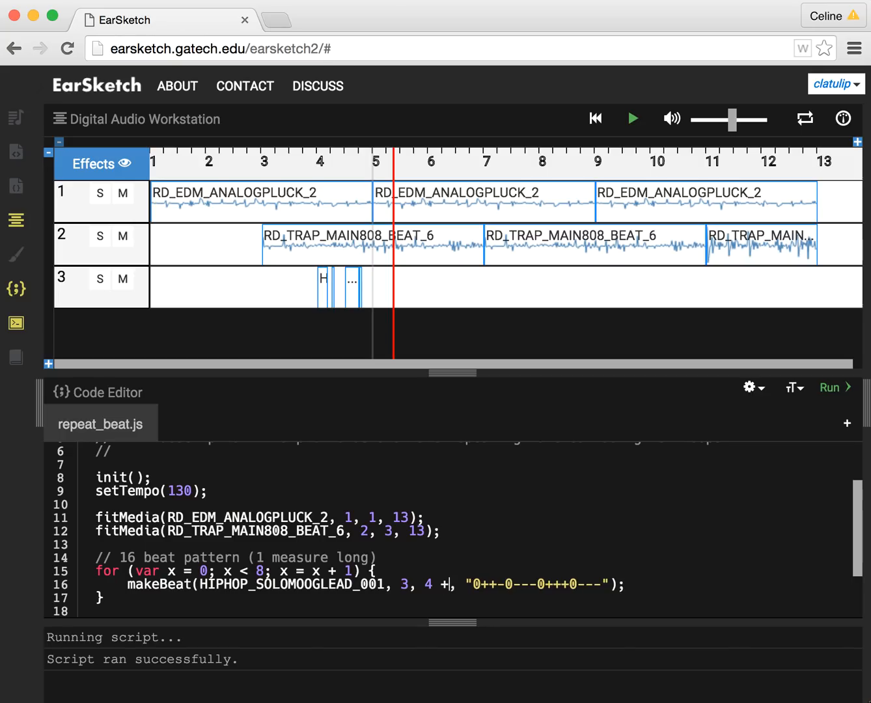
type("x")
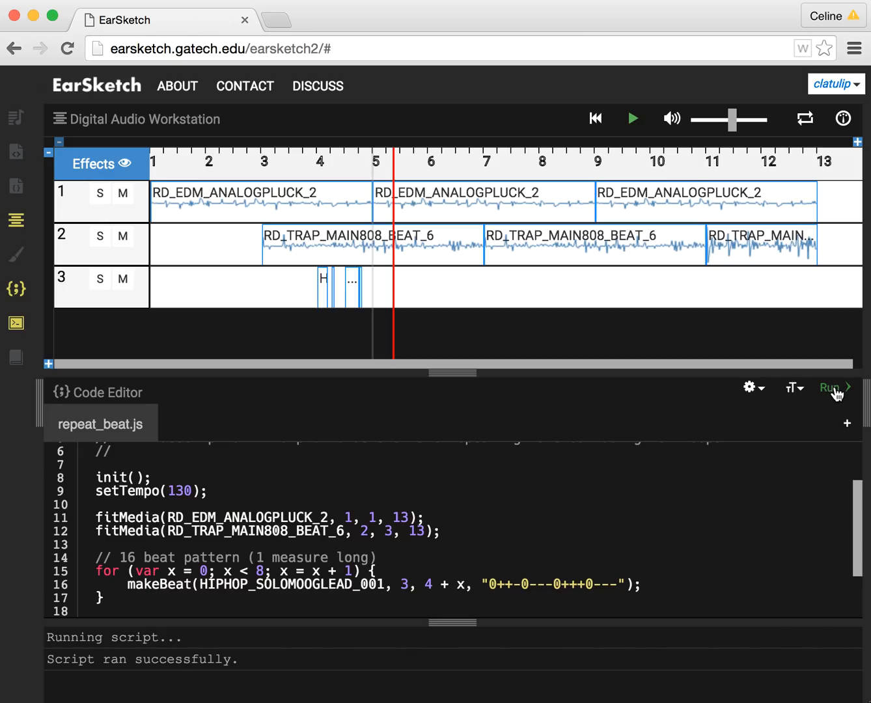
Step: Run the script so track 3 repeats the lead beat across measures 4 through 11
left_click(831, 389)
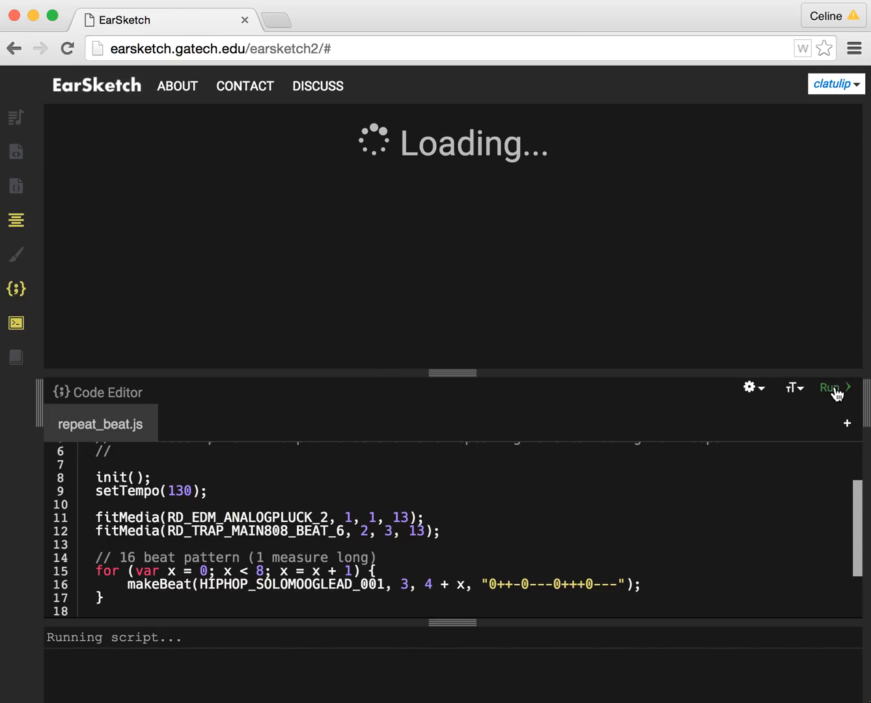
left_click(830, 388)
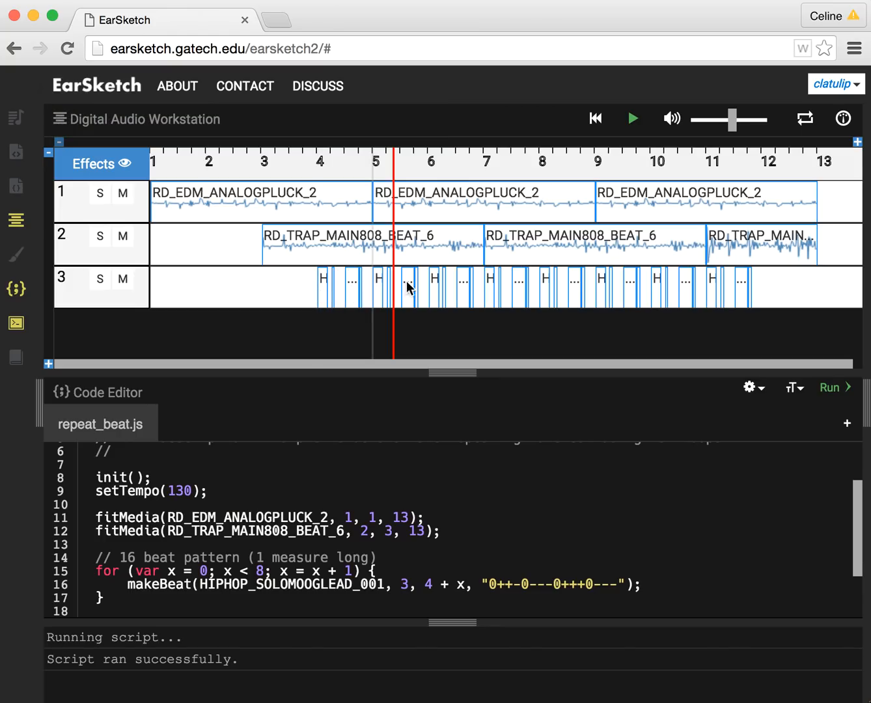
mouse_move(334, 294)
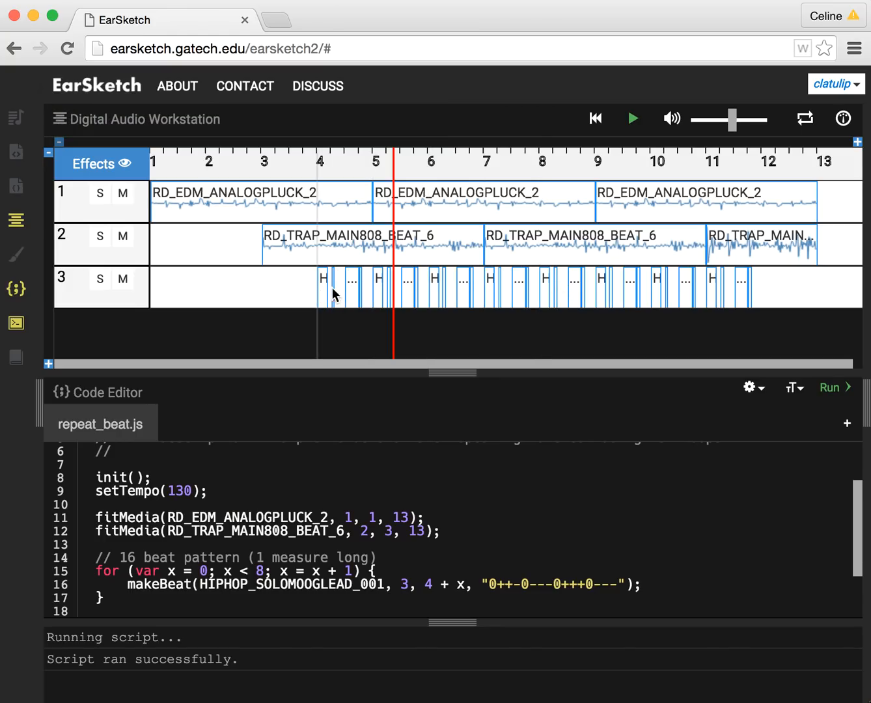
mouse_move(438, 287)
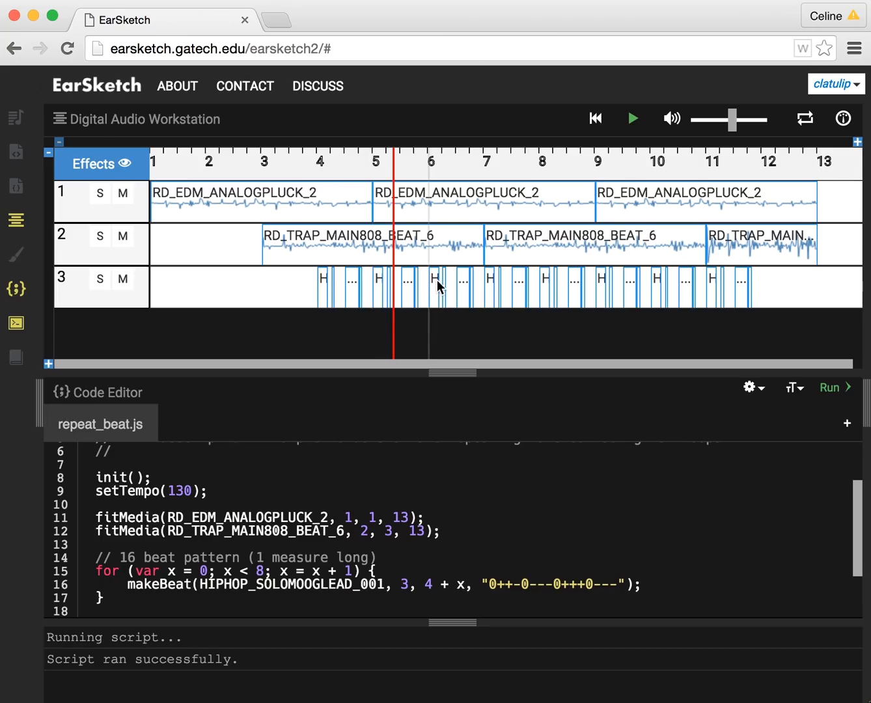
mouse_move(599, 284)
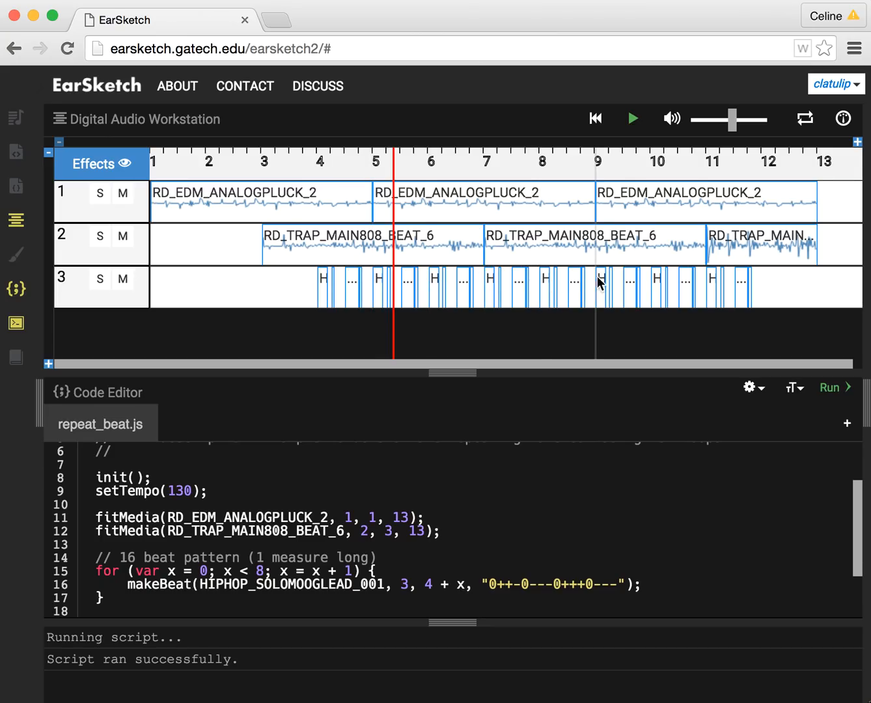
mouse_move(630, 422)
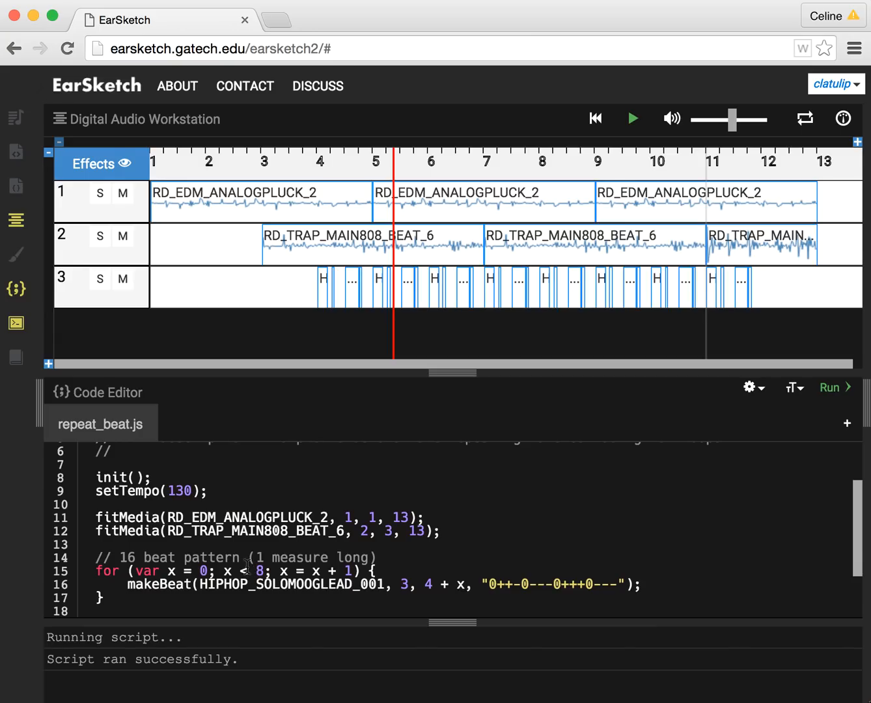
mouse_move(176, 235)
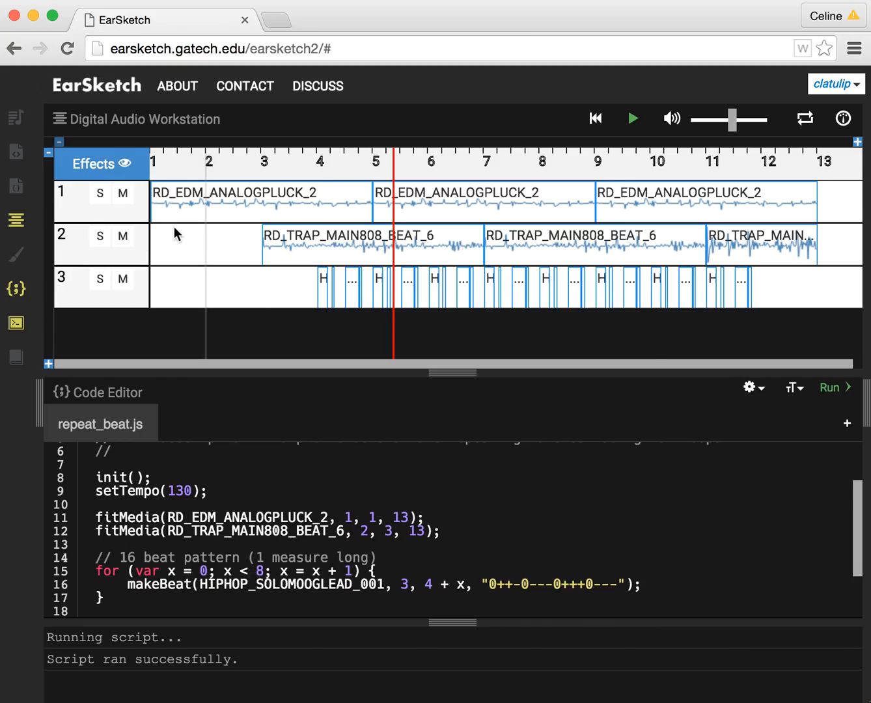
left_click(631, 117)
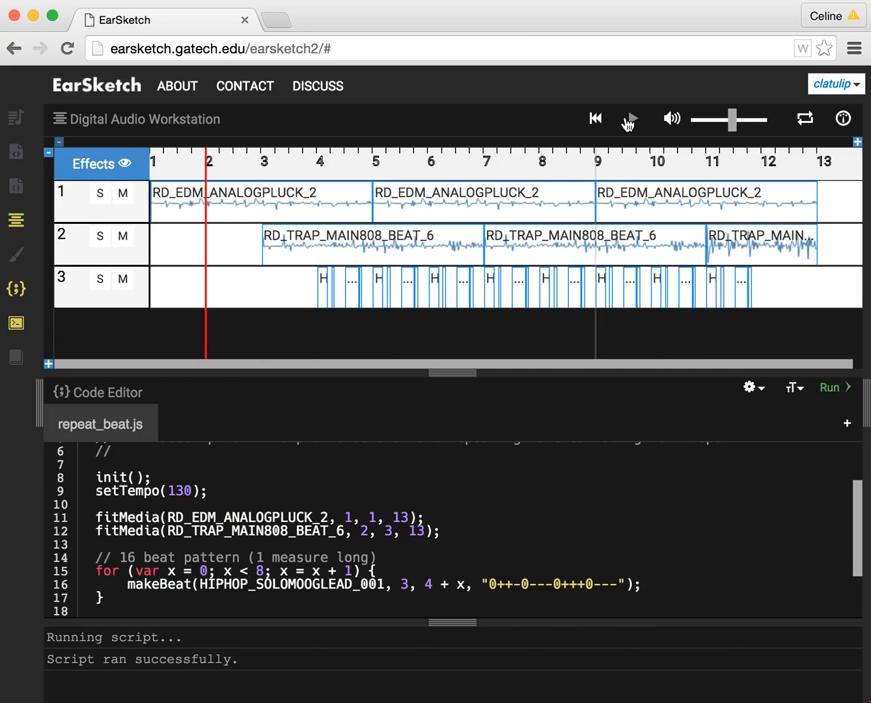
left_click(630, 118)
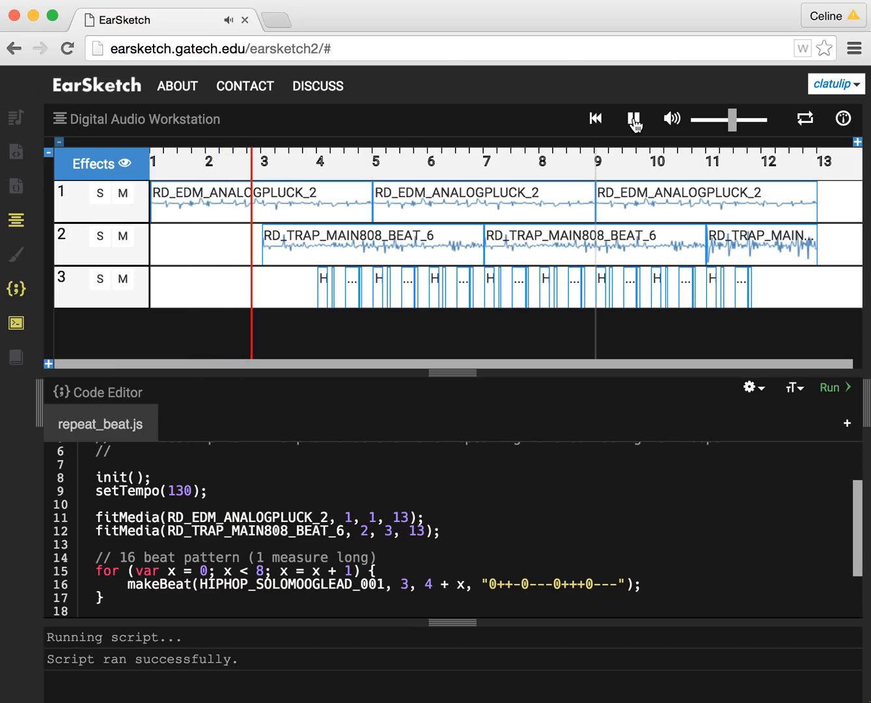
left_click(631, 118)
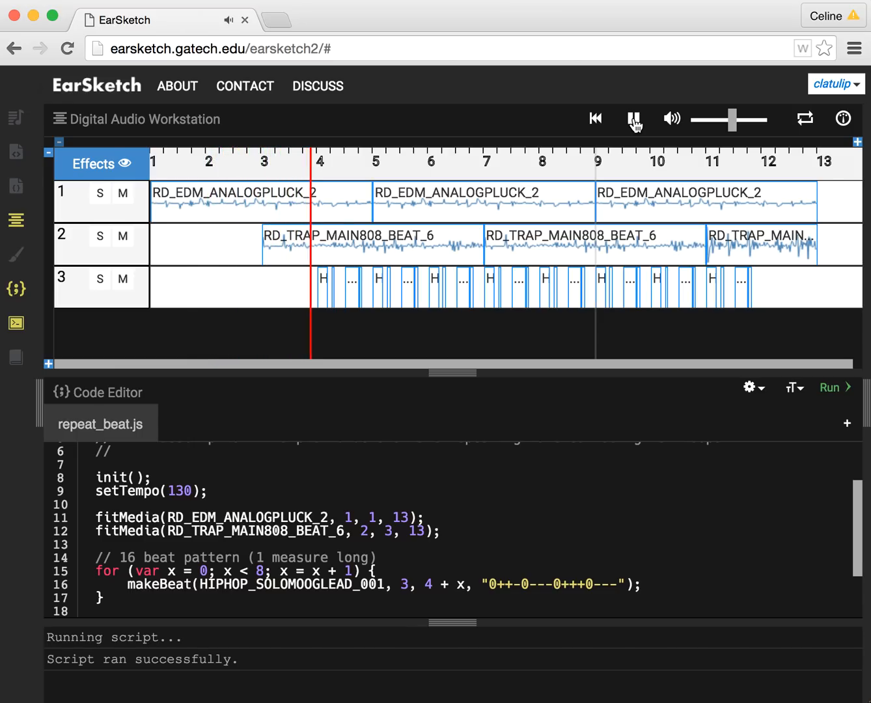
left_click(633, 118)
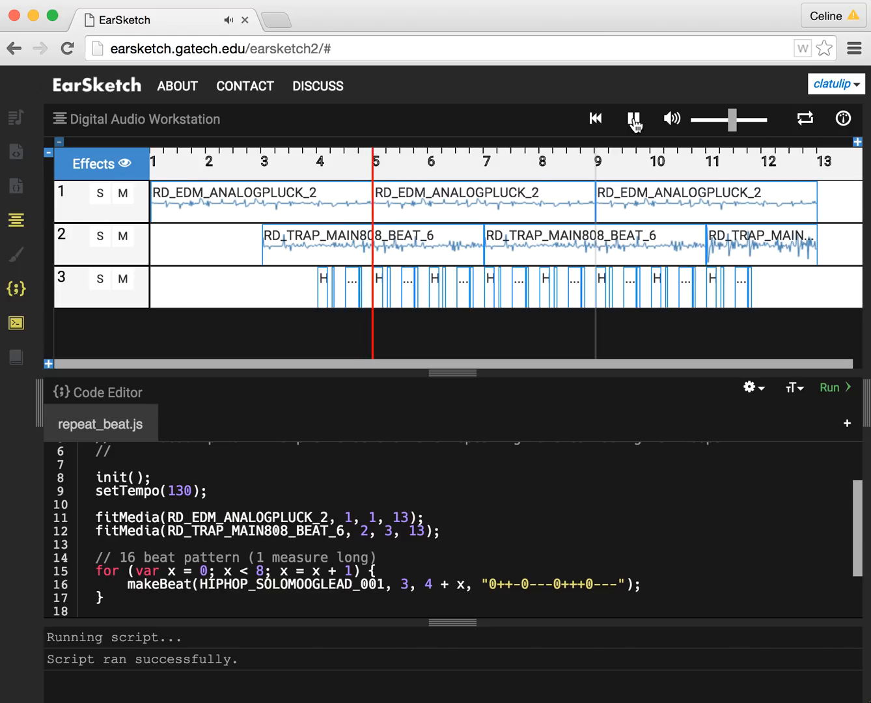
left_click(633, 119)
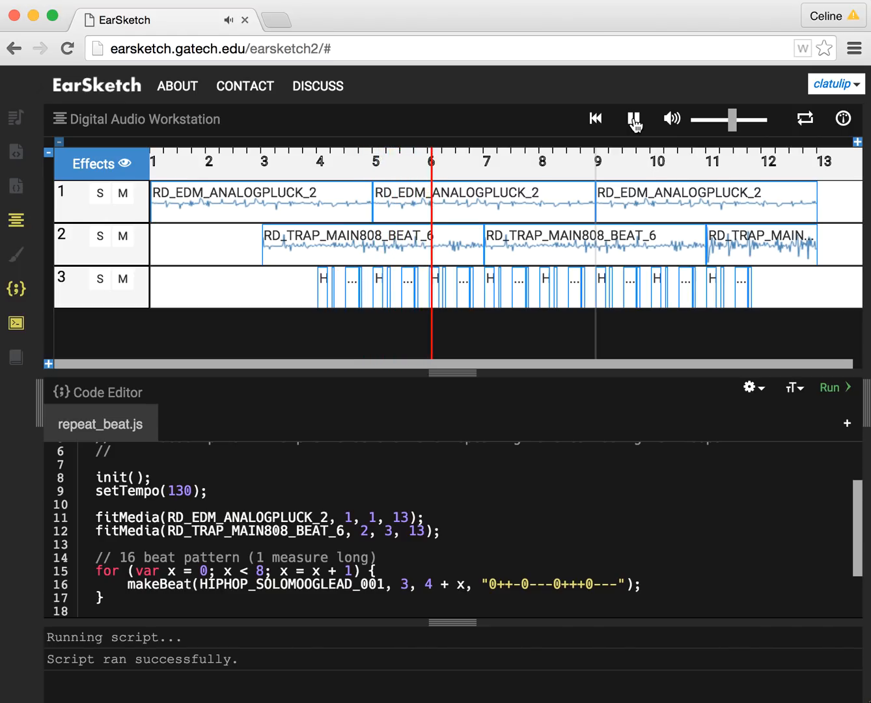
left_click(633, 118)
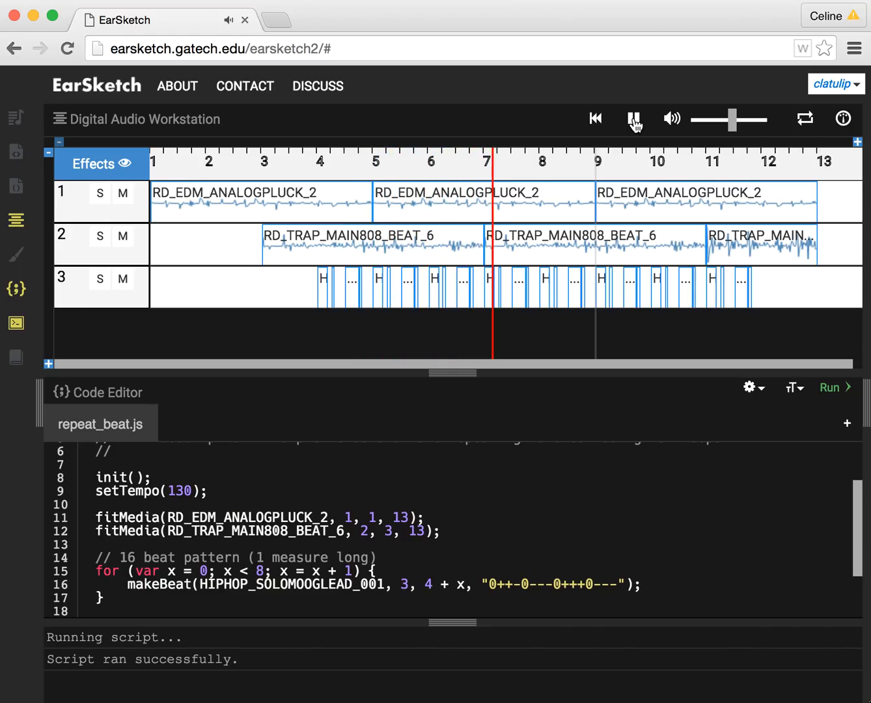
left_click(632, 119)
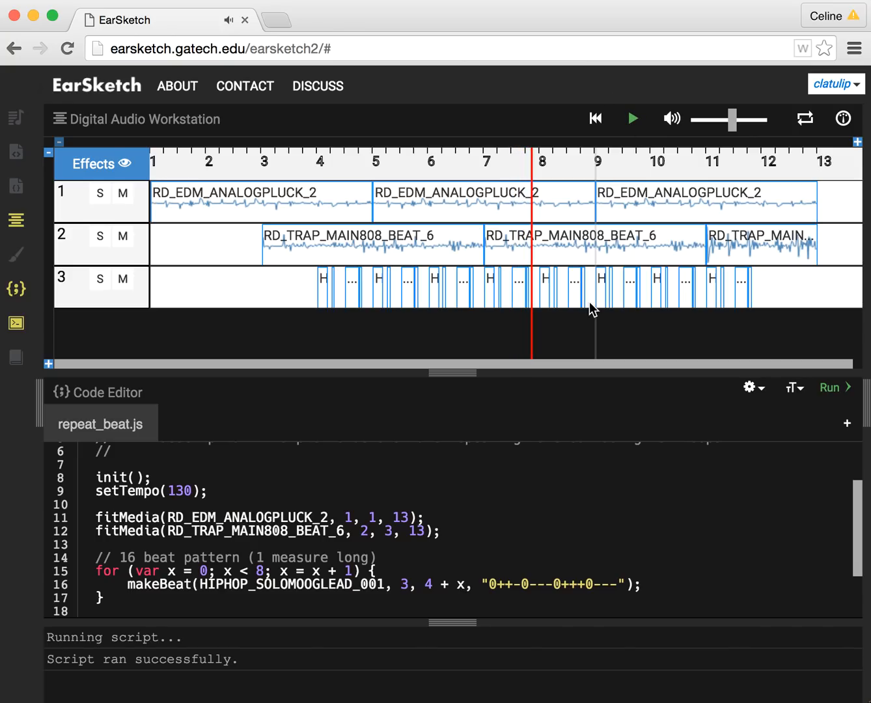
mouse_move(352, 552)
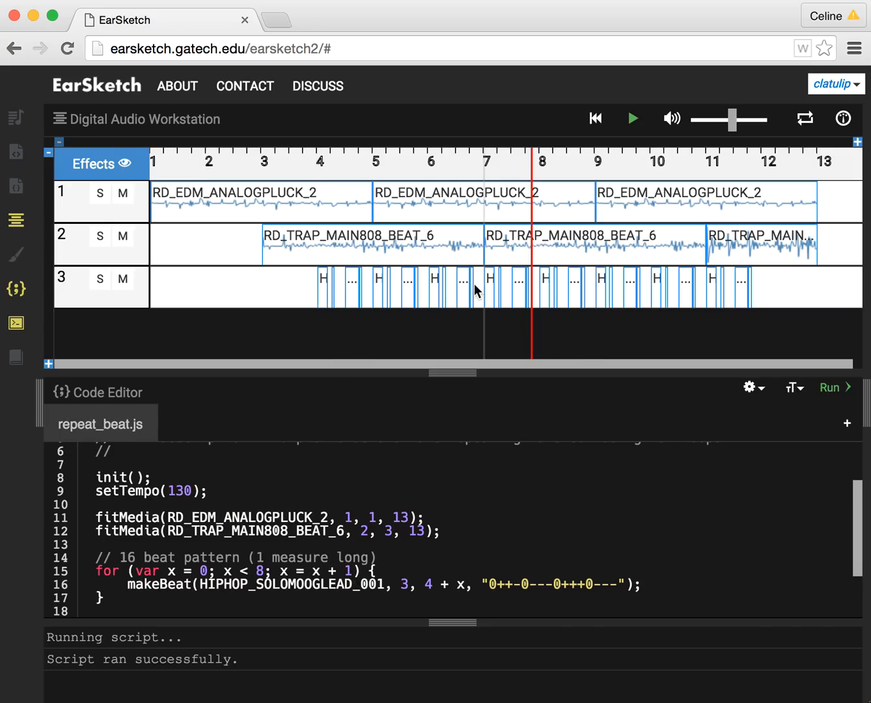
mouse_move(391, 291)
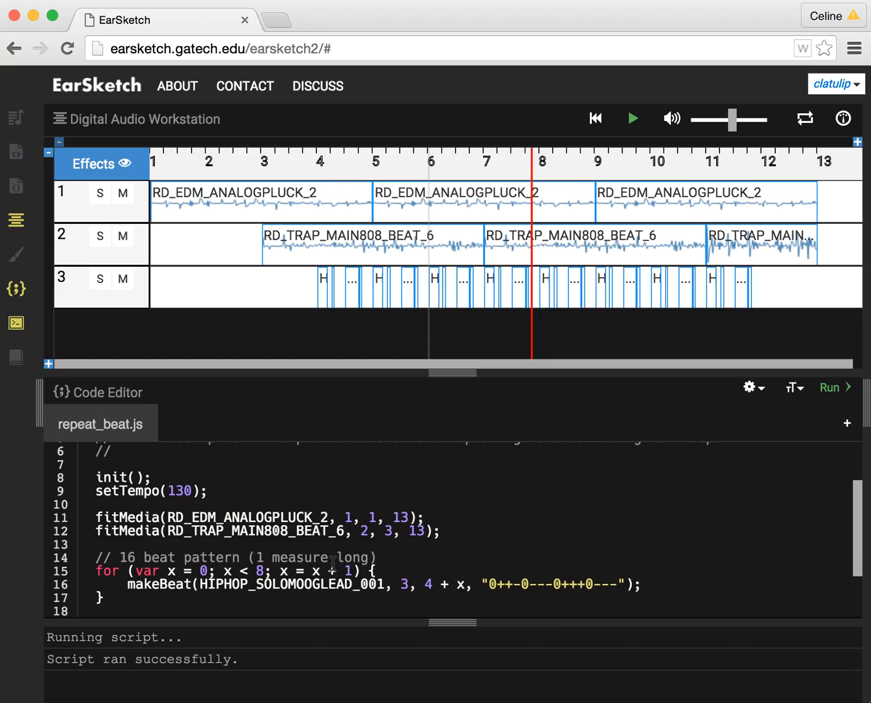
Step: Change the loop step to x = x + 2 and rerun so the beat lands on every other measure
double_click(349, 570)
type("2")
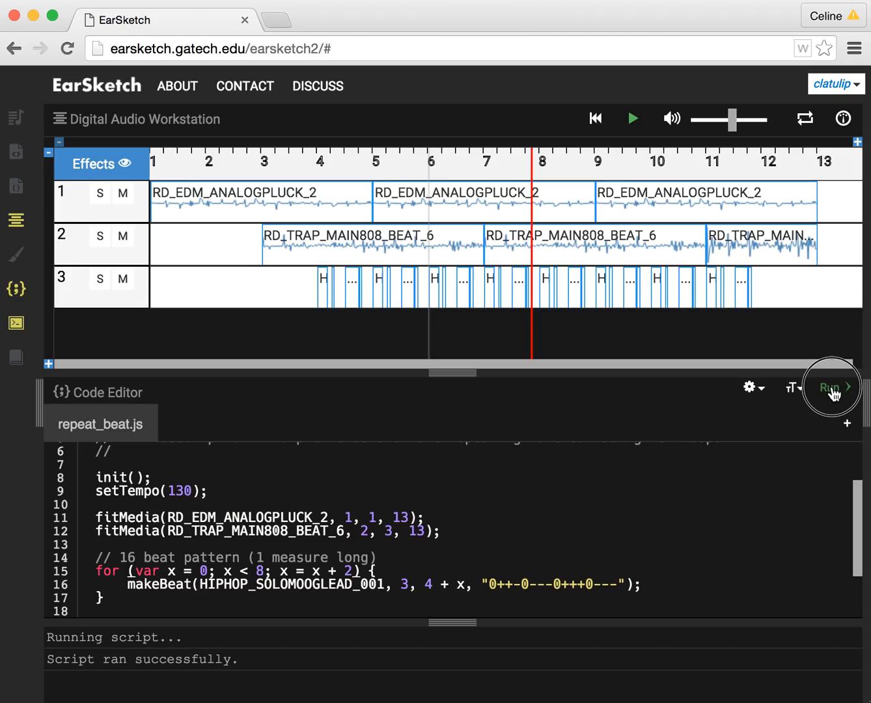
left_click(831, 387)
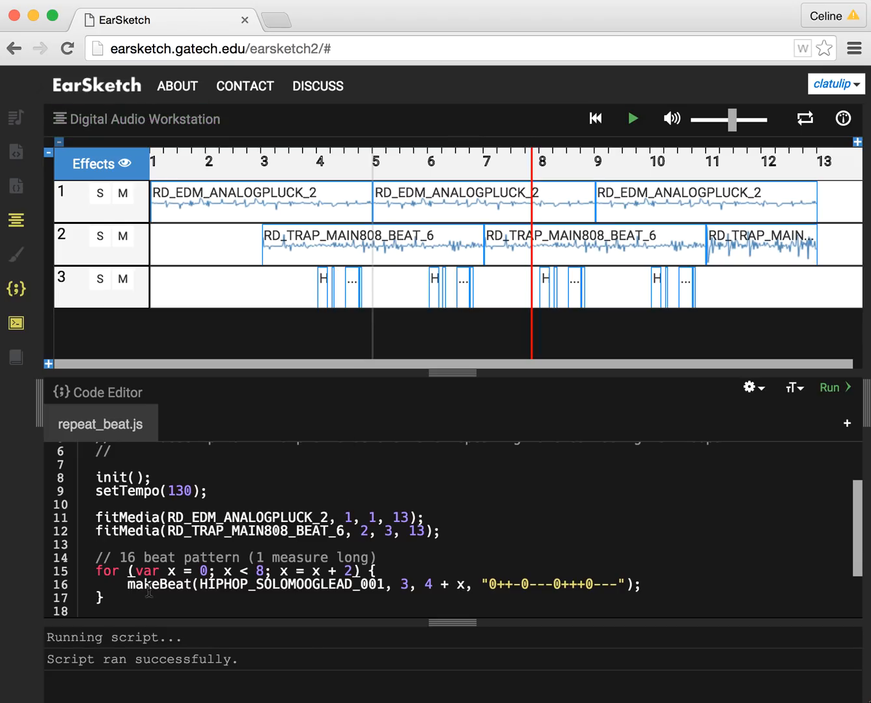
mouse_move(448, 589)
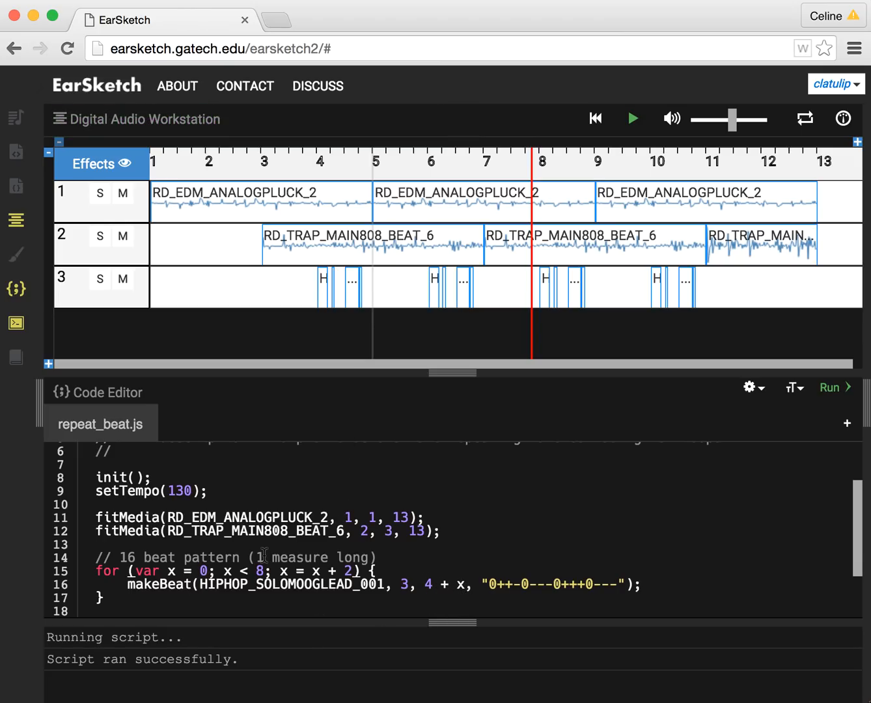
left_click(204, 571)
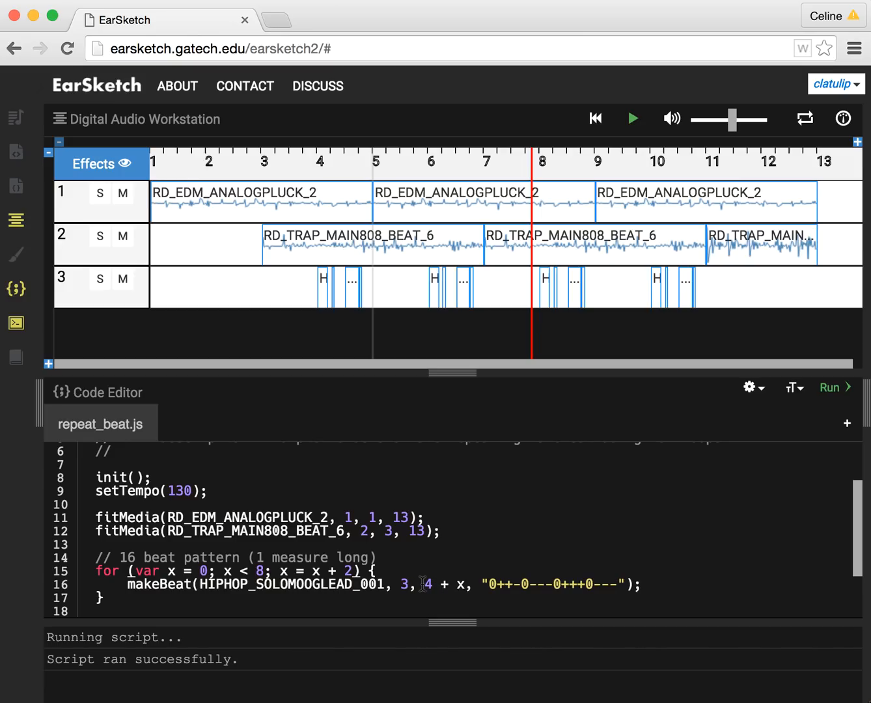
mouse_move(464, 349)
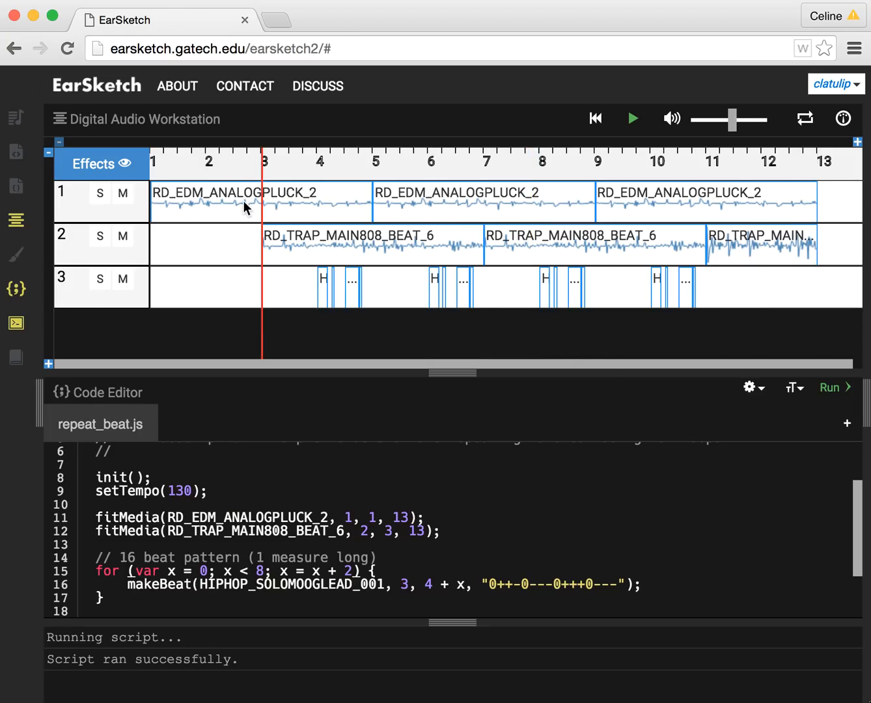
left_click(632, 118)
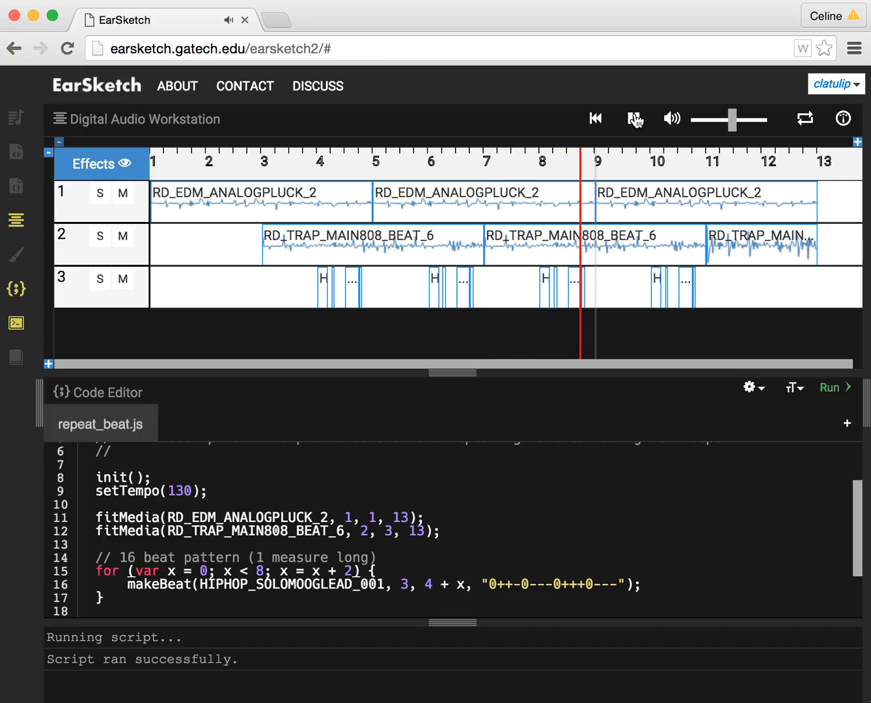
left_click(632, 119)
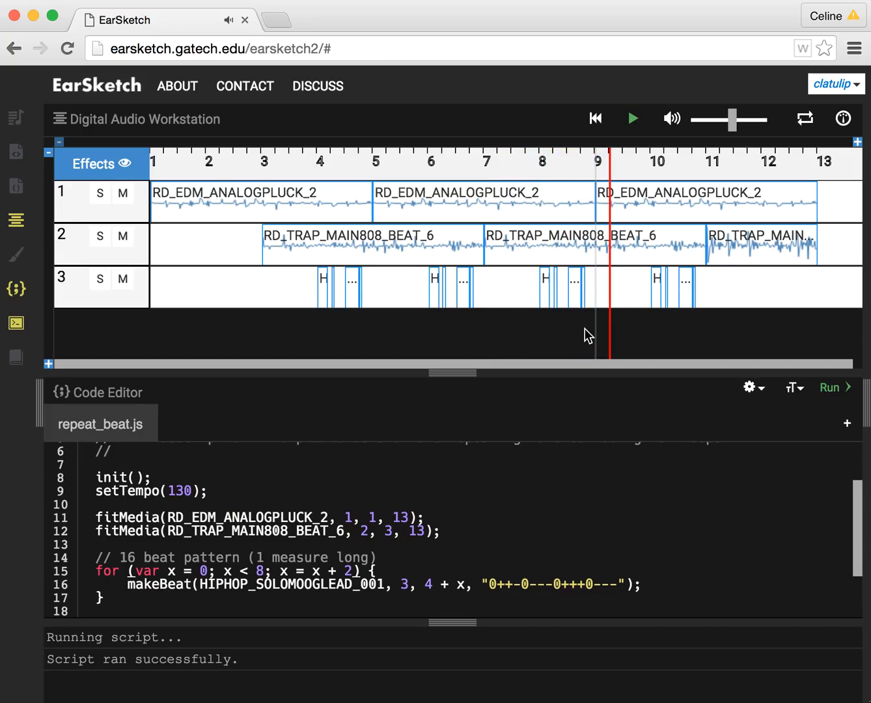
Step: Comment out the x loop, uncomment the 32-beat RD_RNB_MOOGLEAD_7 line, and run to build track 4
scroll("down", 3)
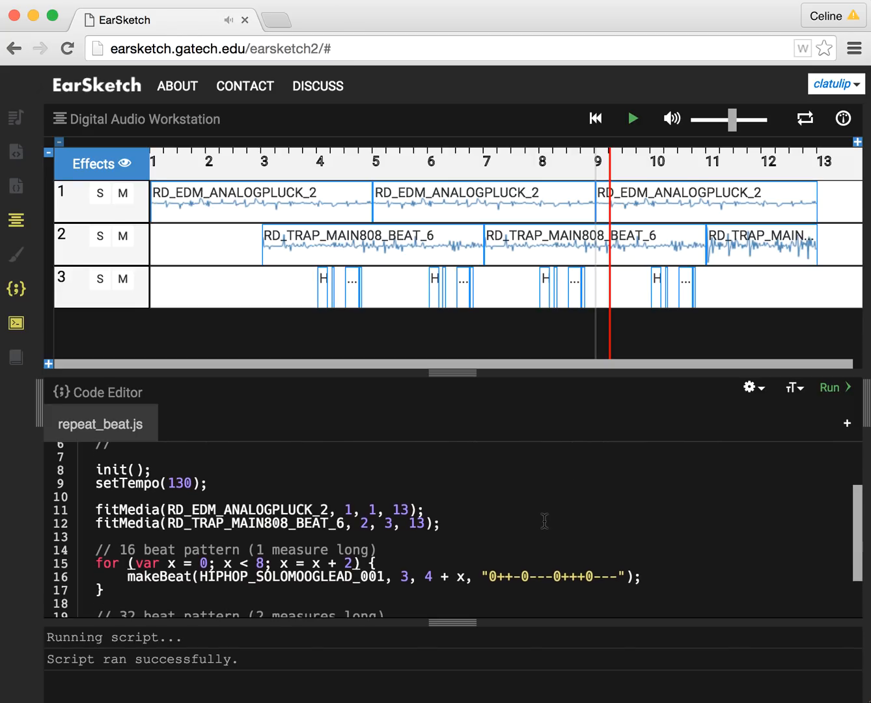
scroll("down", 3)
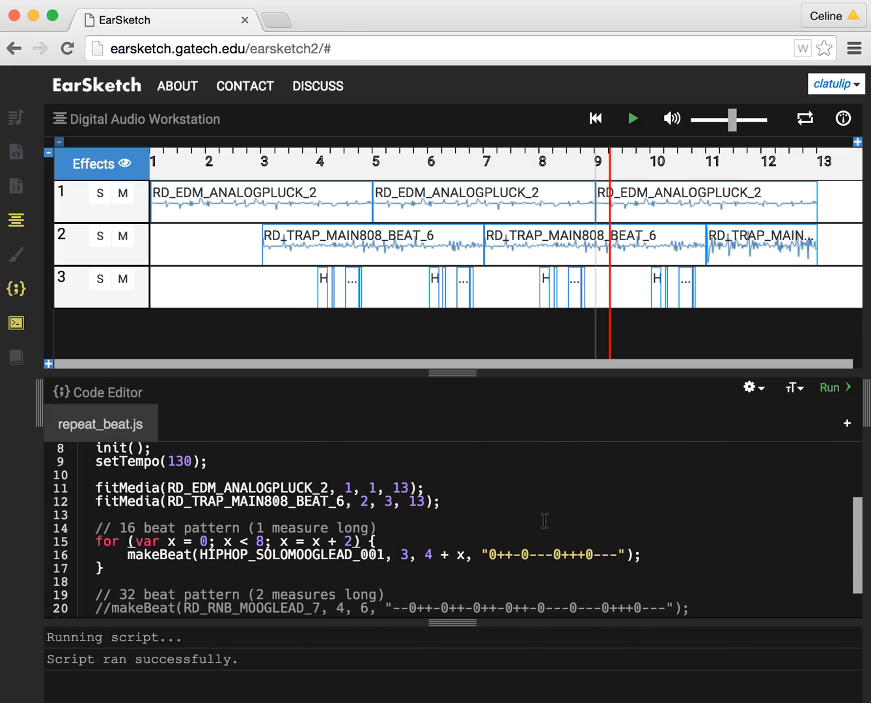
mouse_move(280, 513)
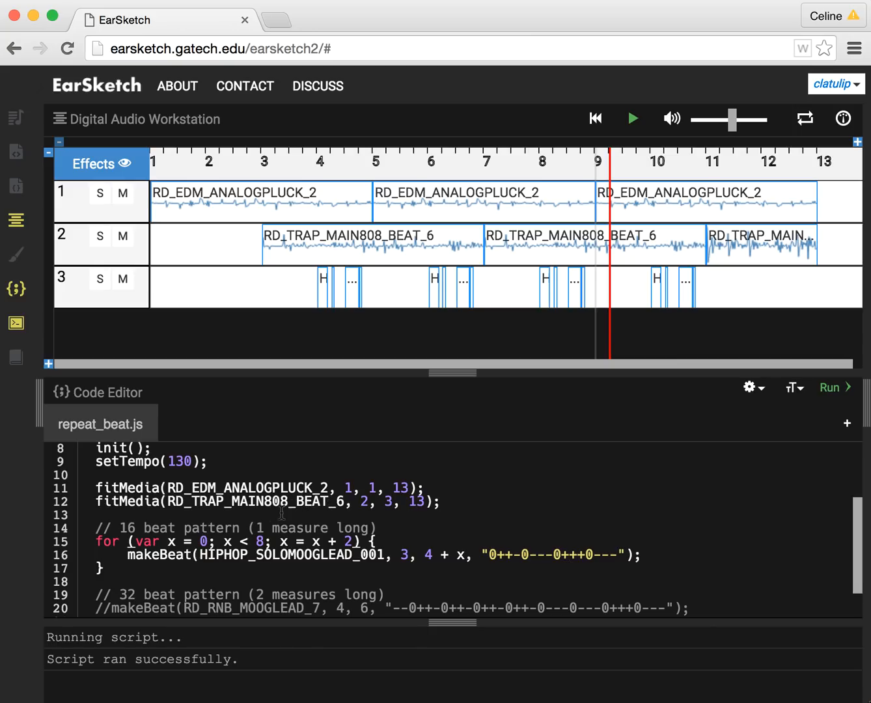
scroll("down", 3)
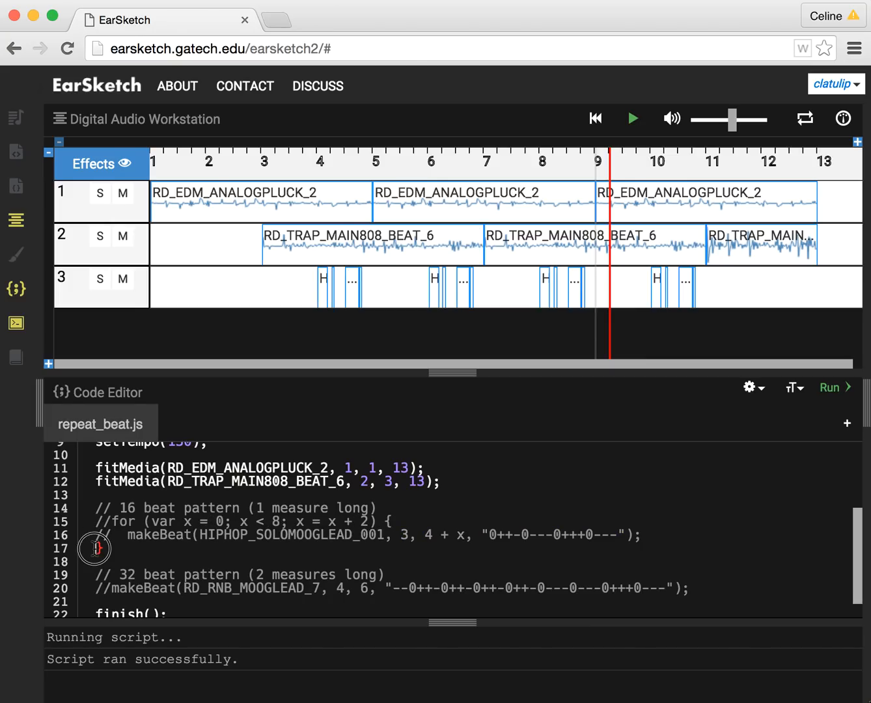
scroll("down", 3)
type("//")
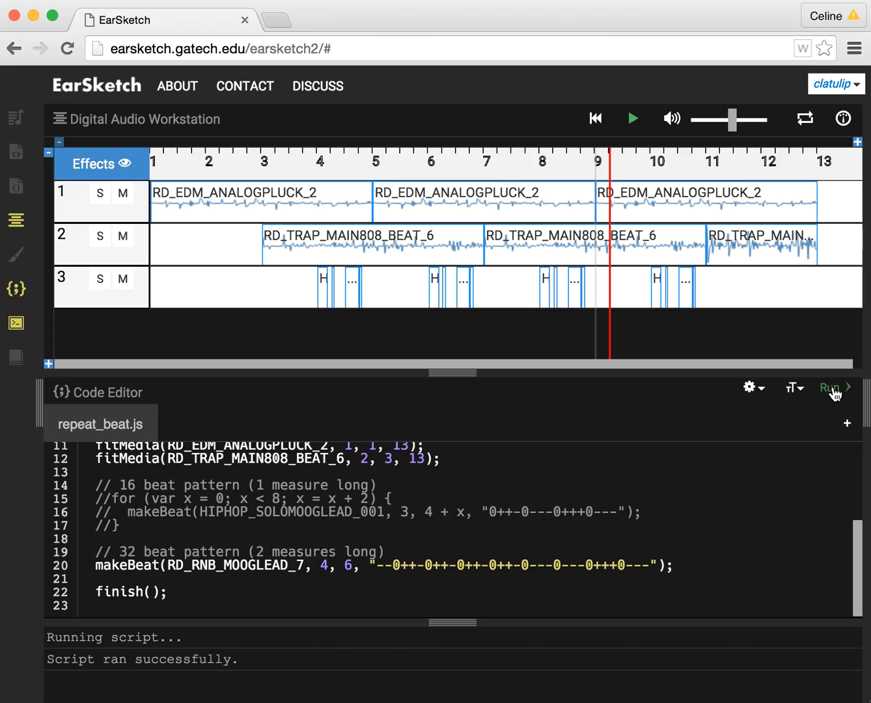
left_click(831, 388)
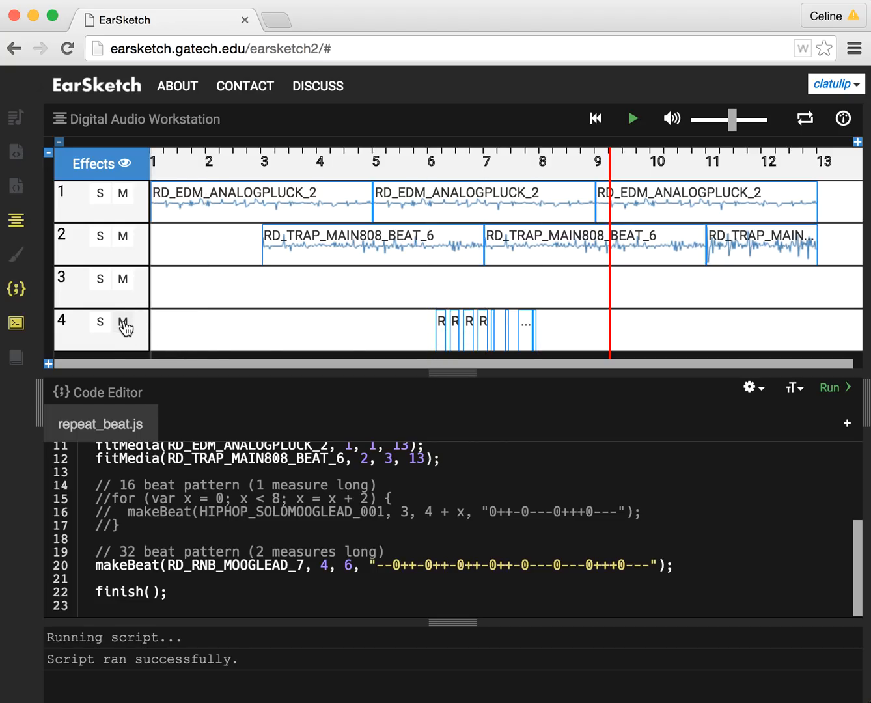
left_click(594, 119)
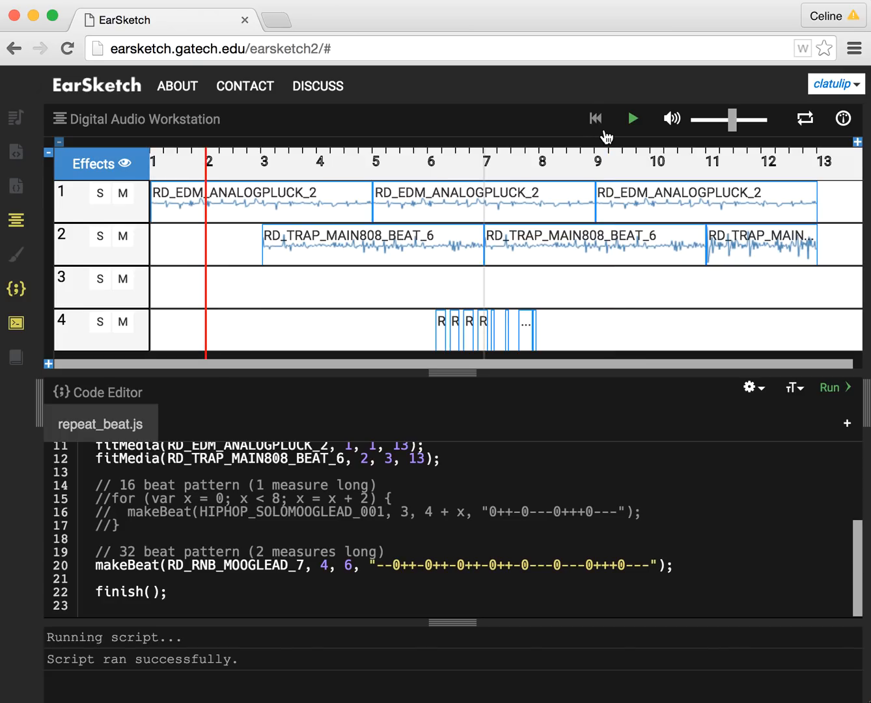
left_click(632, 118)
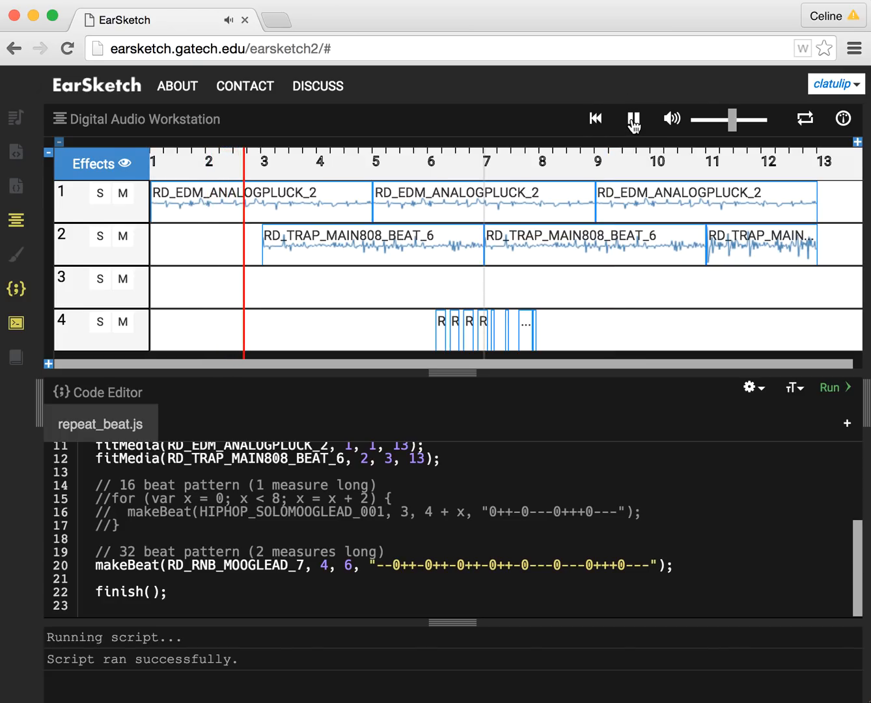
left_click(632, 119)
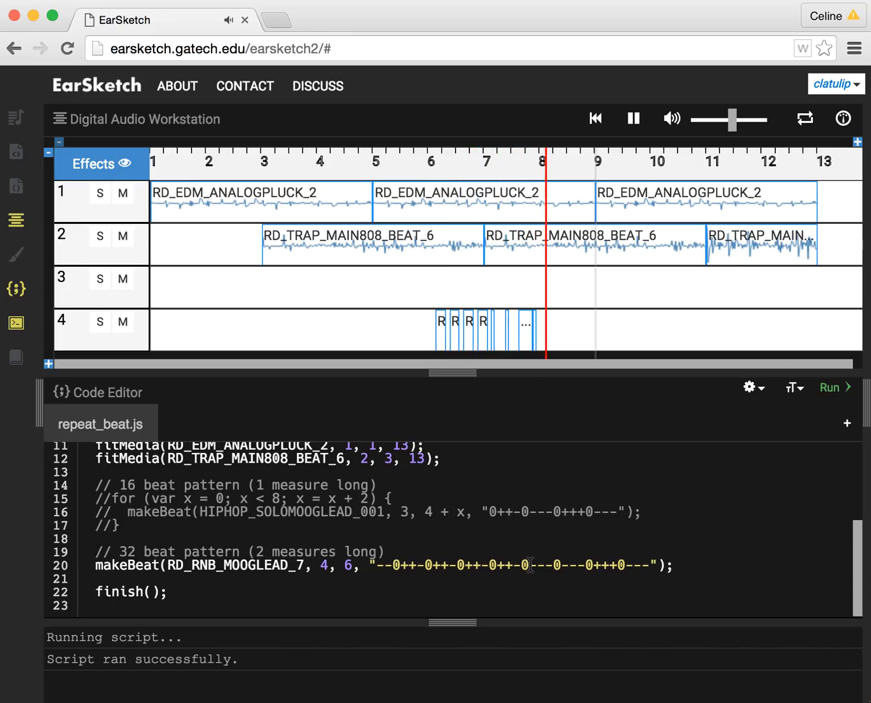
left_click(632, 117)
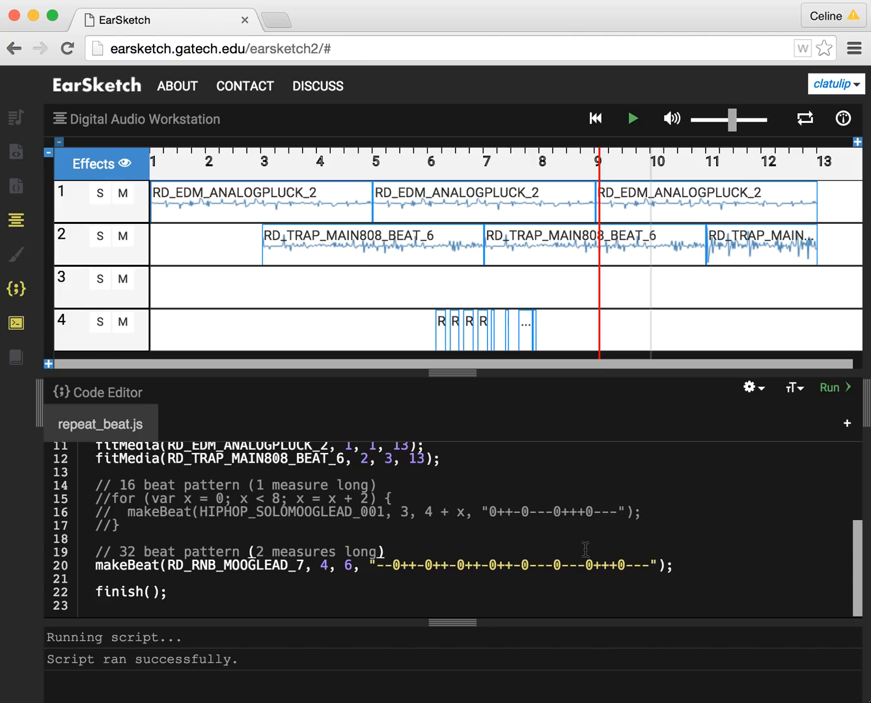
Step: Write the loop header for (var y = 0; y < 6; y = y + 1) above the RD_RNB_MOOGLEAD_7 line
type("for")
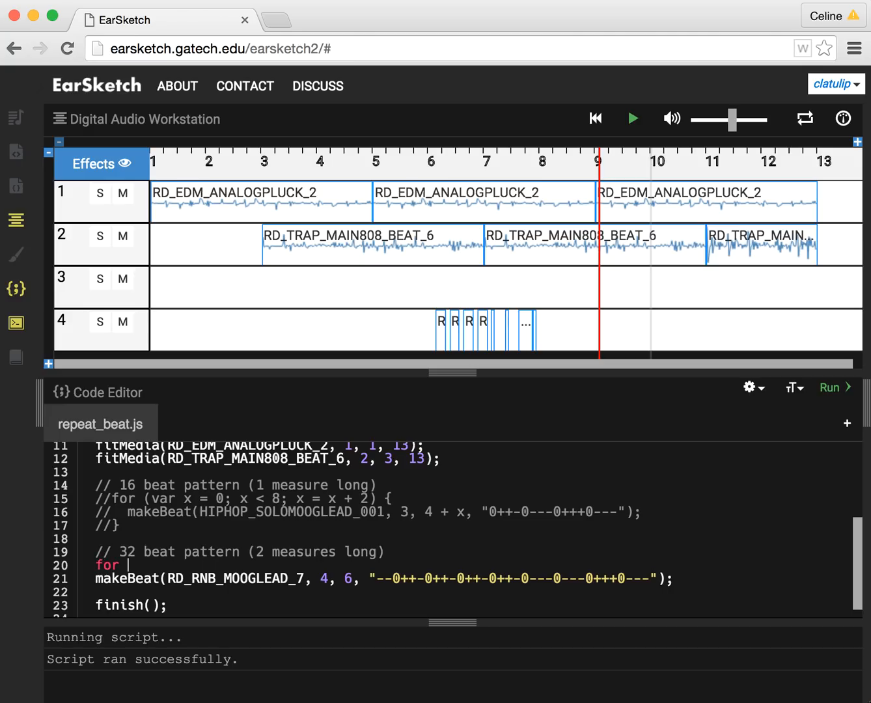
type("(var")
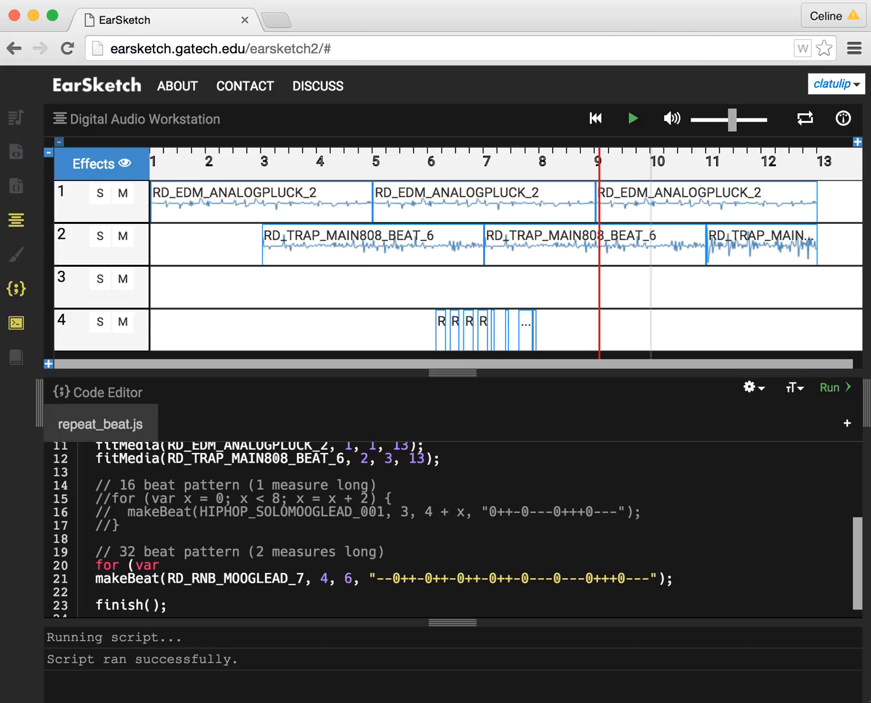
type("y =")
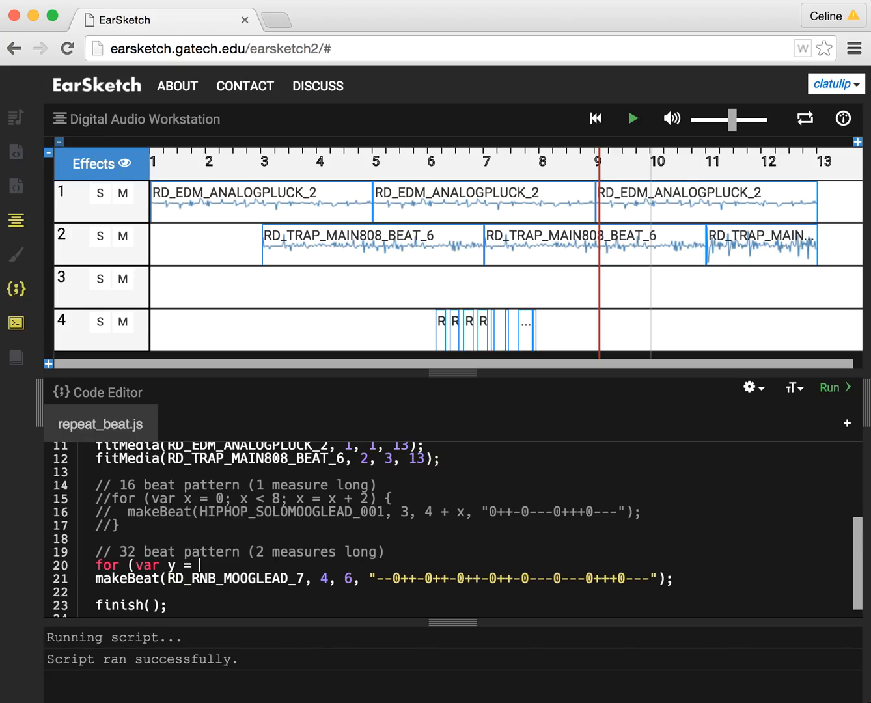
type("0; y <")
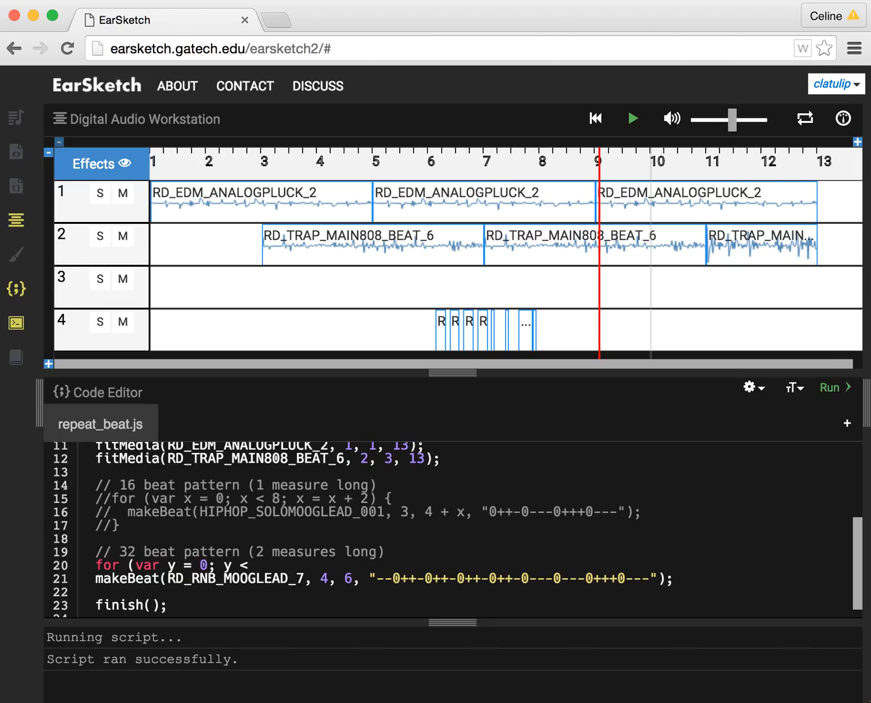
type("6; y =")
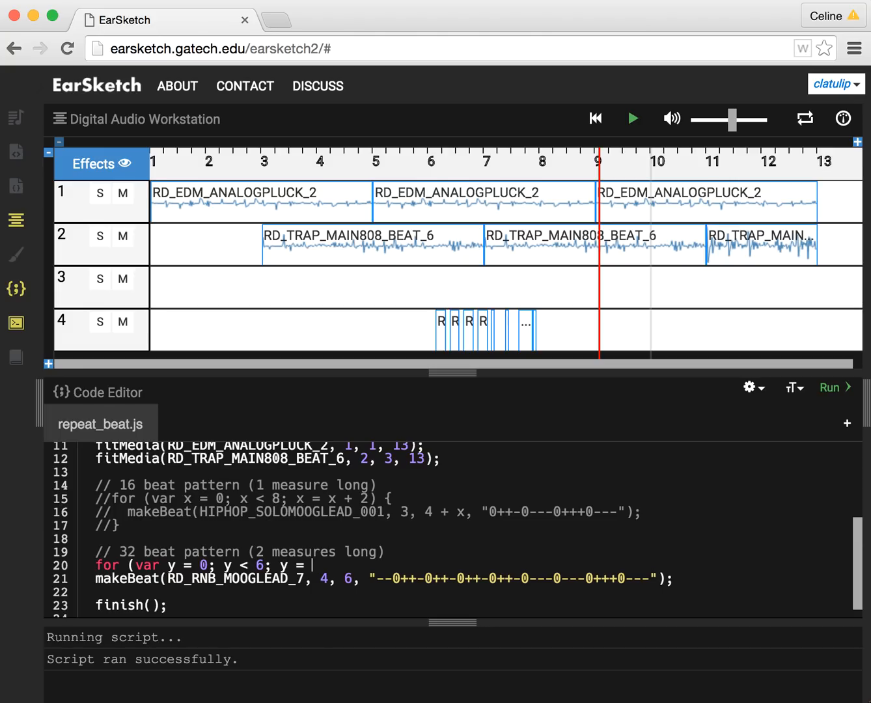
type("y + 2")
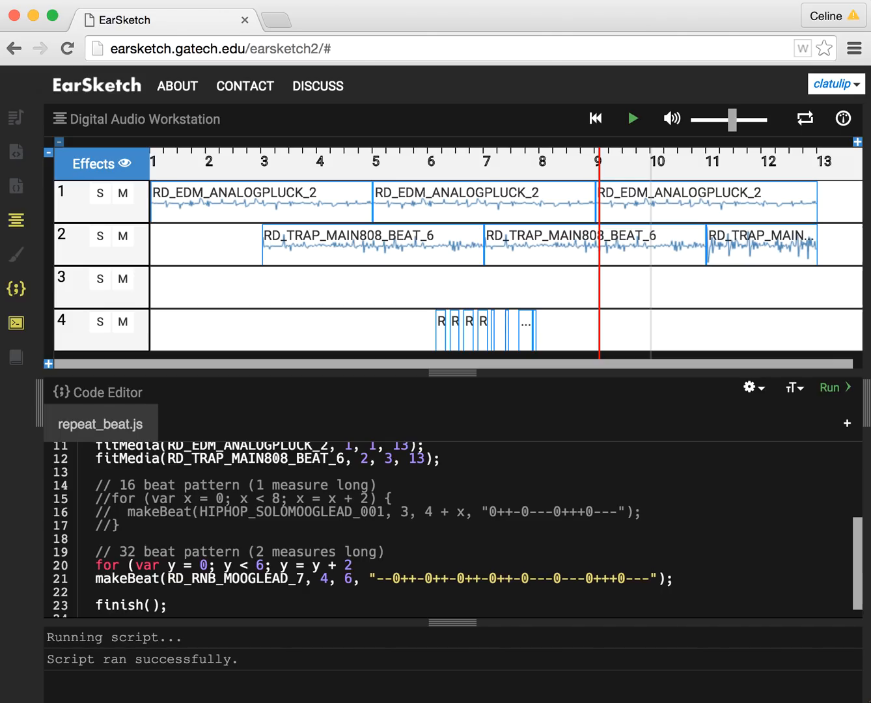
type("1")
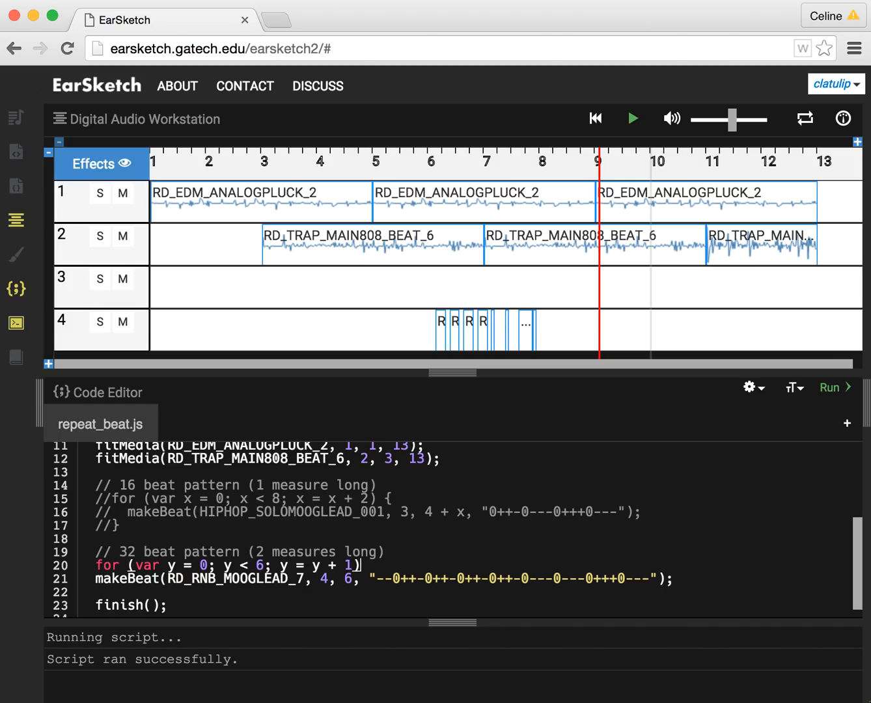
Step: Enclose the RD_RNB_MOOGLEAD_7 makeBeat call in the loop's braces
type("{")
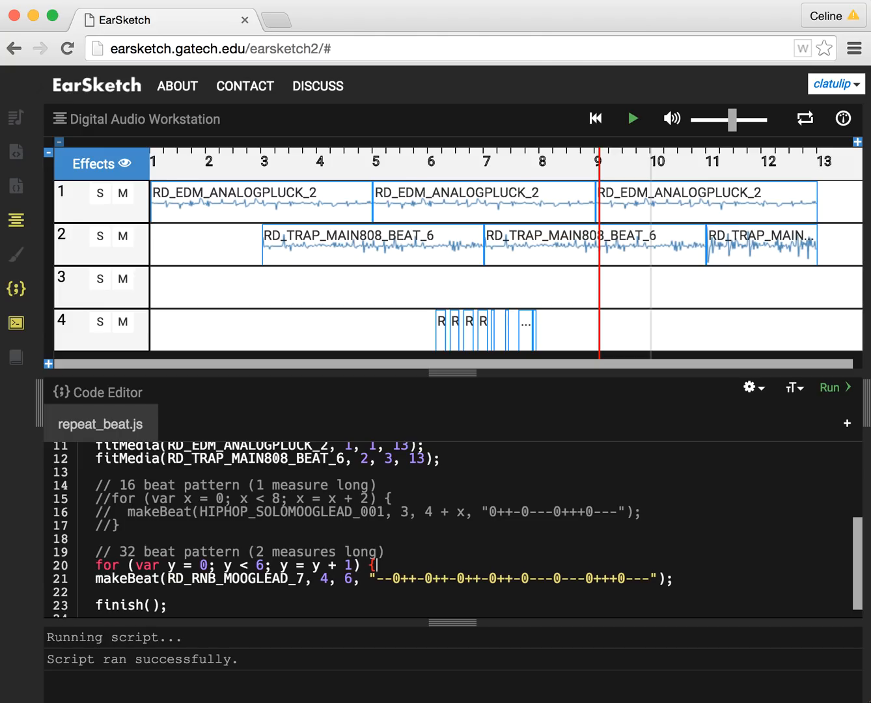
left_click(676, 578)
type("}")
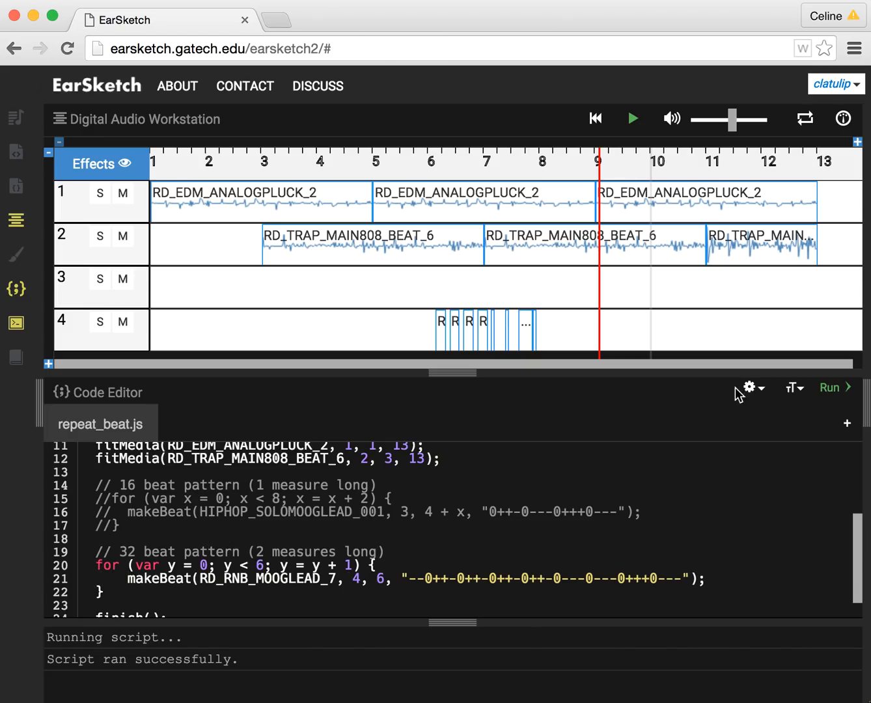
Step: Run the looped script, getting overlapping-clip warnings on track 4, and play it briefly
left_click(831, 387)
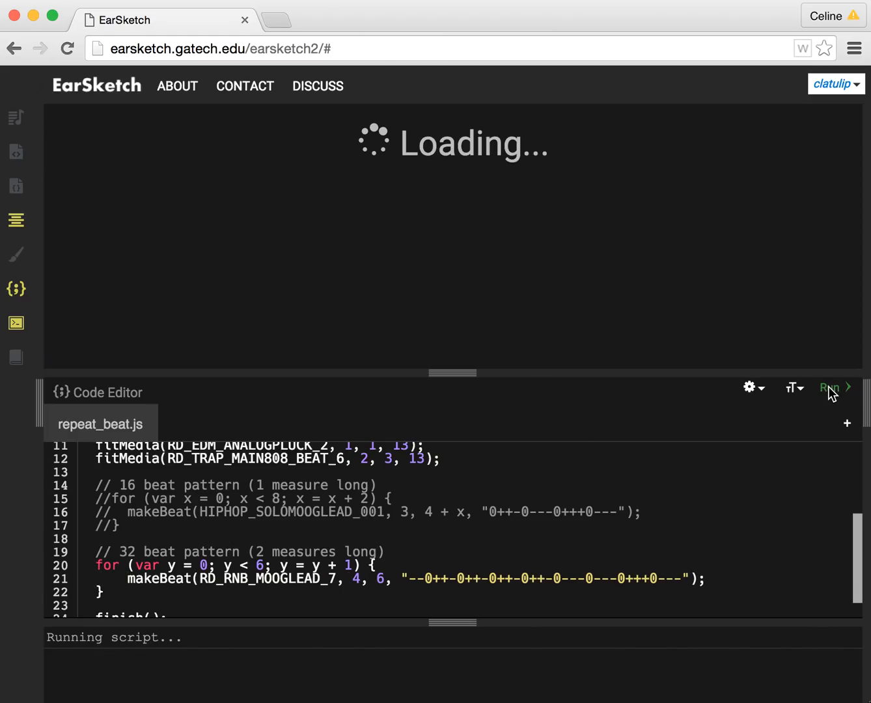
left_click(830, 387)
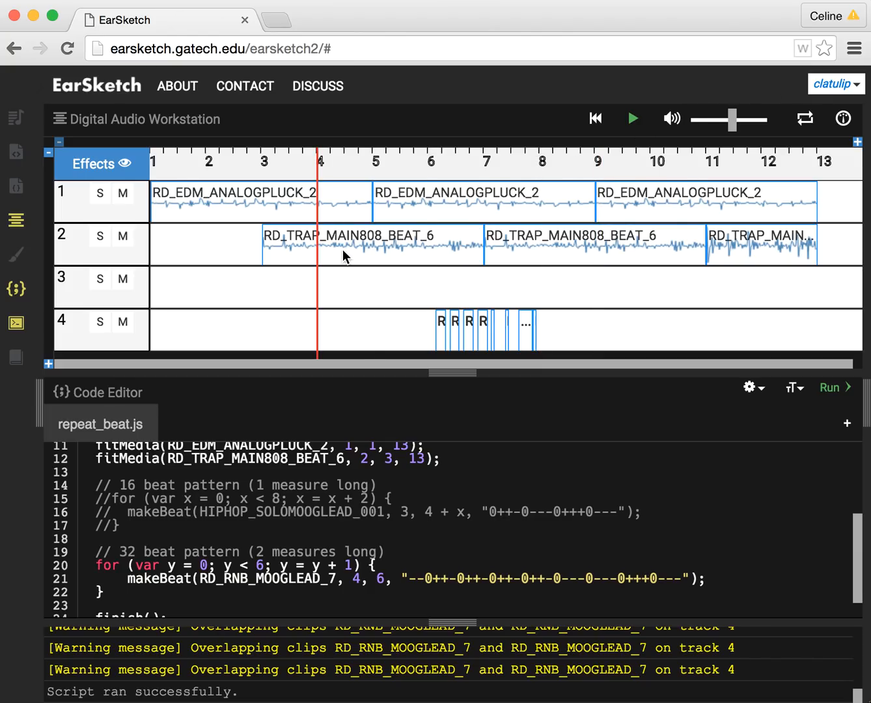
left_click(632, 119)
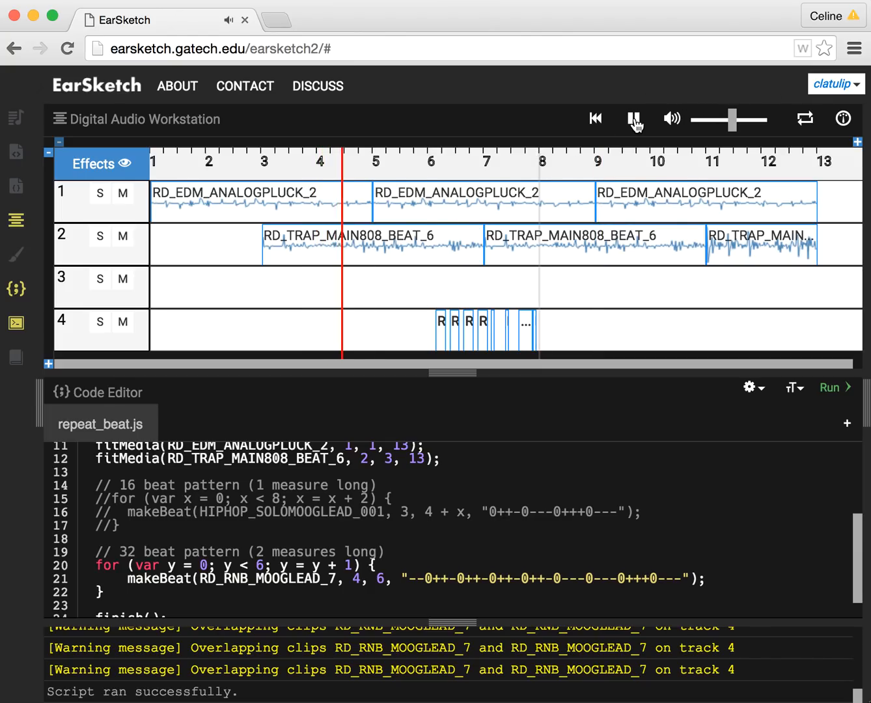
left_click(633, 118)
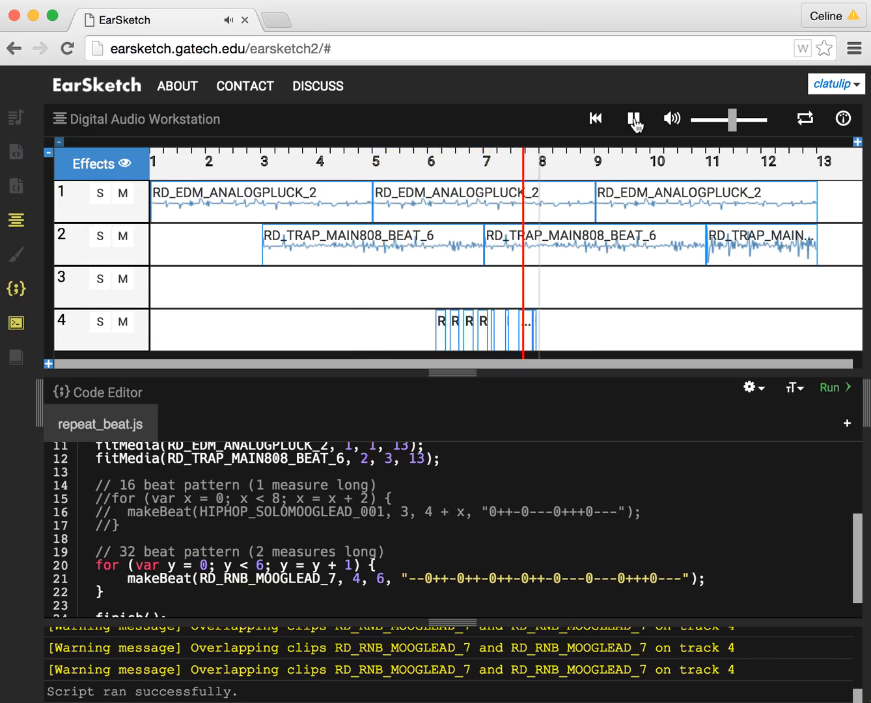
left_click(632, 119)
type("2")
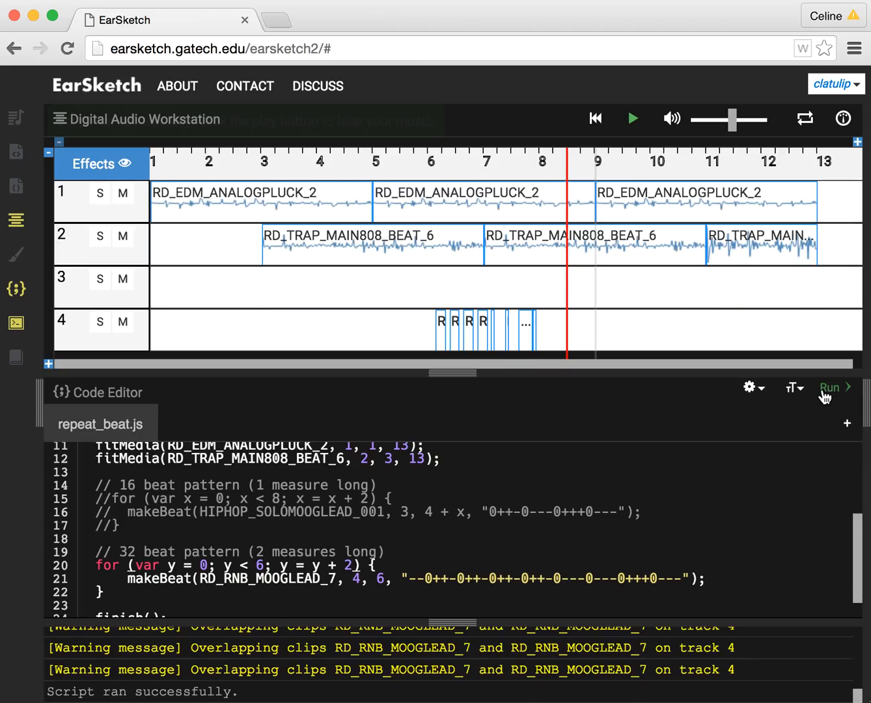
Step: Set the makeBeat start measure to 6 + y and rerun to spread the beat across track 4
left_click(830, 387)
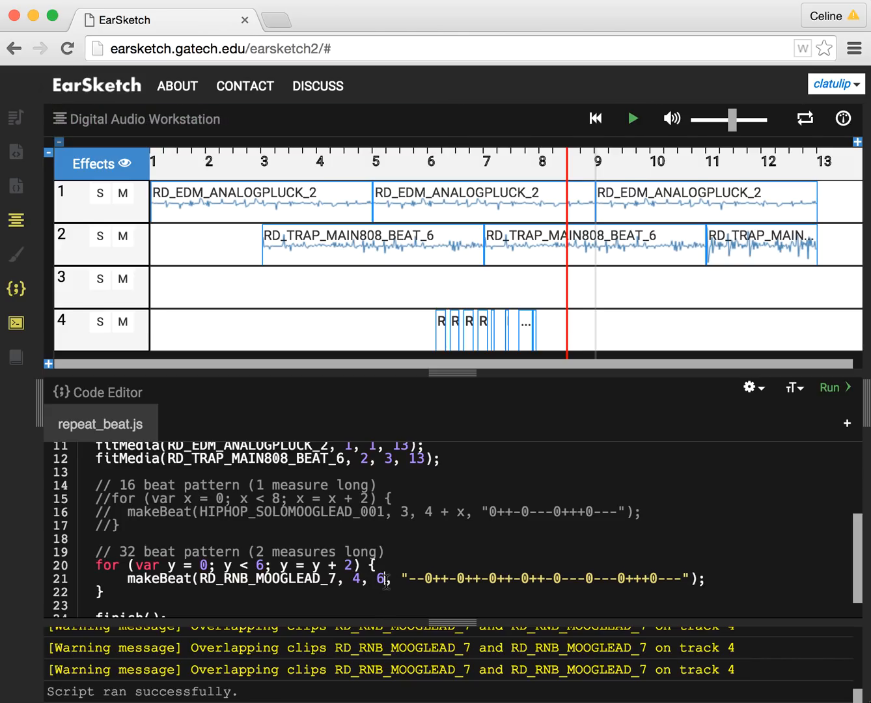
type("+ y")
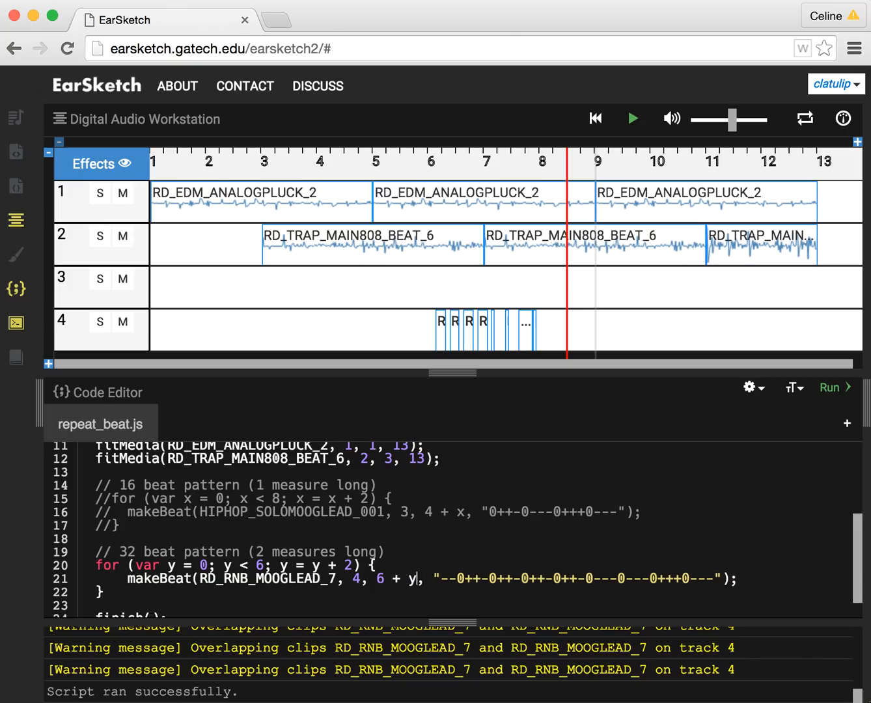
left_click(830, 387)
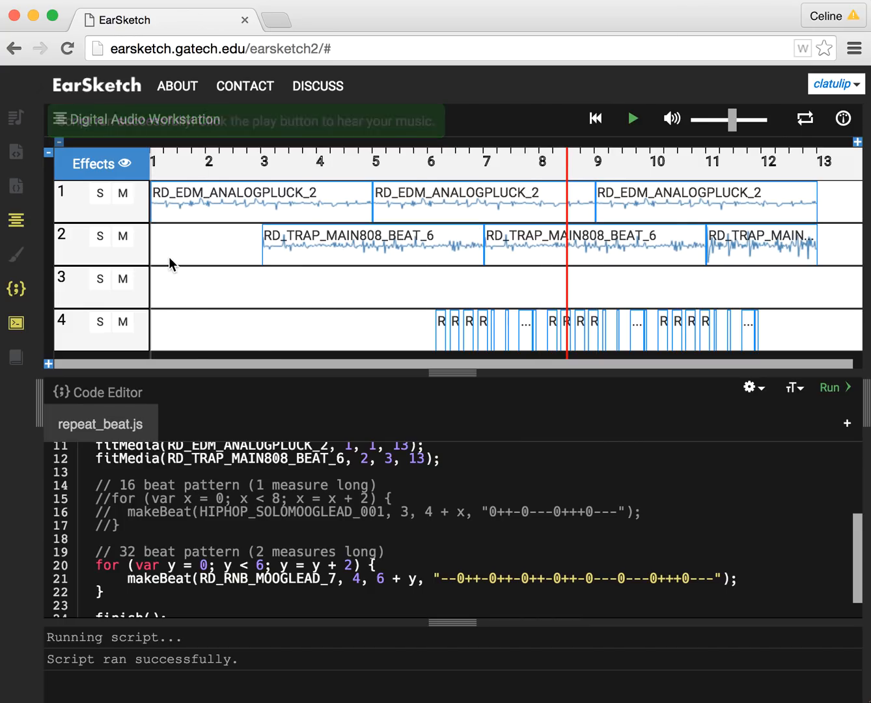
Step: Play the song from the start and listen through the repeated RNB Moog lead on track 4
left_click(630, 119)
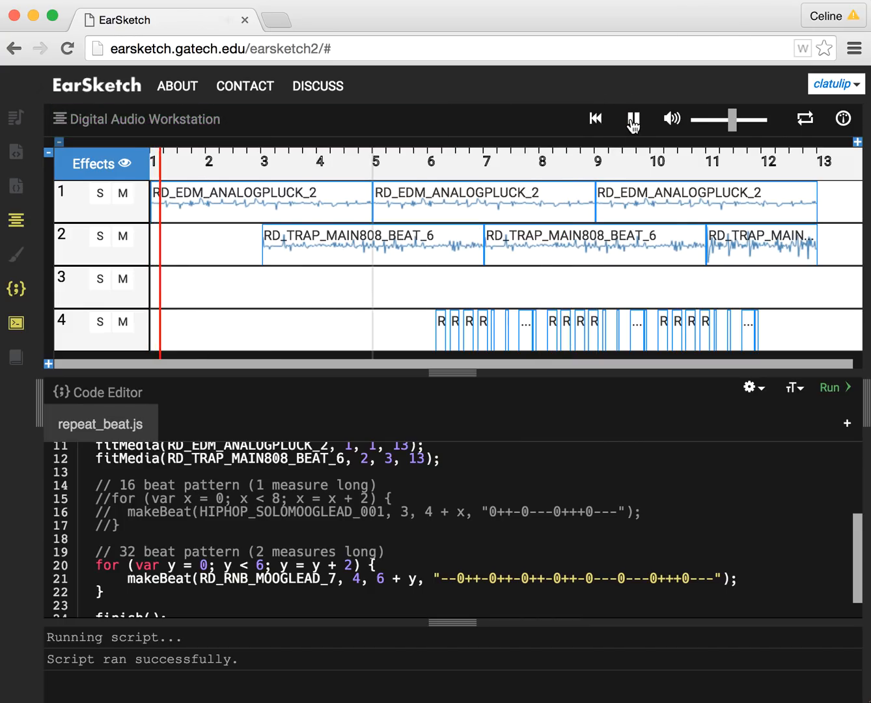
left_click(632, 119)
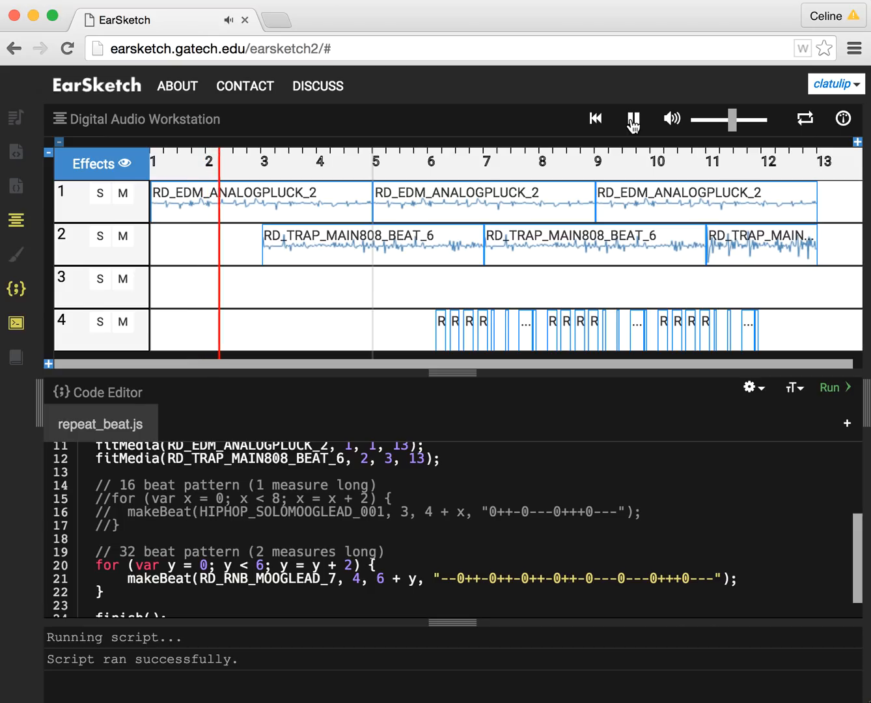
left_click(632, 118)
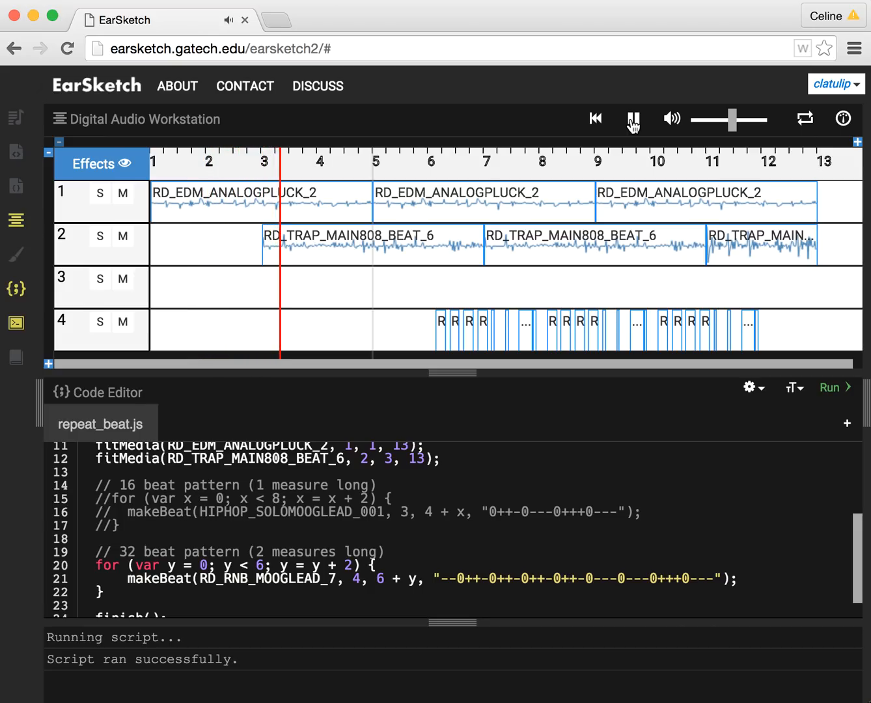
left_click(632, 119)
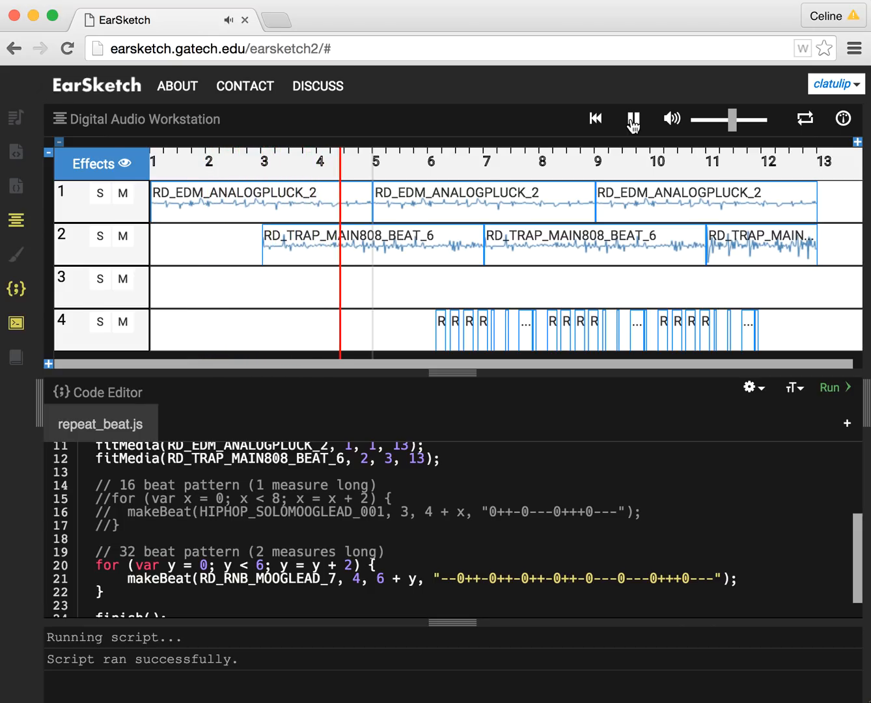
left_click(633, 119)
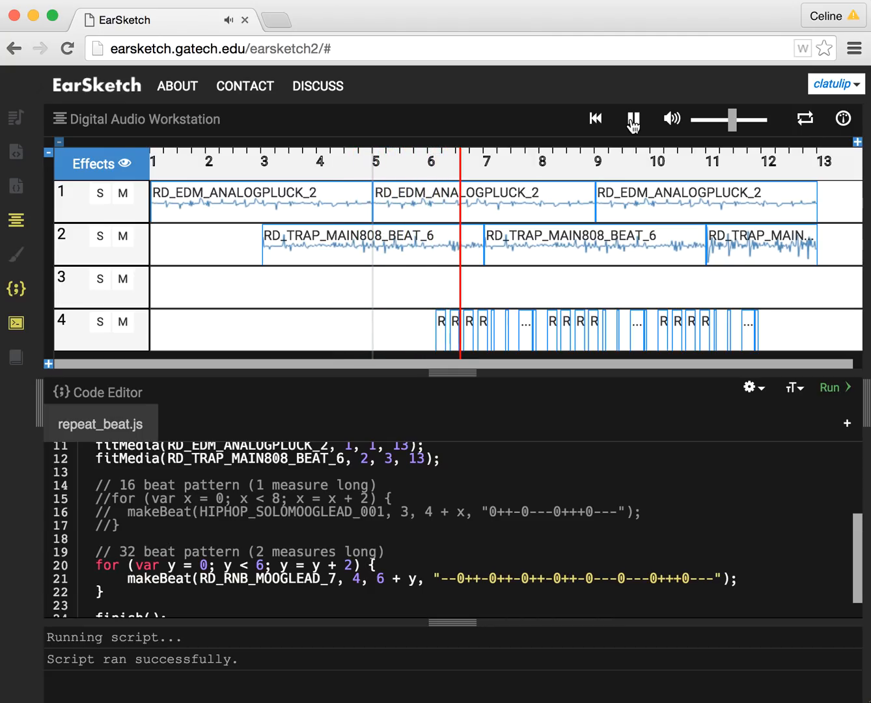
left_click(632, 119)
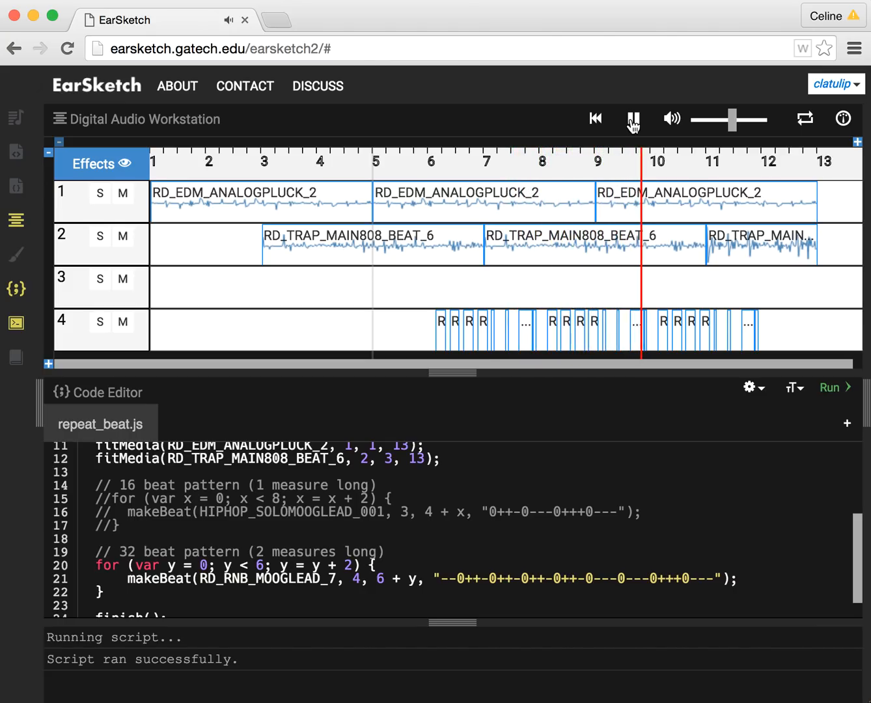
left_click(633, 118)
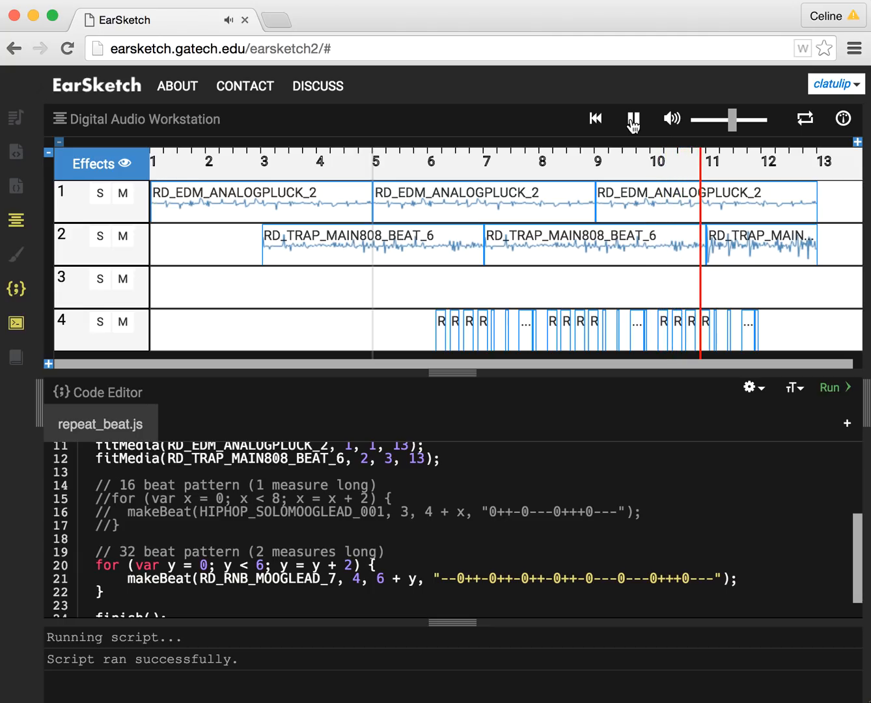
left_click(632, 118)
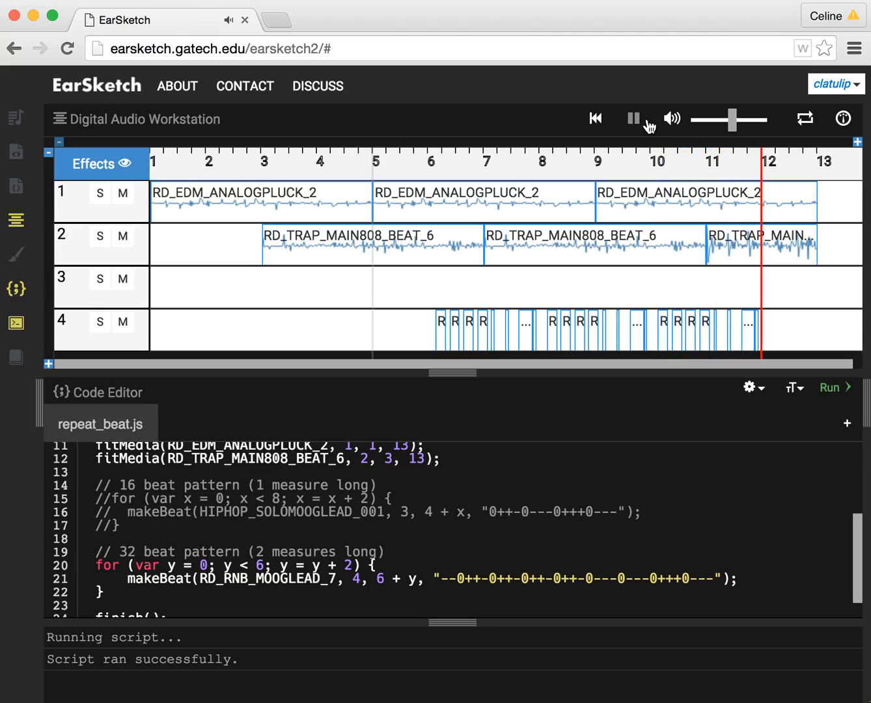
left_click(633, 119)
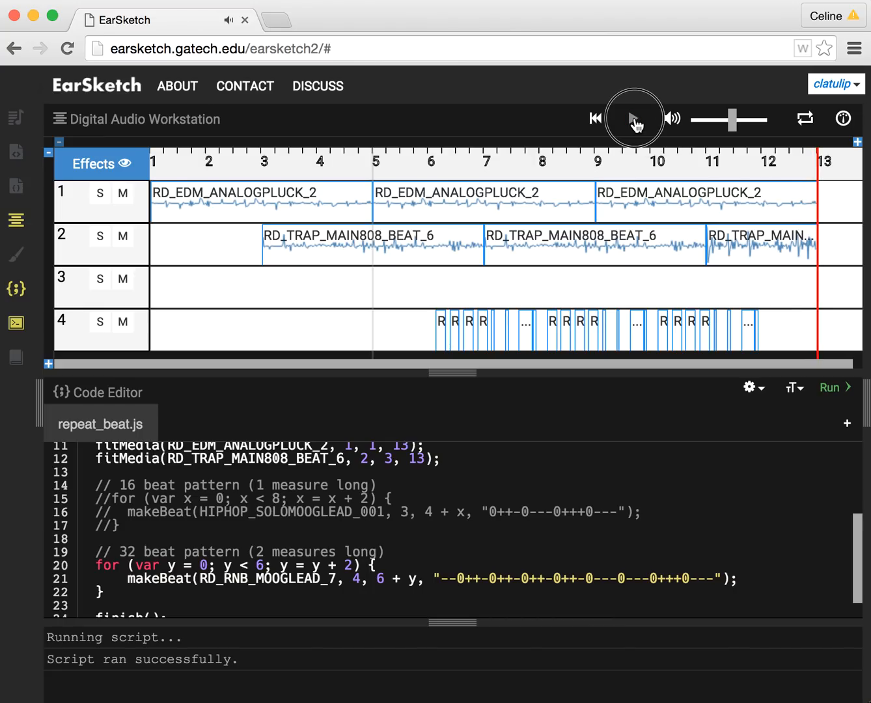
left_click(633, 120)
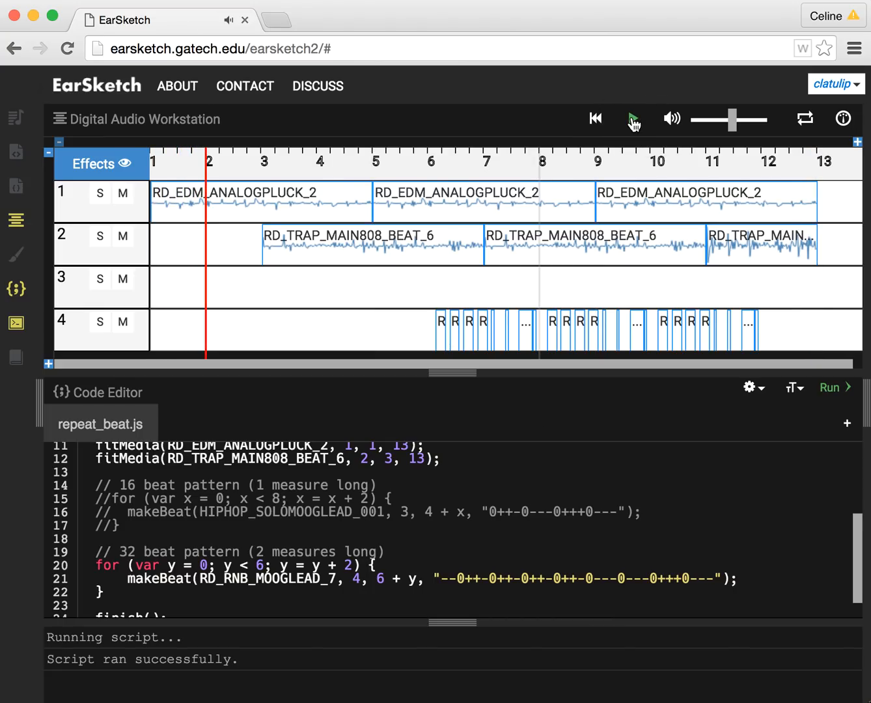
mouse_move(477, 437)
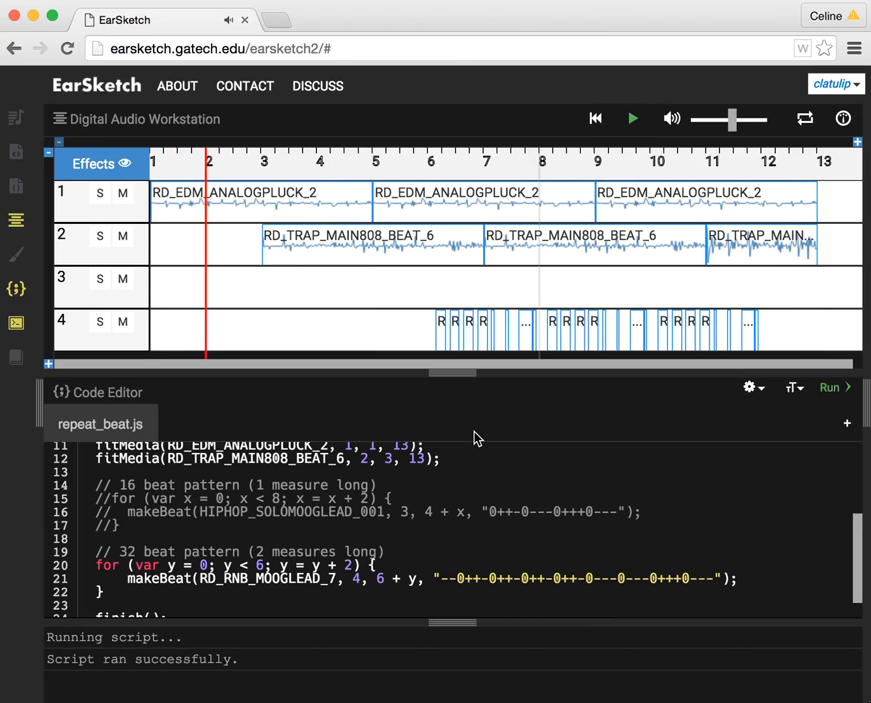
mouse_move(454, 518)
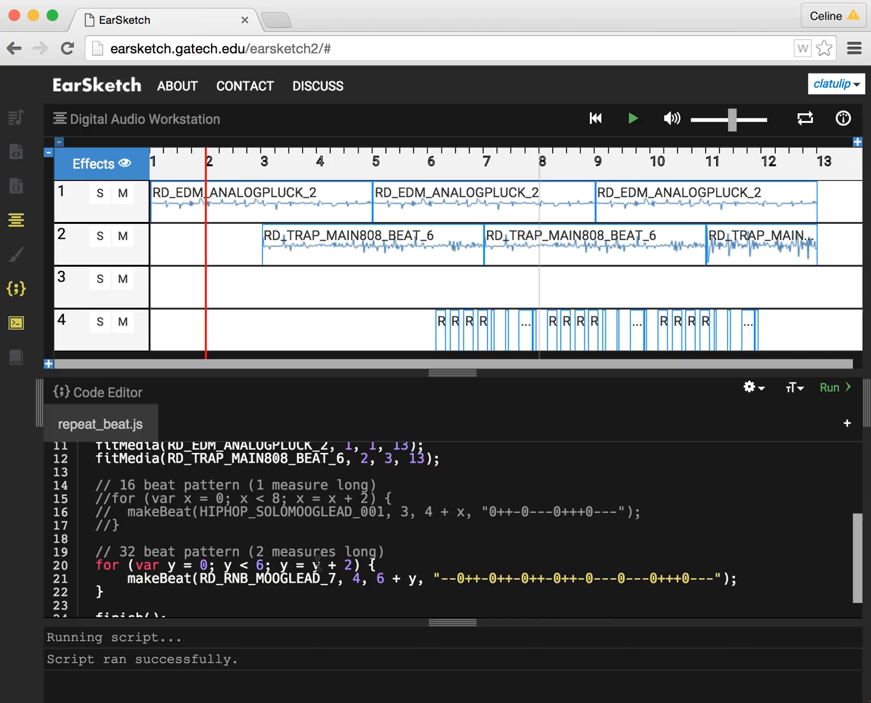
mouse_move(555, 344)
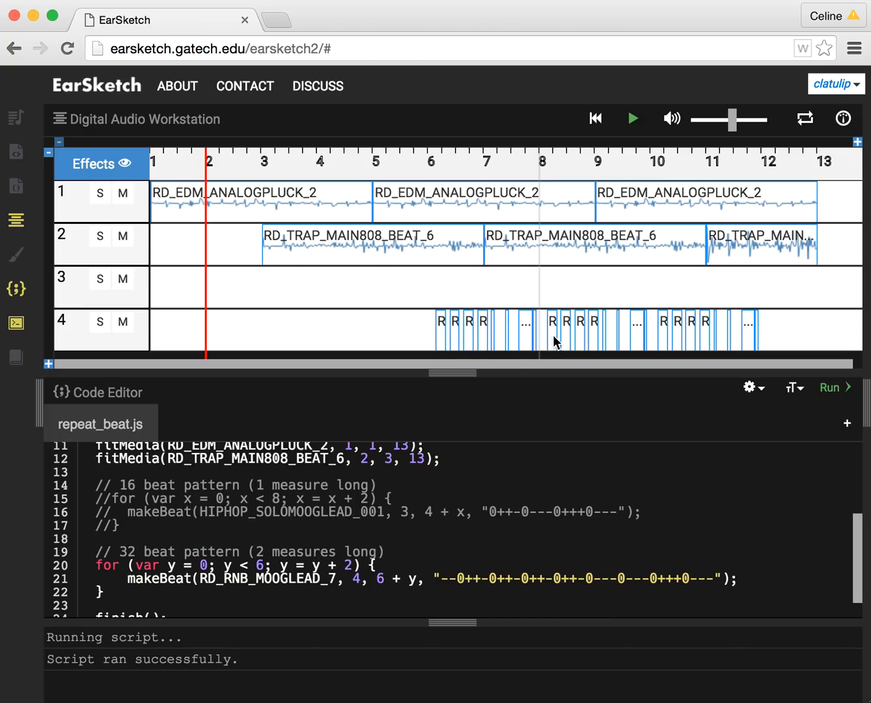
mouse_move(341, 563)
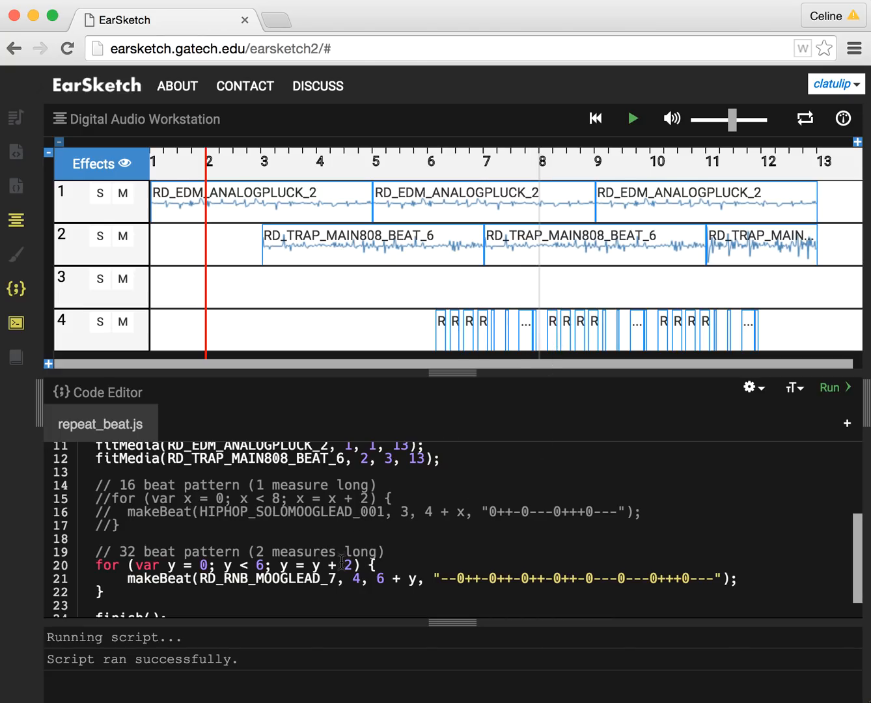
mouse_move(535, 332)
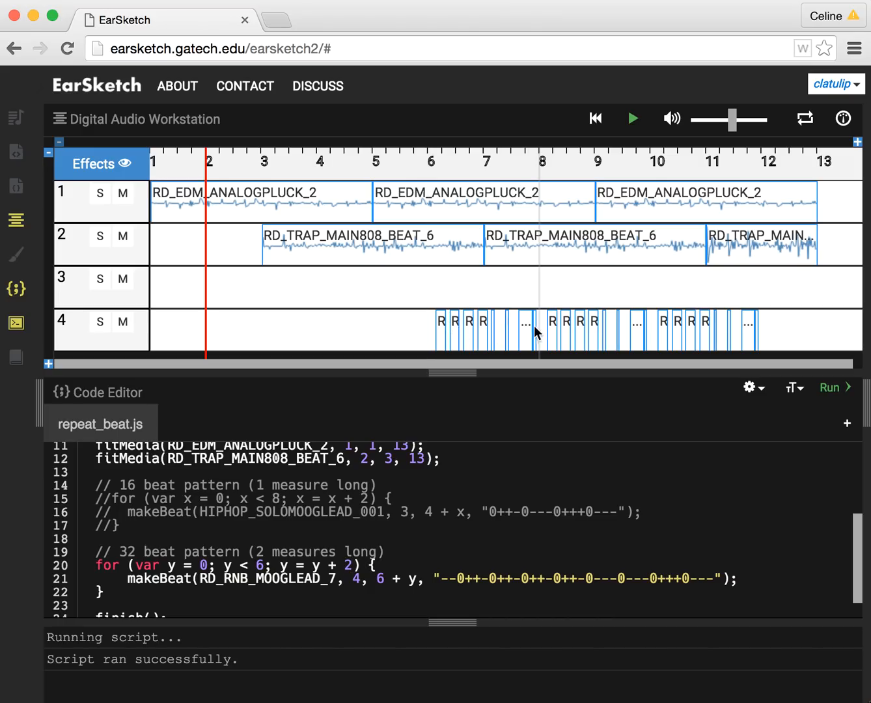
mouse_move(533, 334)
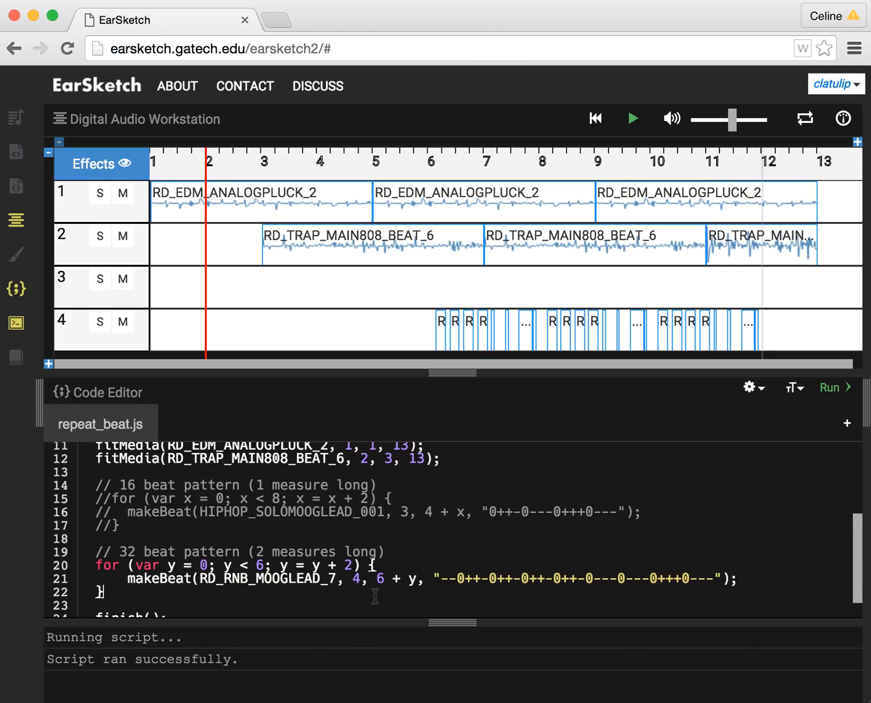
scroll("down", 3)
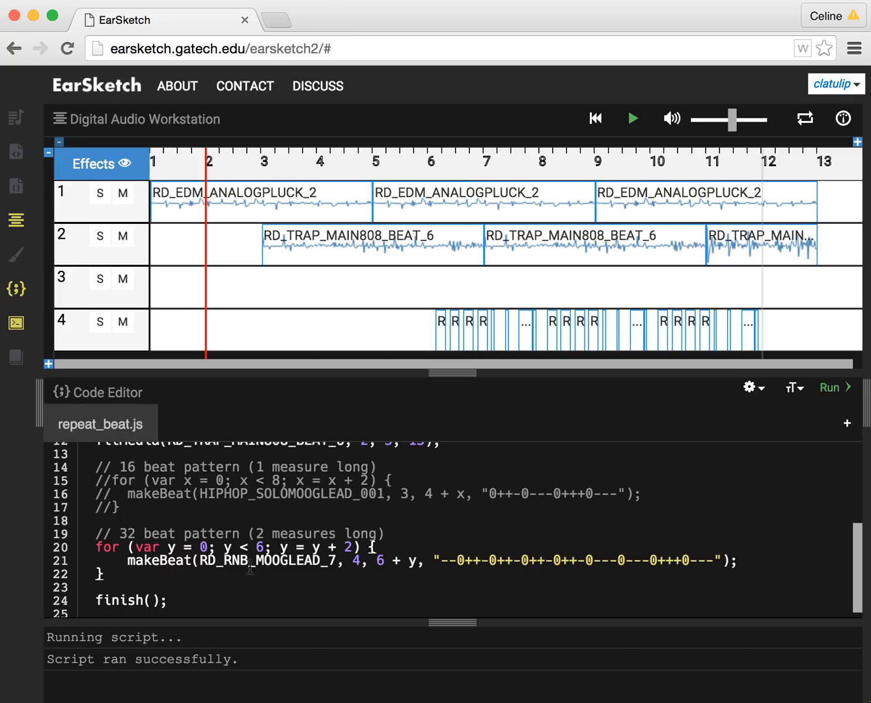
mouse_move(672, 337)
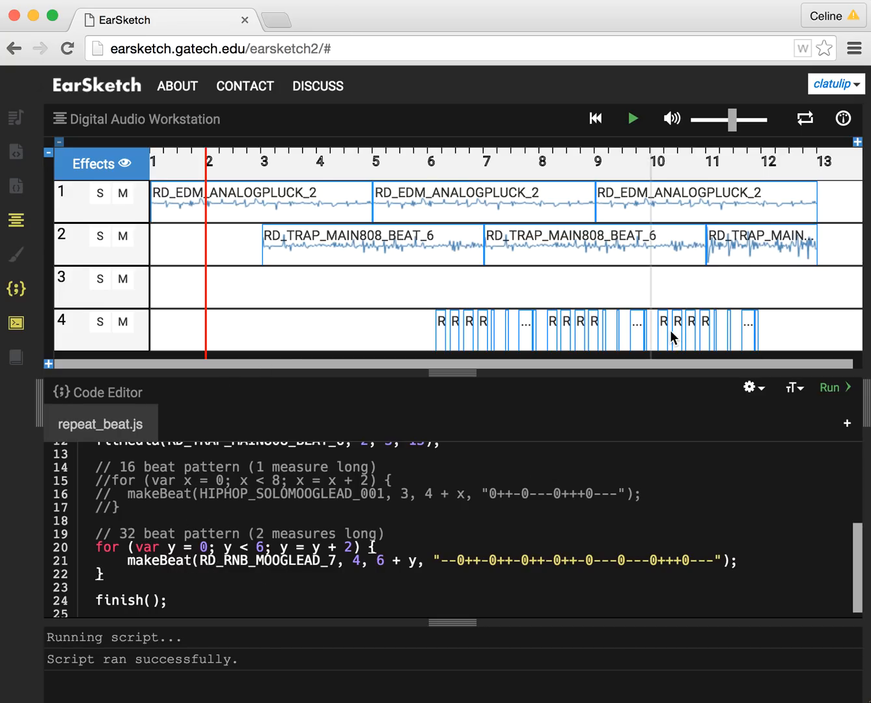